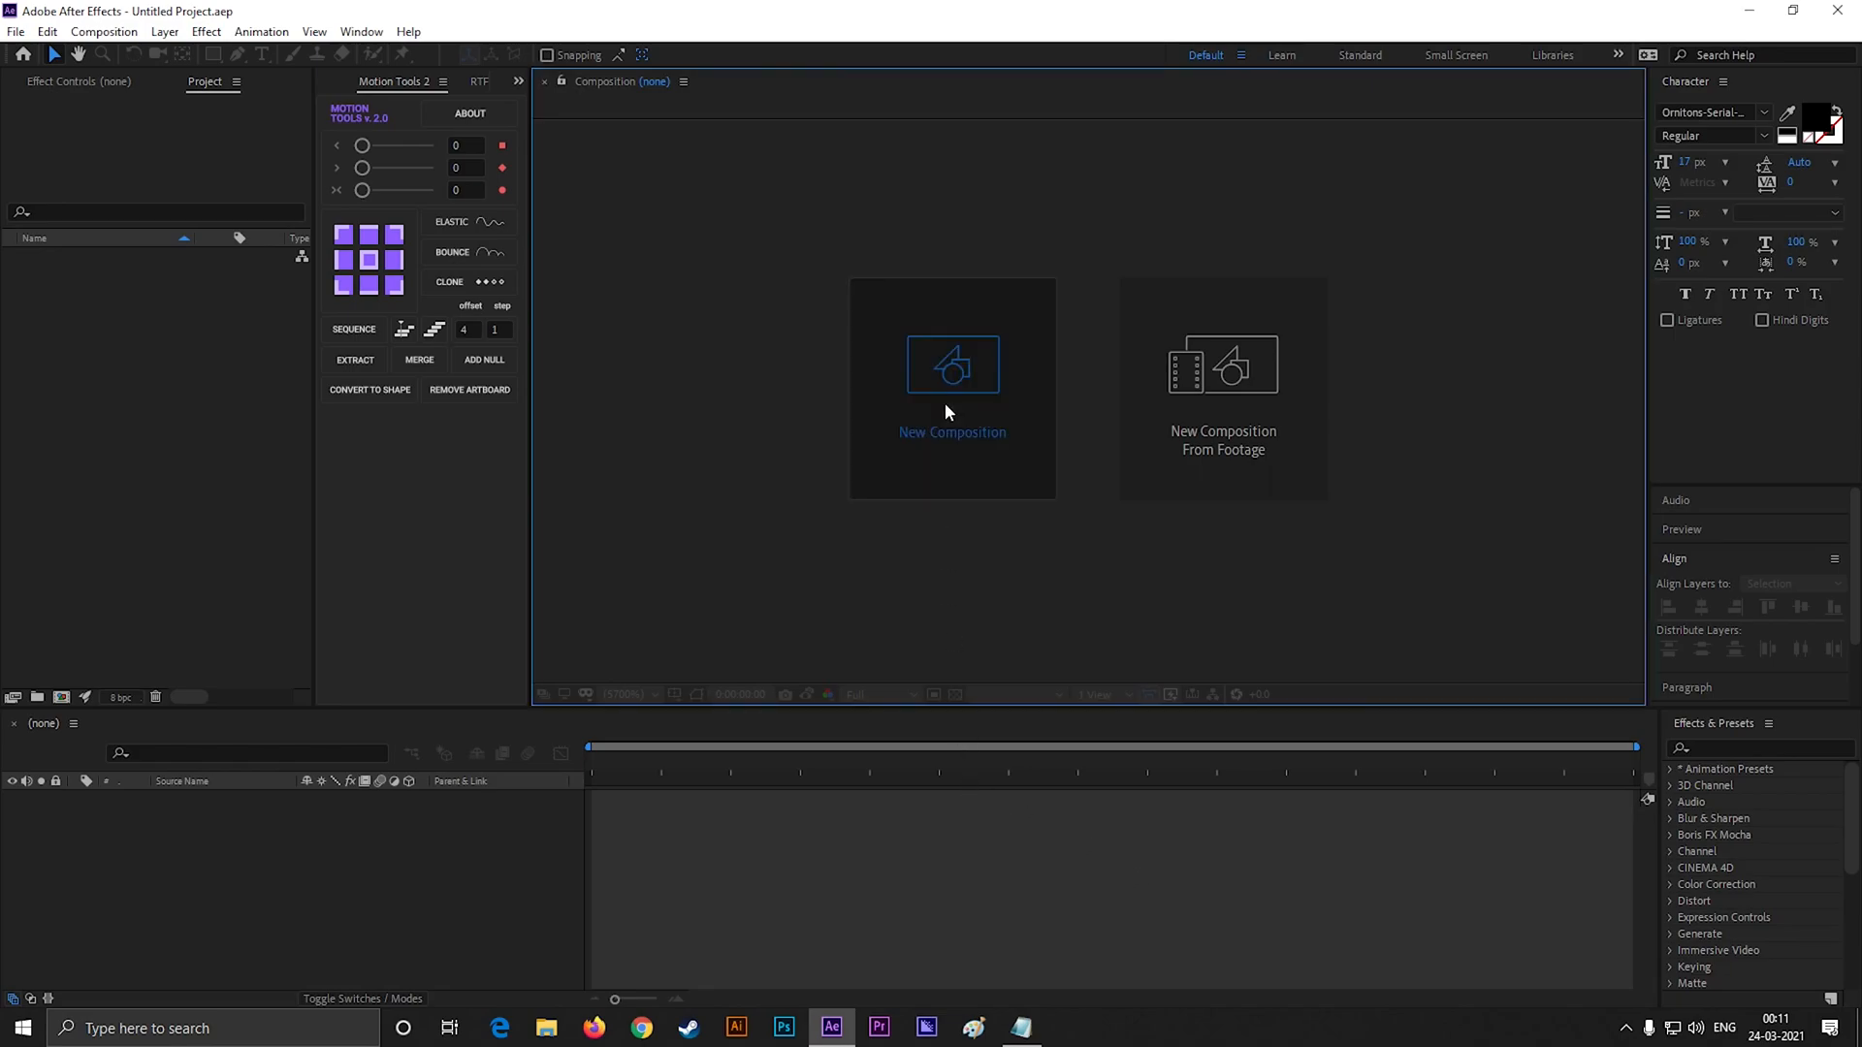
# Create a 1920×1080, 60 fps composition named 'Bouncy text' with a white background
pyautogui.click(951, 390)
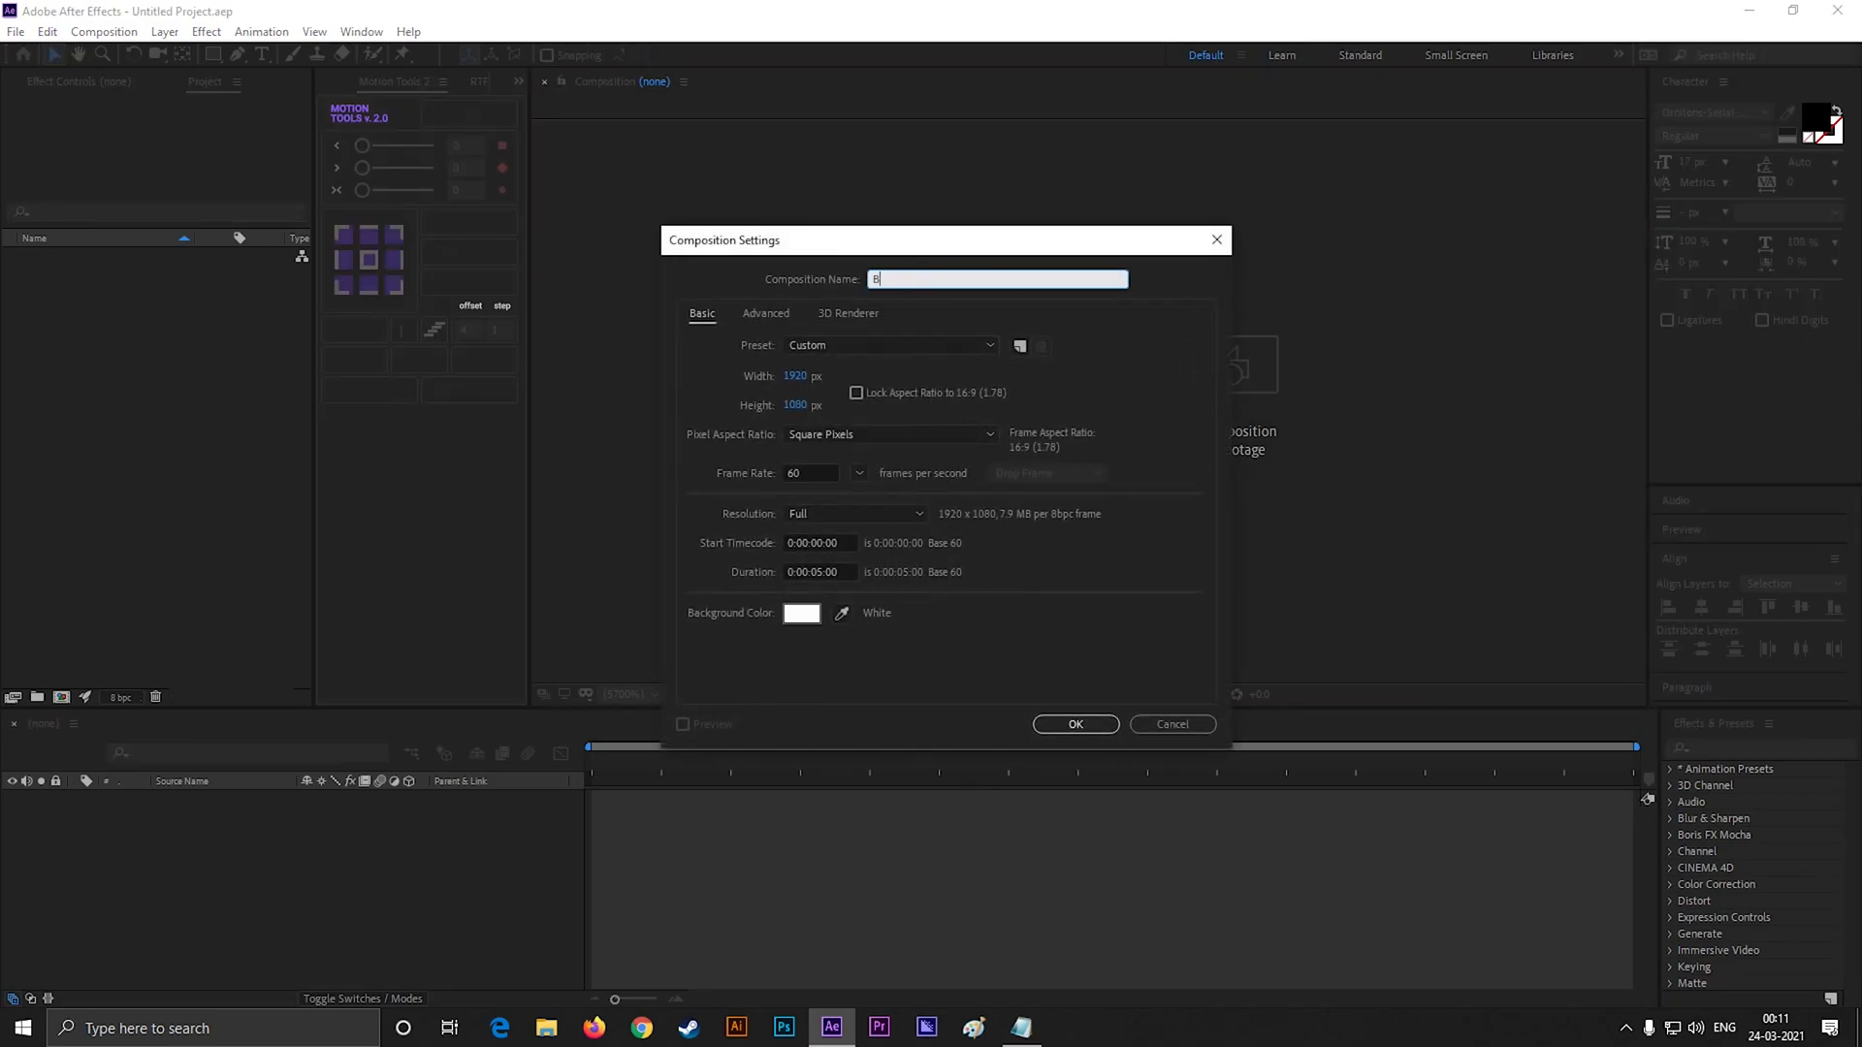
pyautogui.write('Bouncy te')
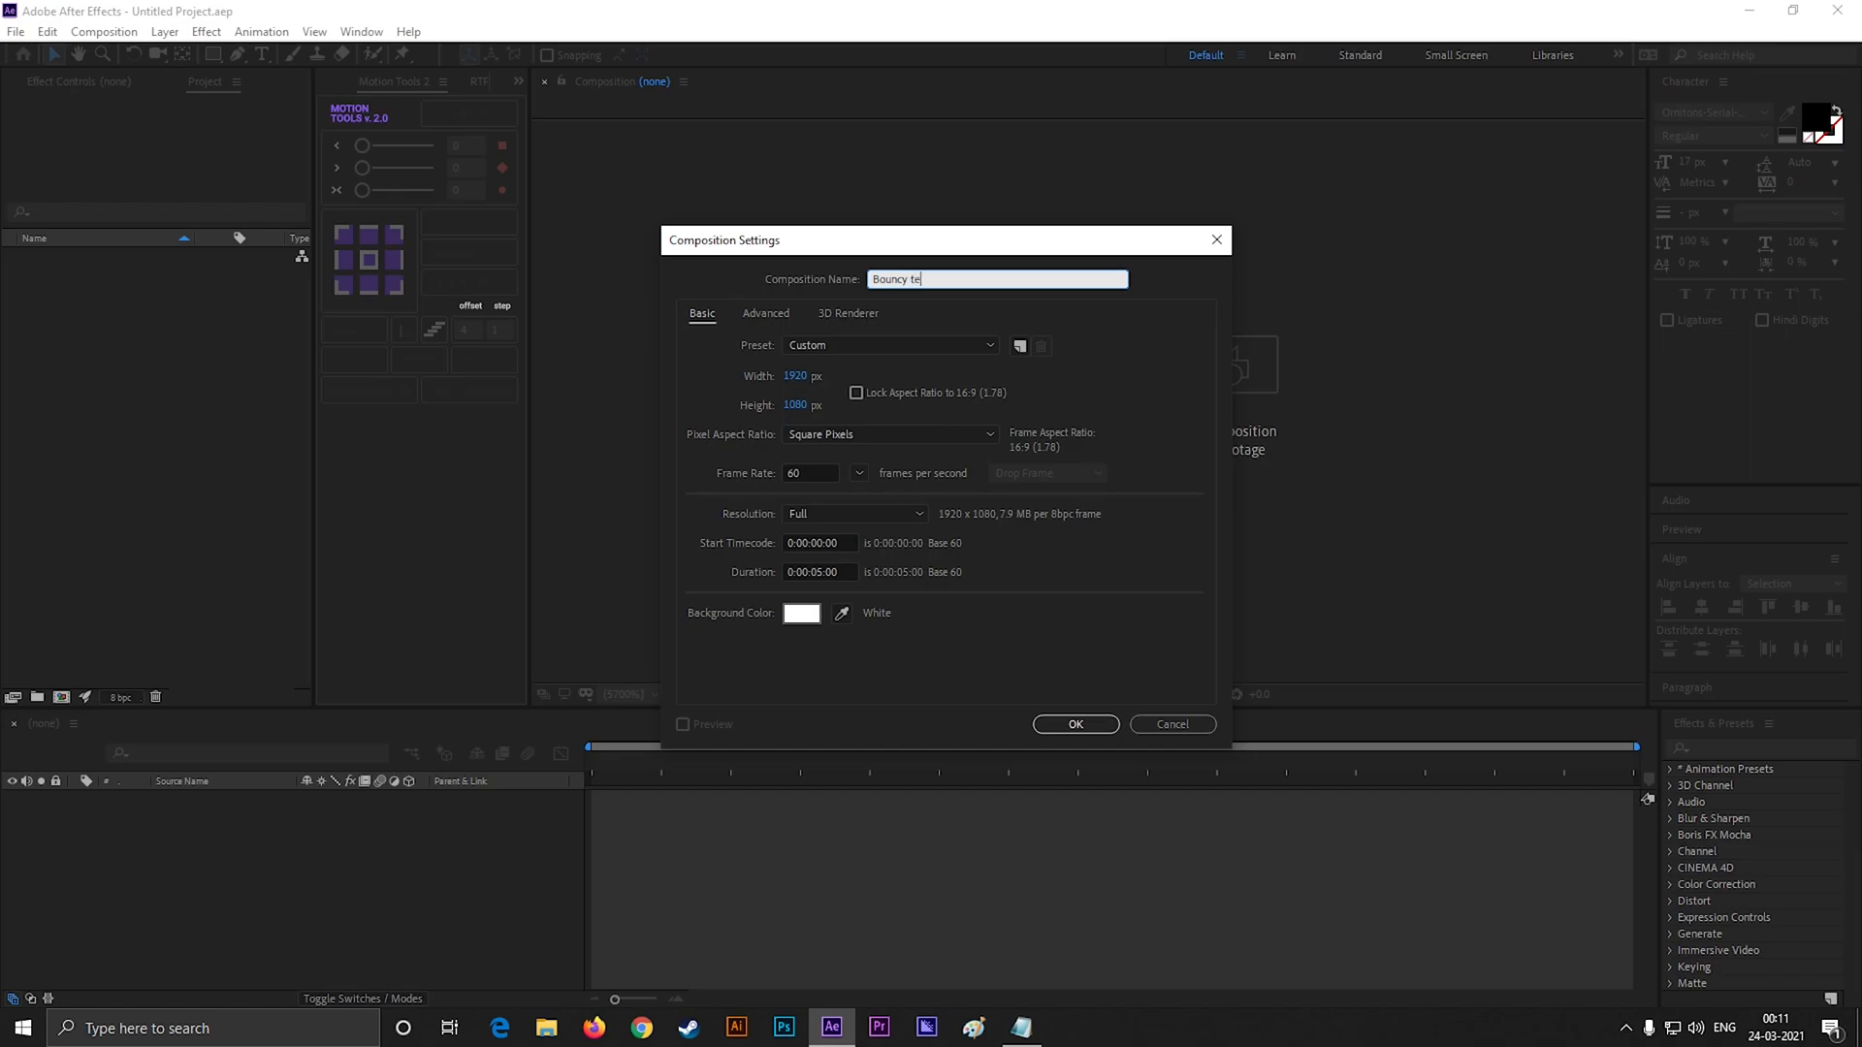
pyautogui.write('xt')
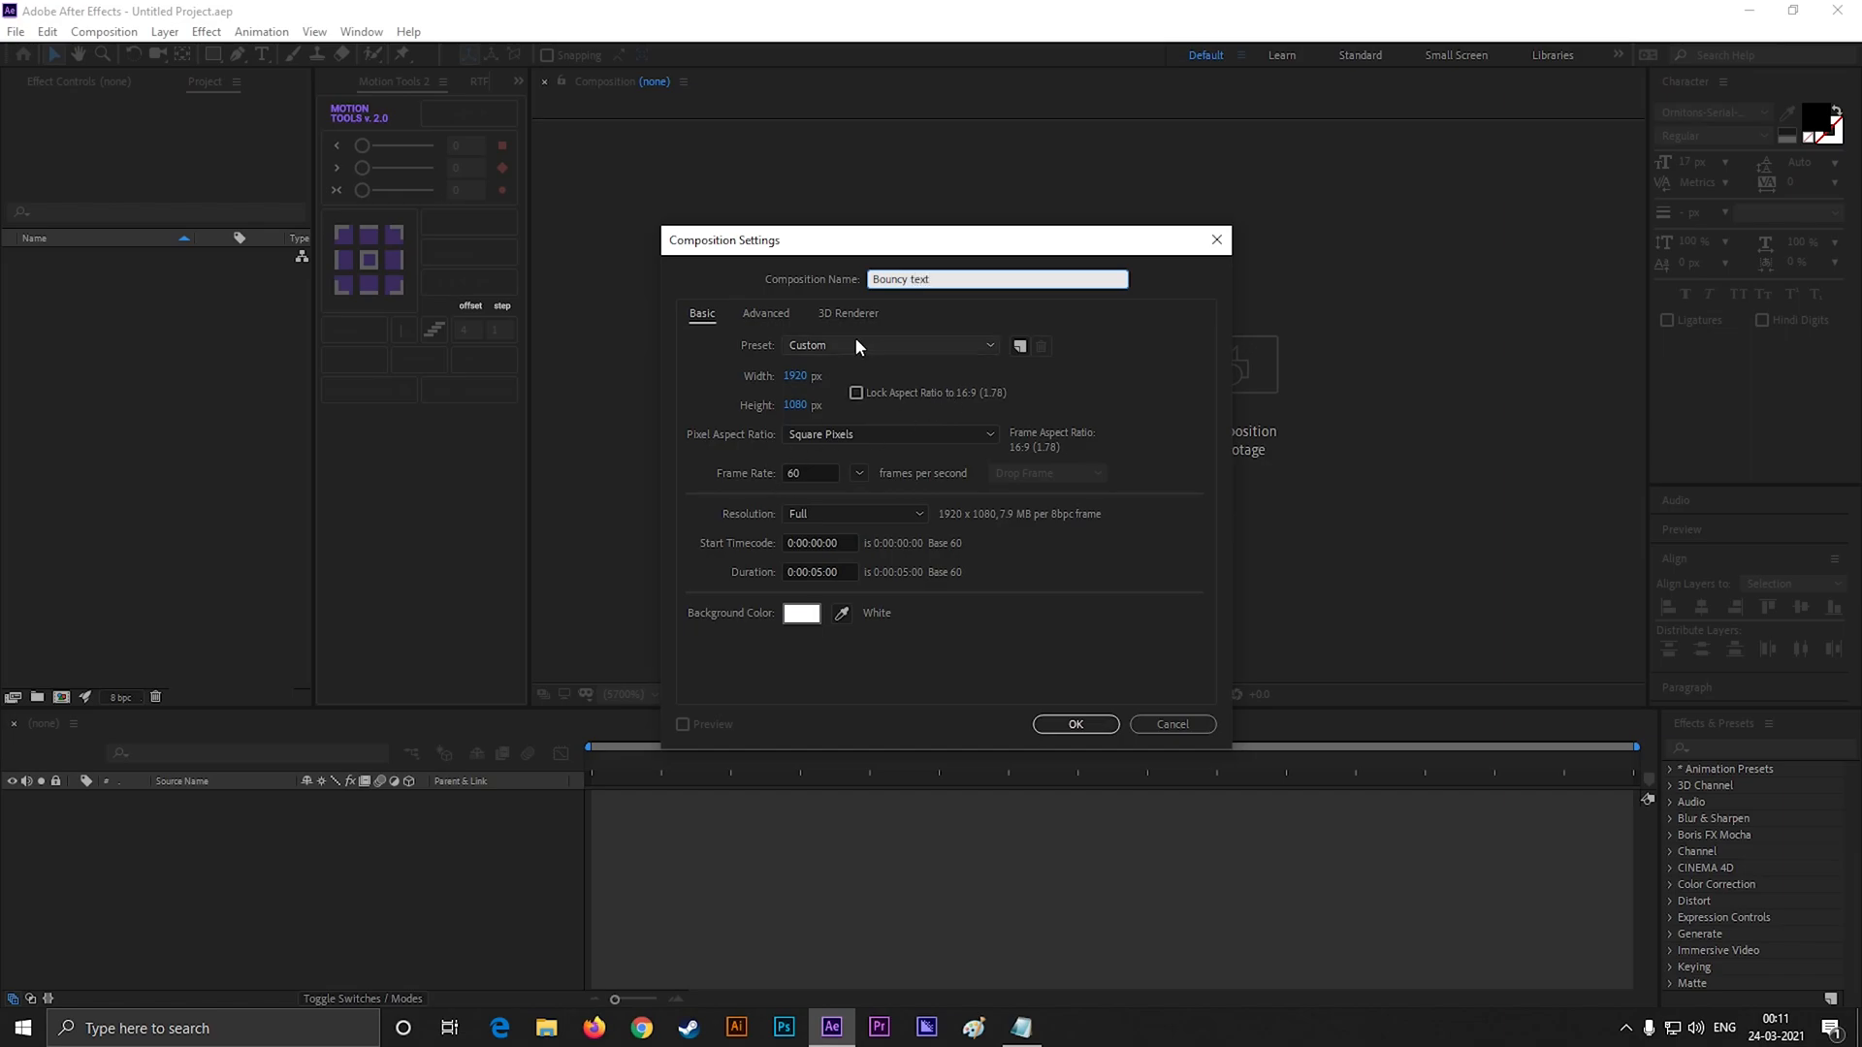
pyautogui.moveTo(1073, 723)
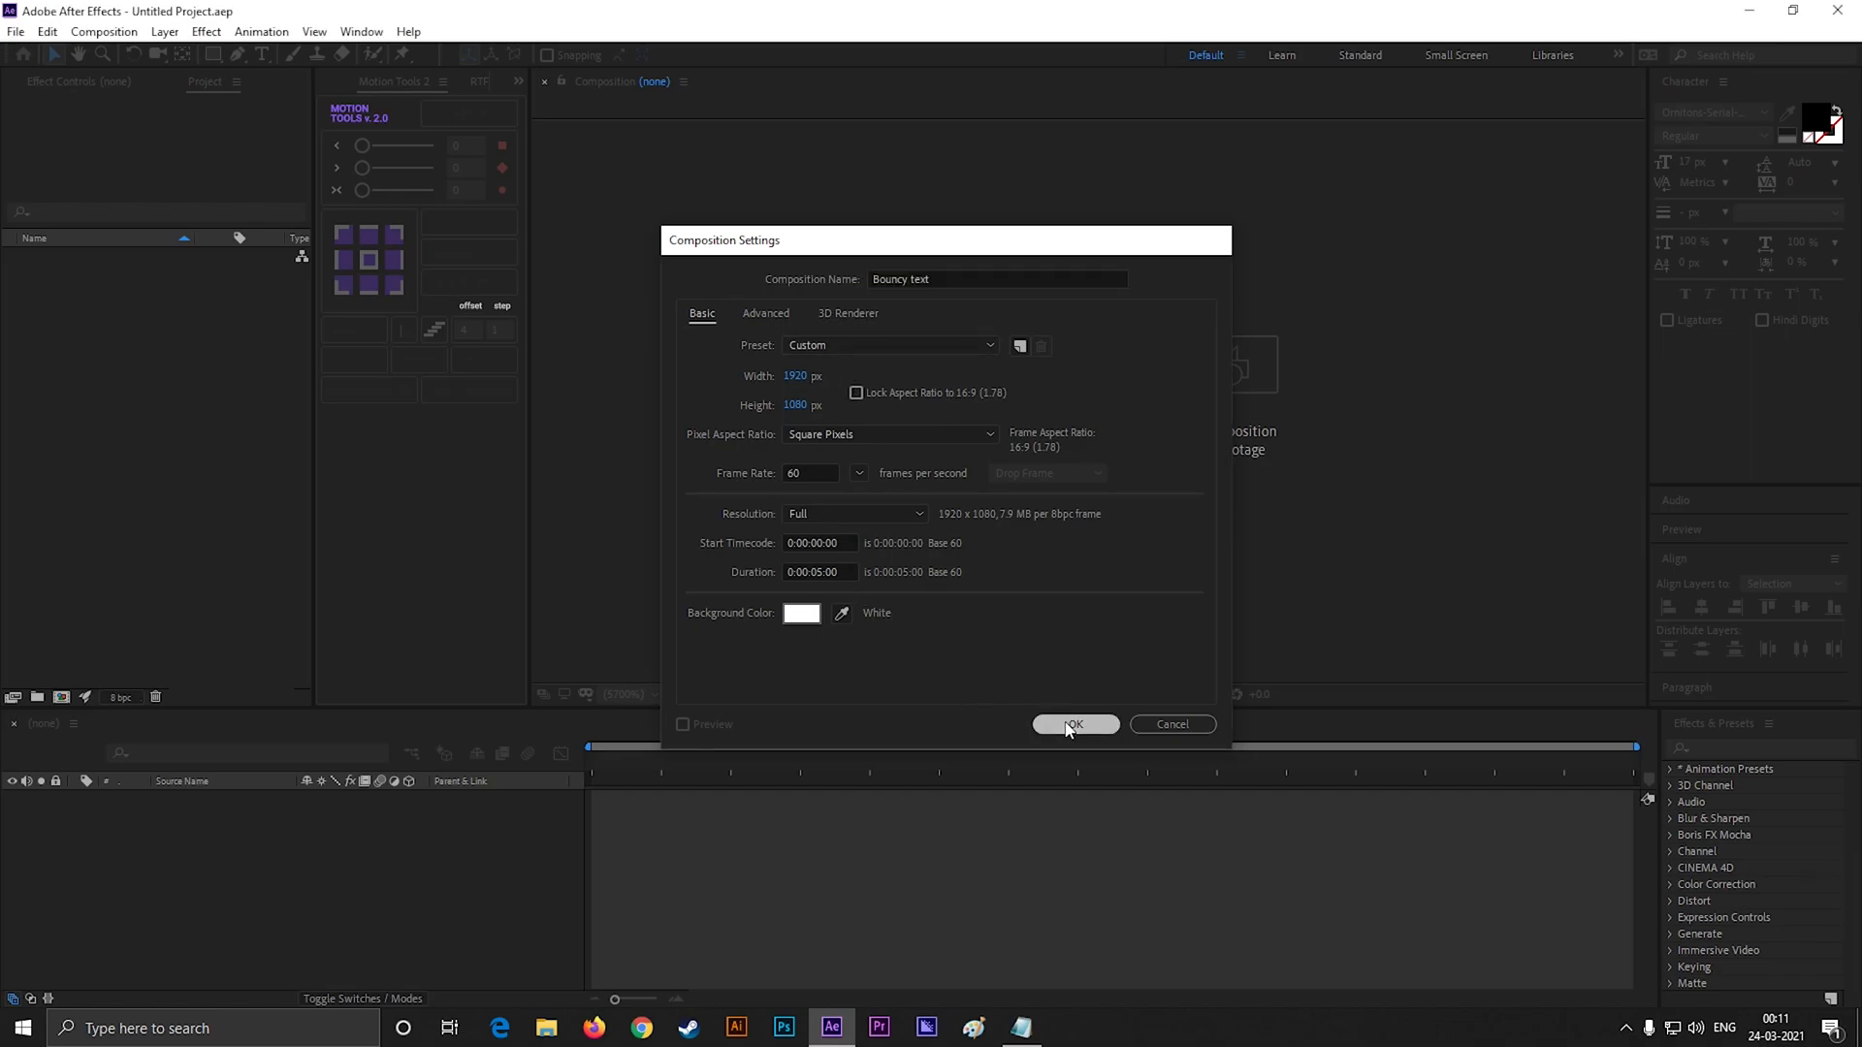
pyautogui.click(1072, 726)
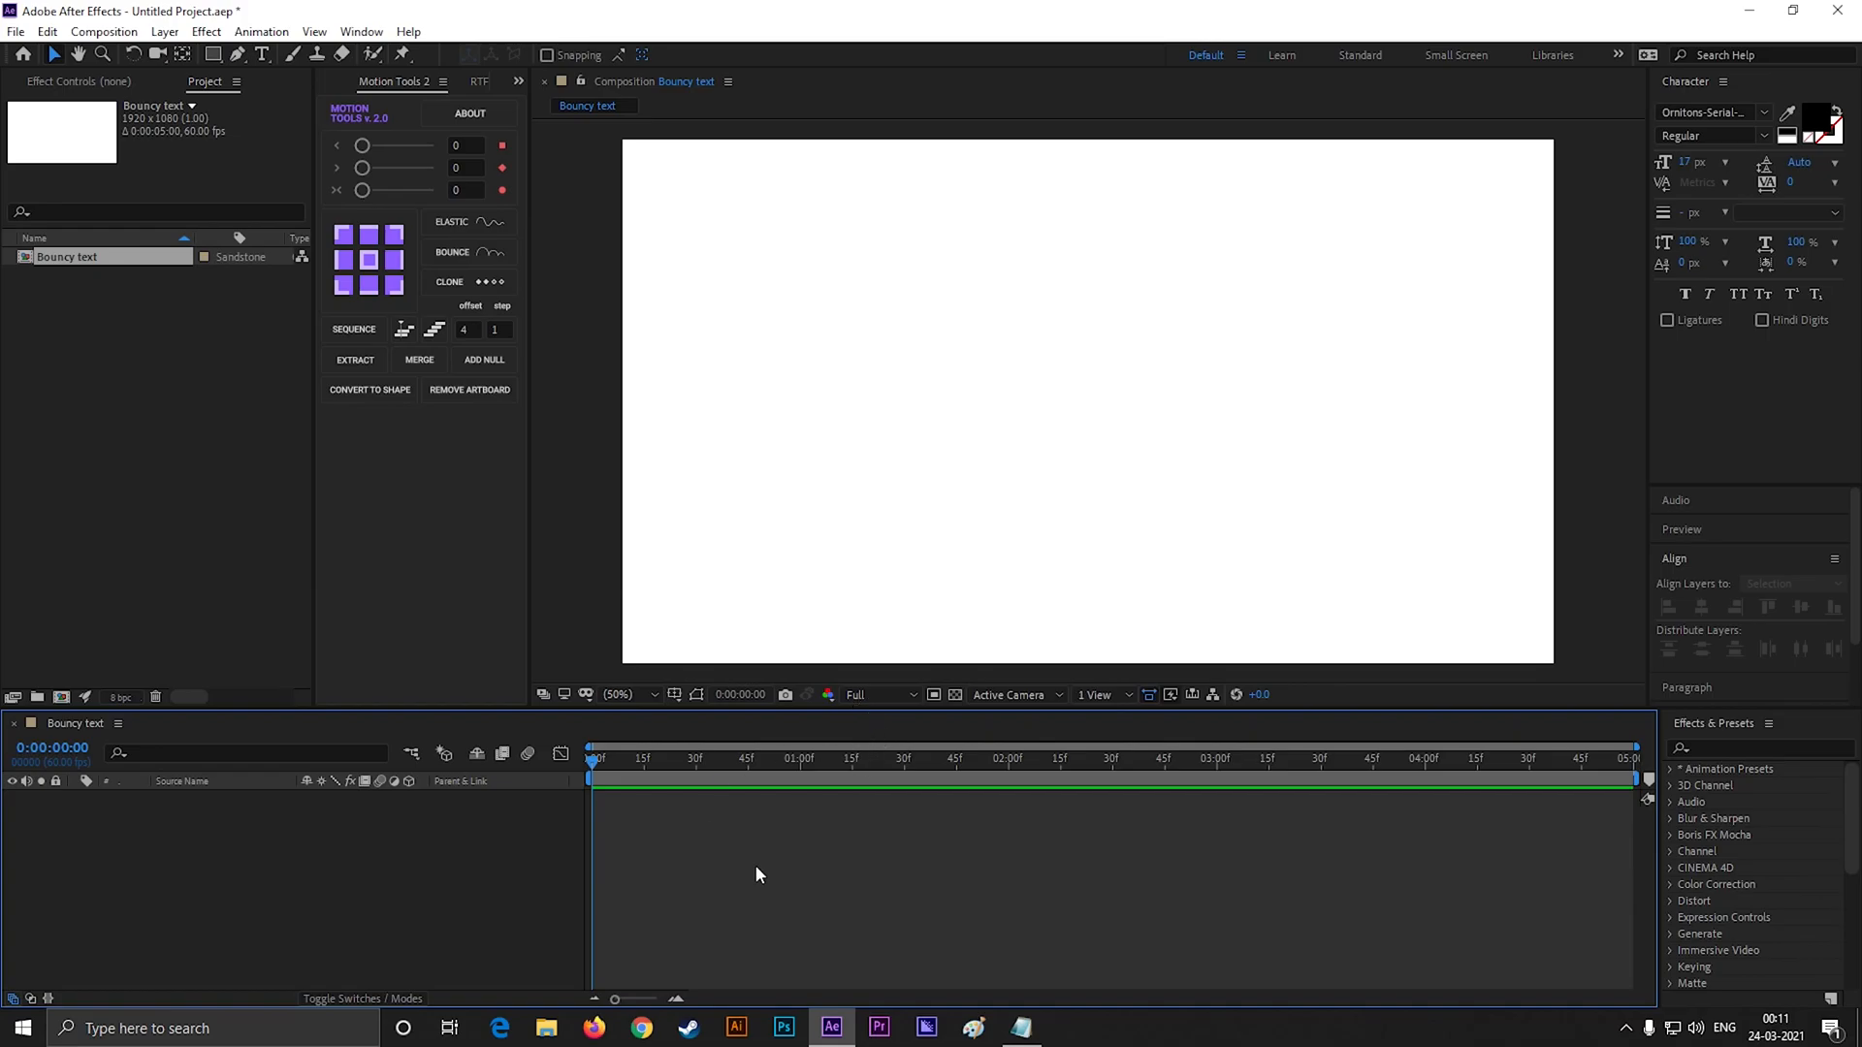
pyautogui.moveTo(262, 31)
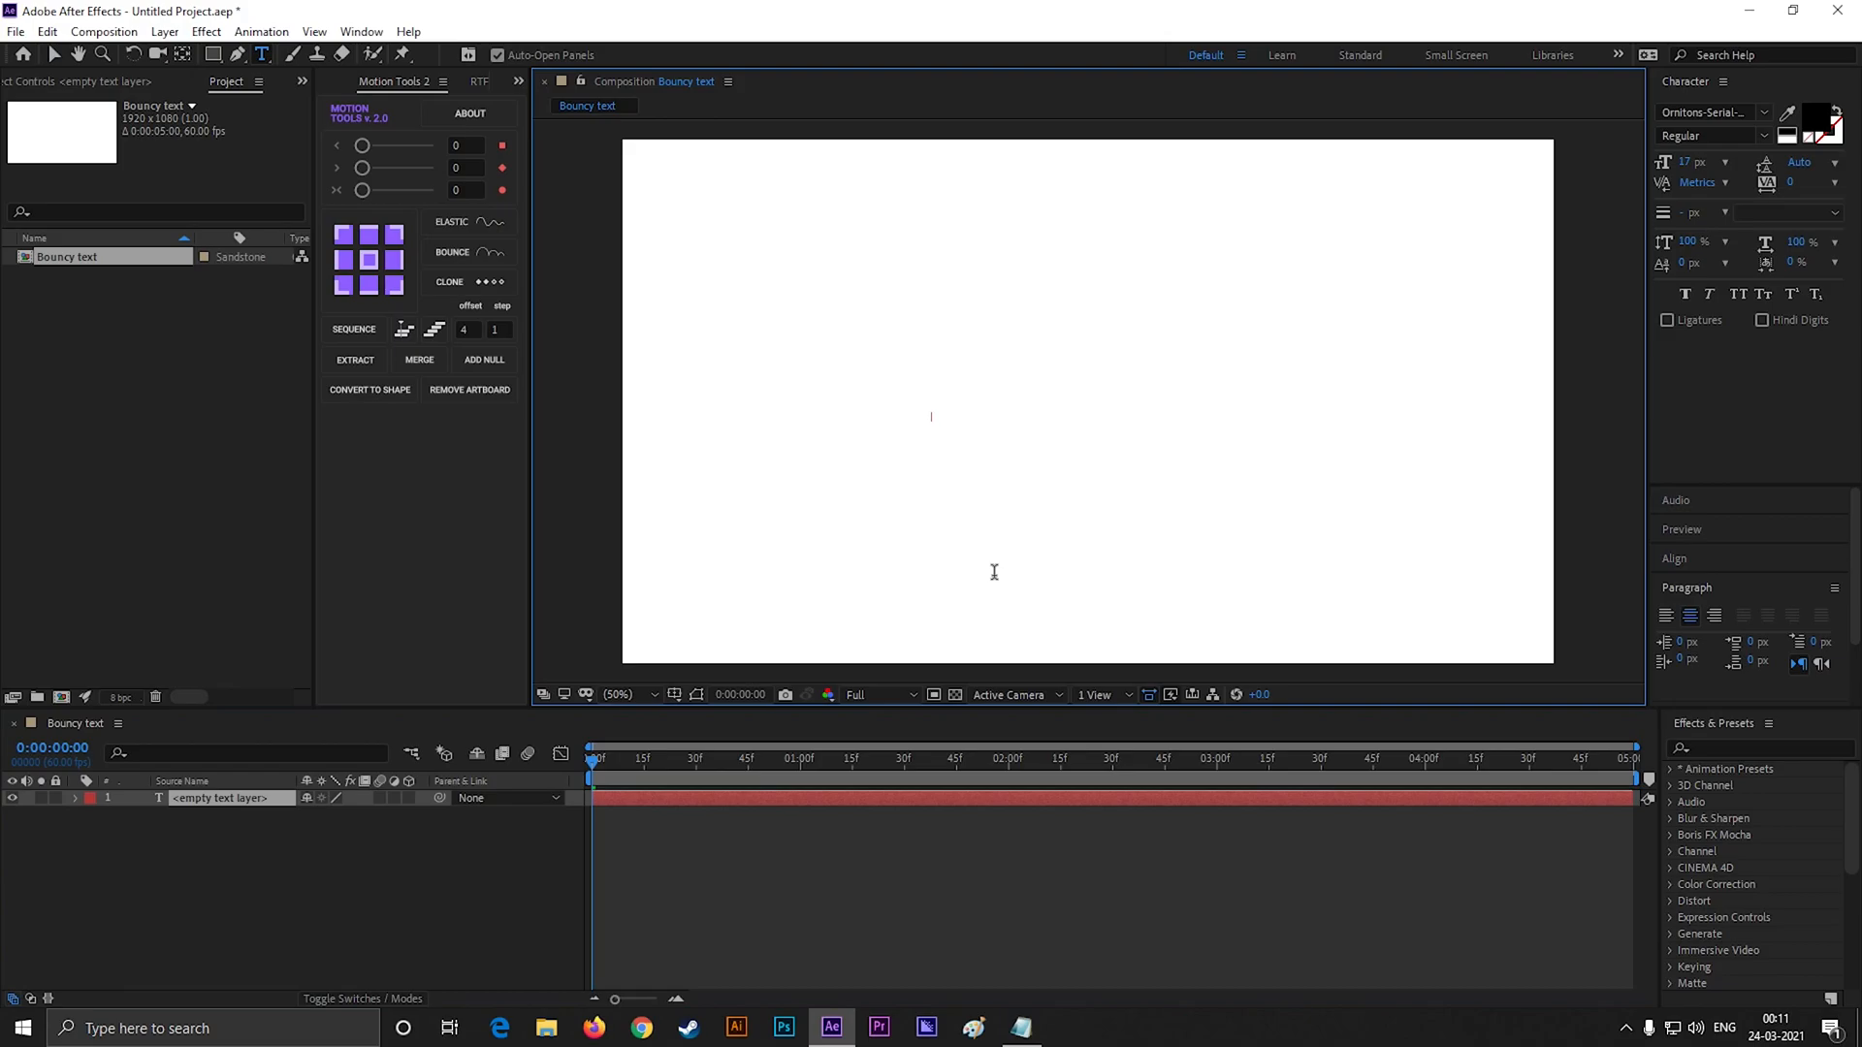
# Add a large centred text layer reading 'Bounce Back.' and expand its properties
pyautogui.write('Bounce')
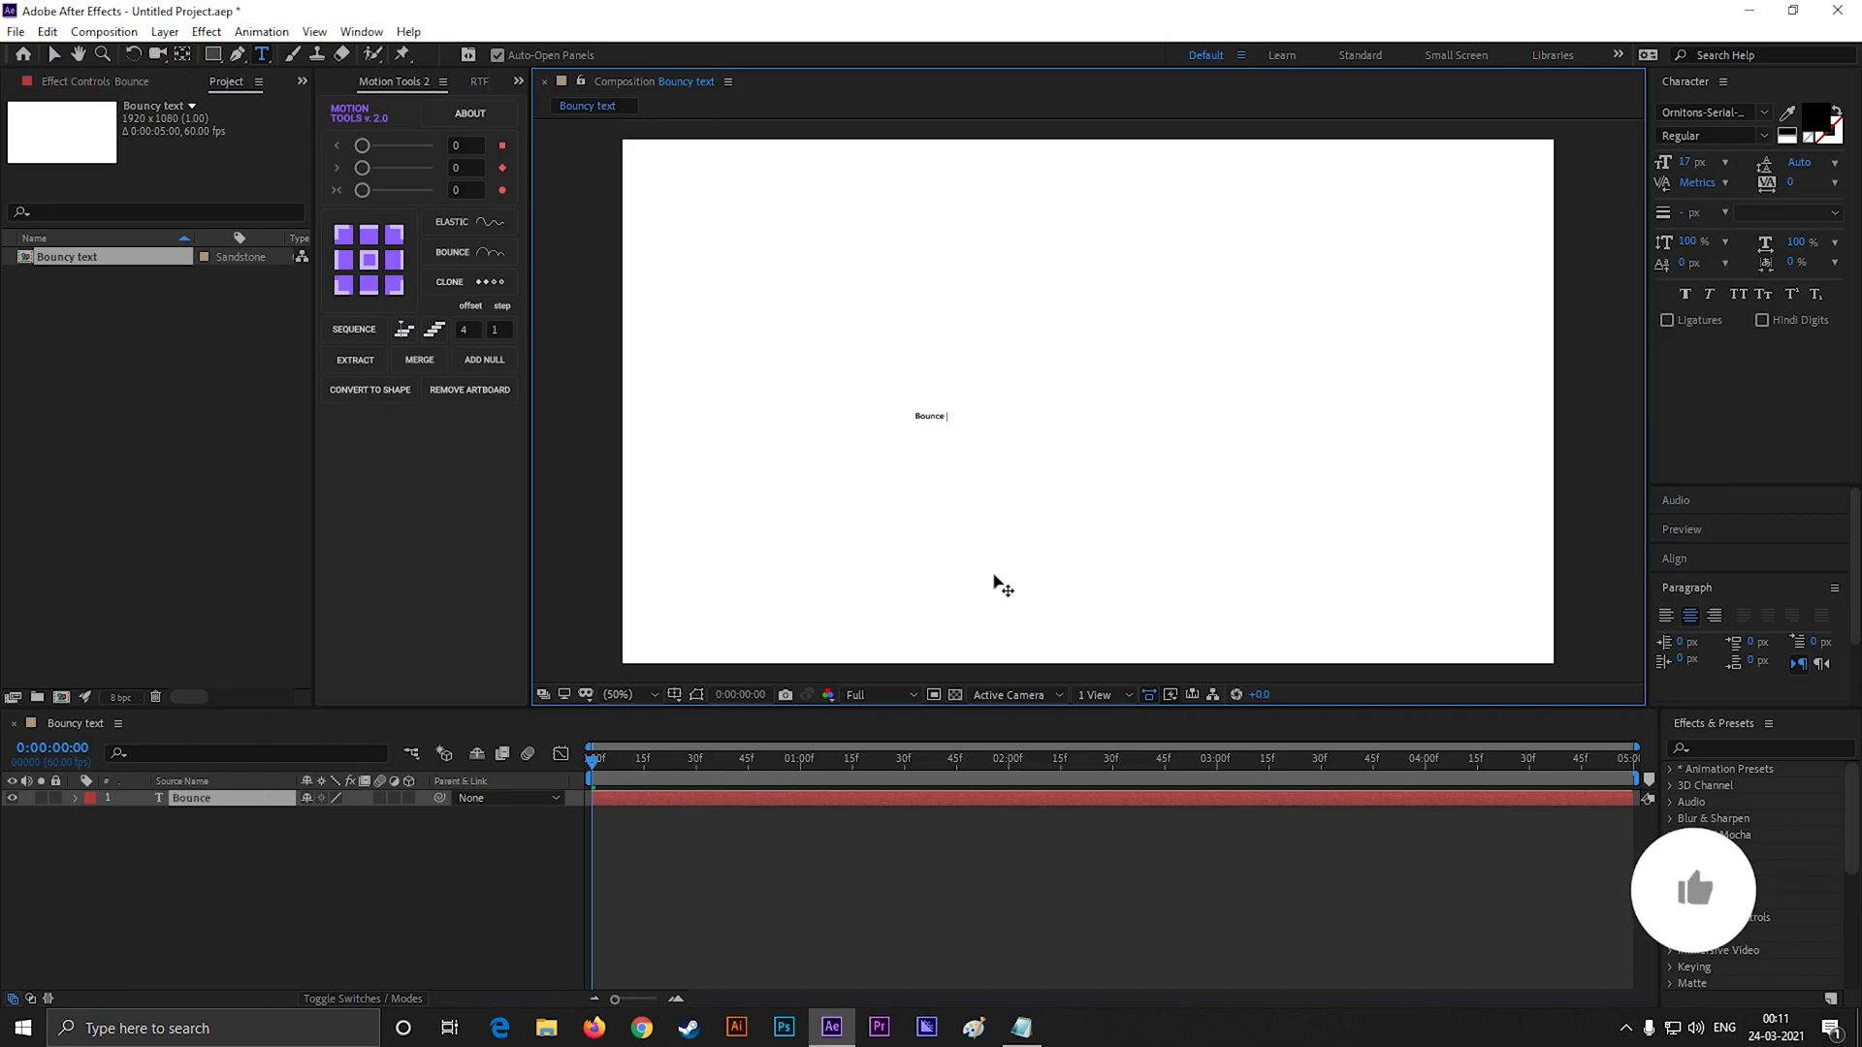
pyautogui.write('Back.')
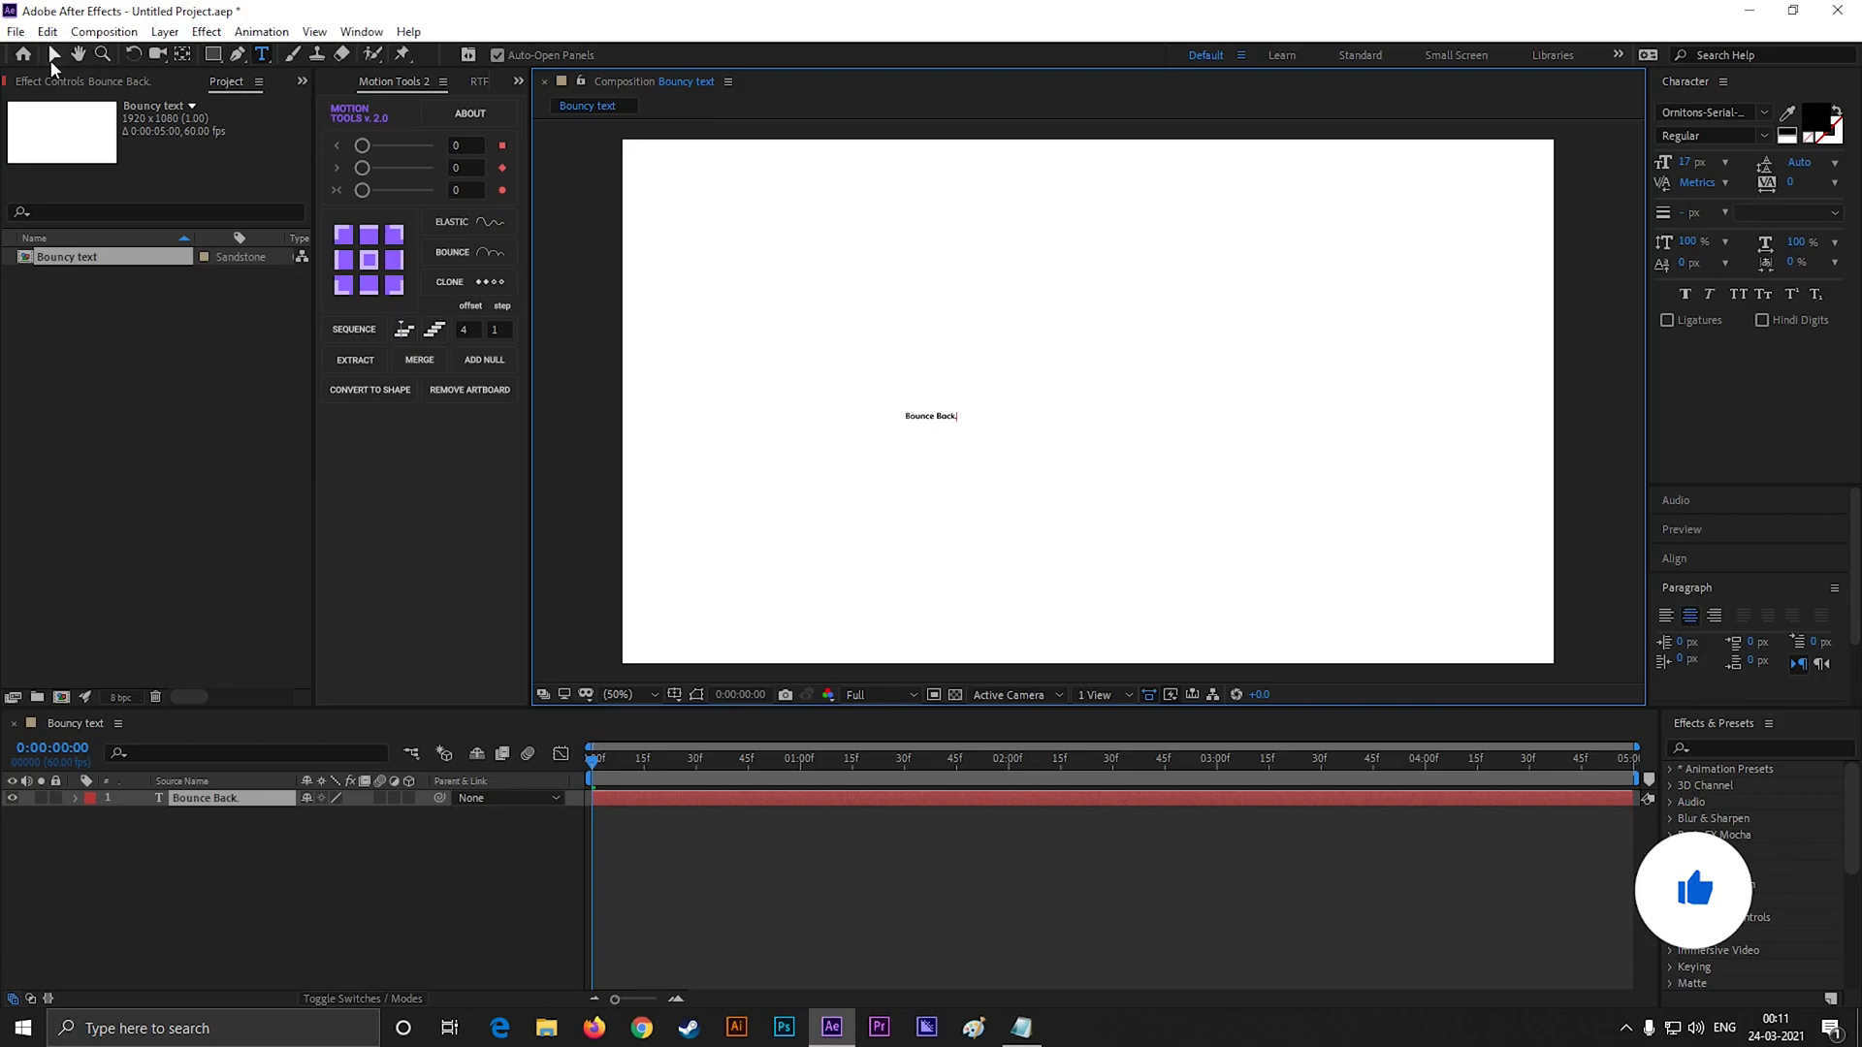
pyautogui.click(55, 55)
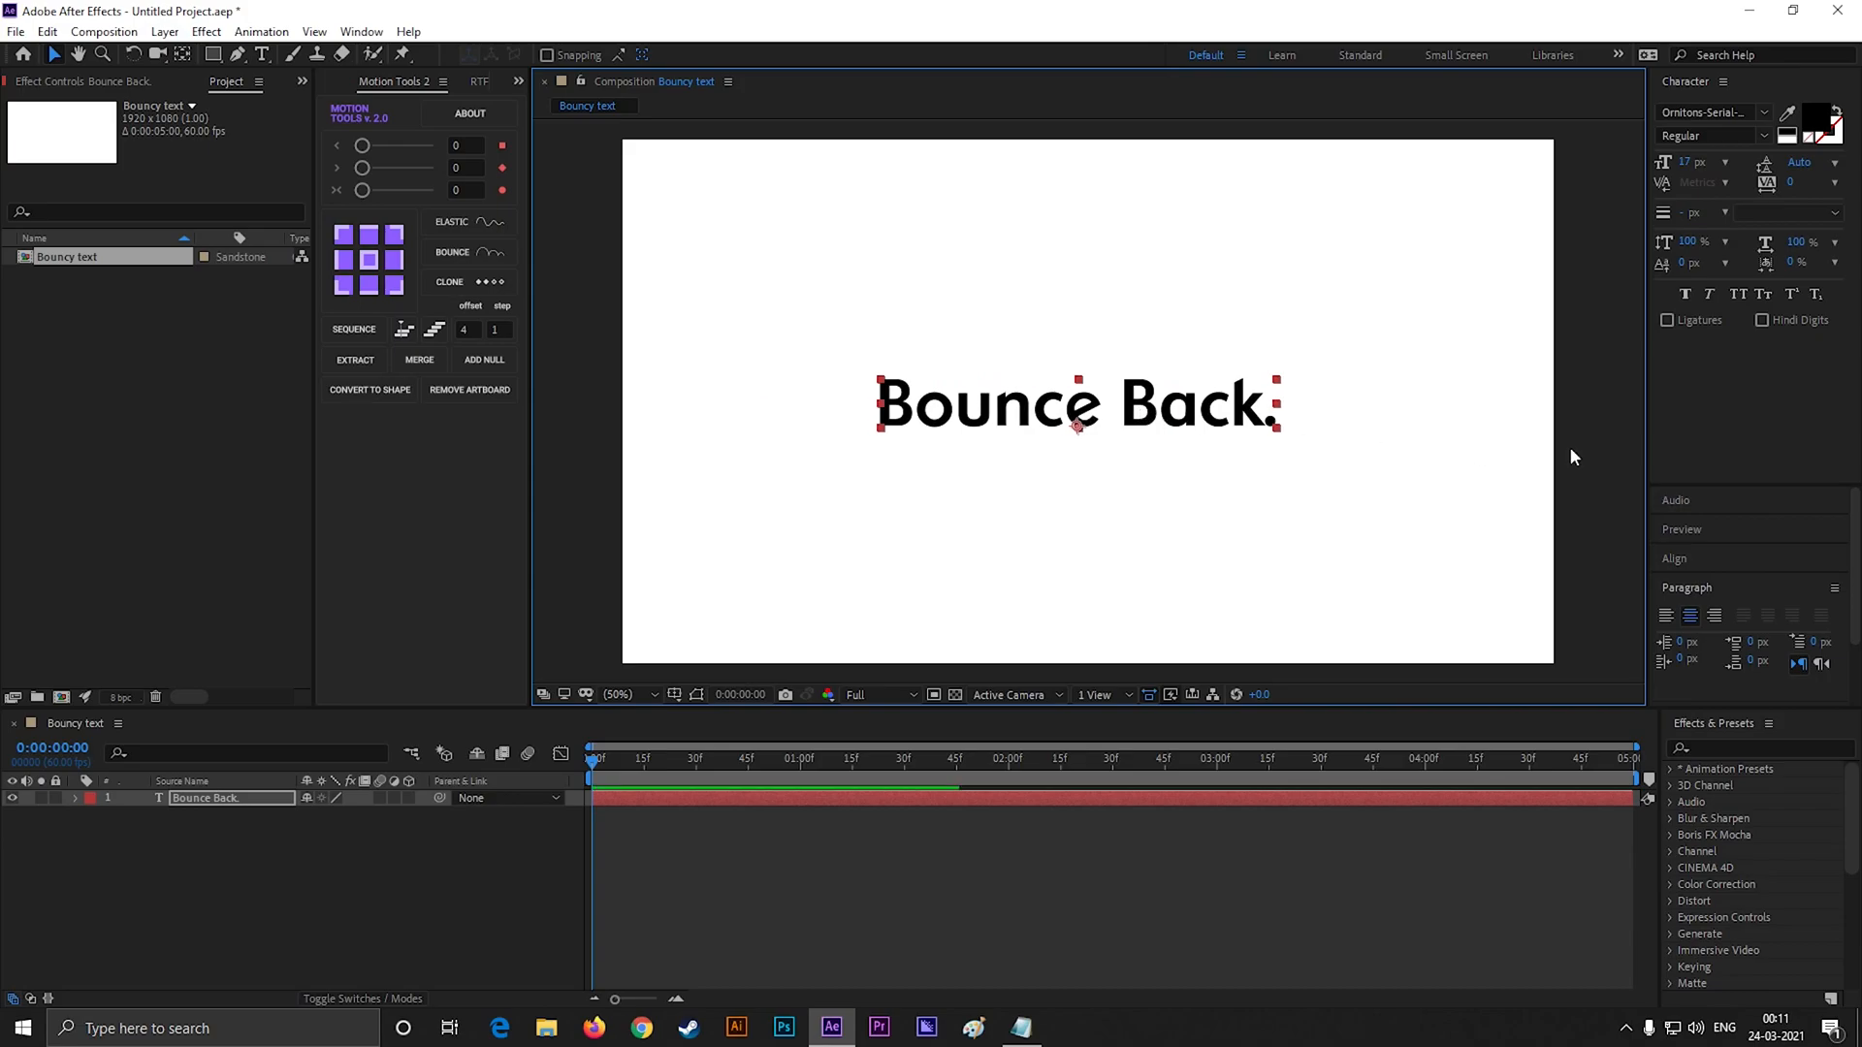
pyautogui.click(1674, 559)
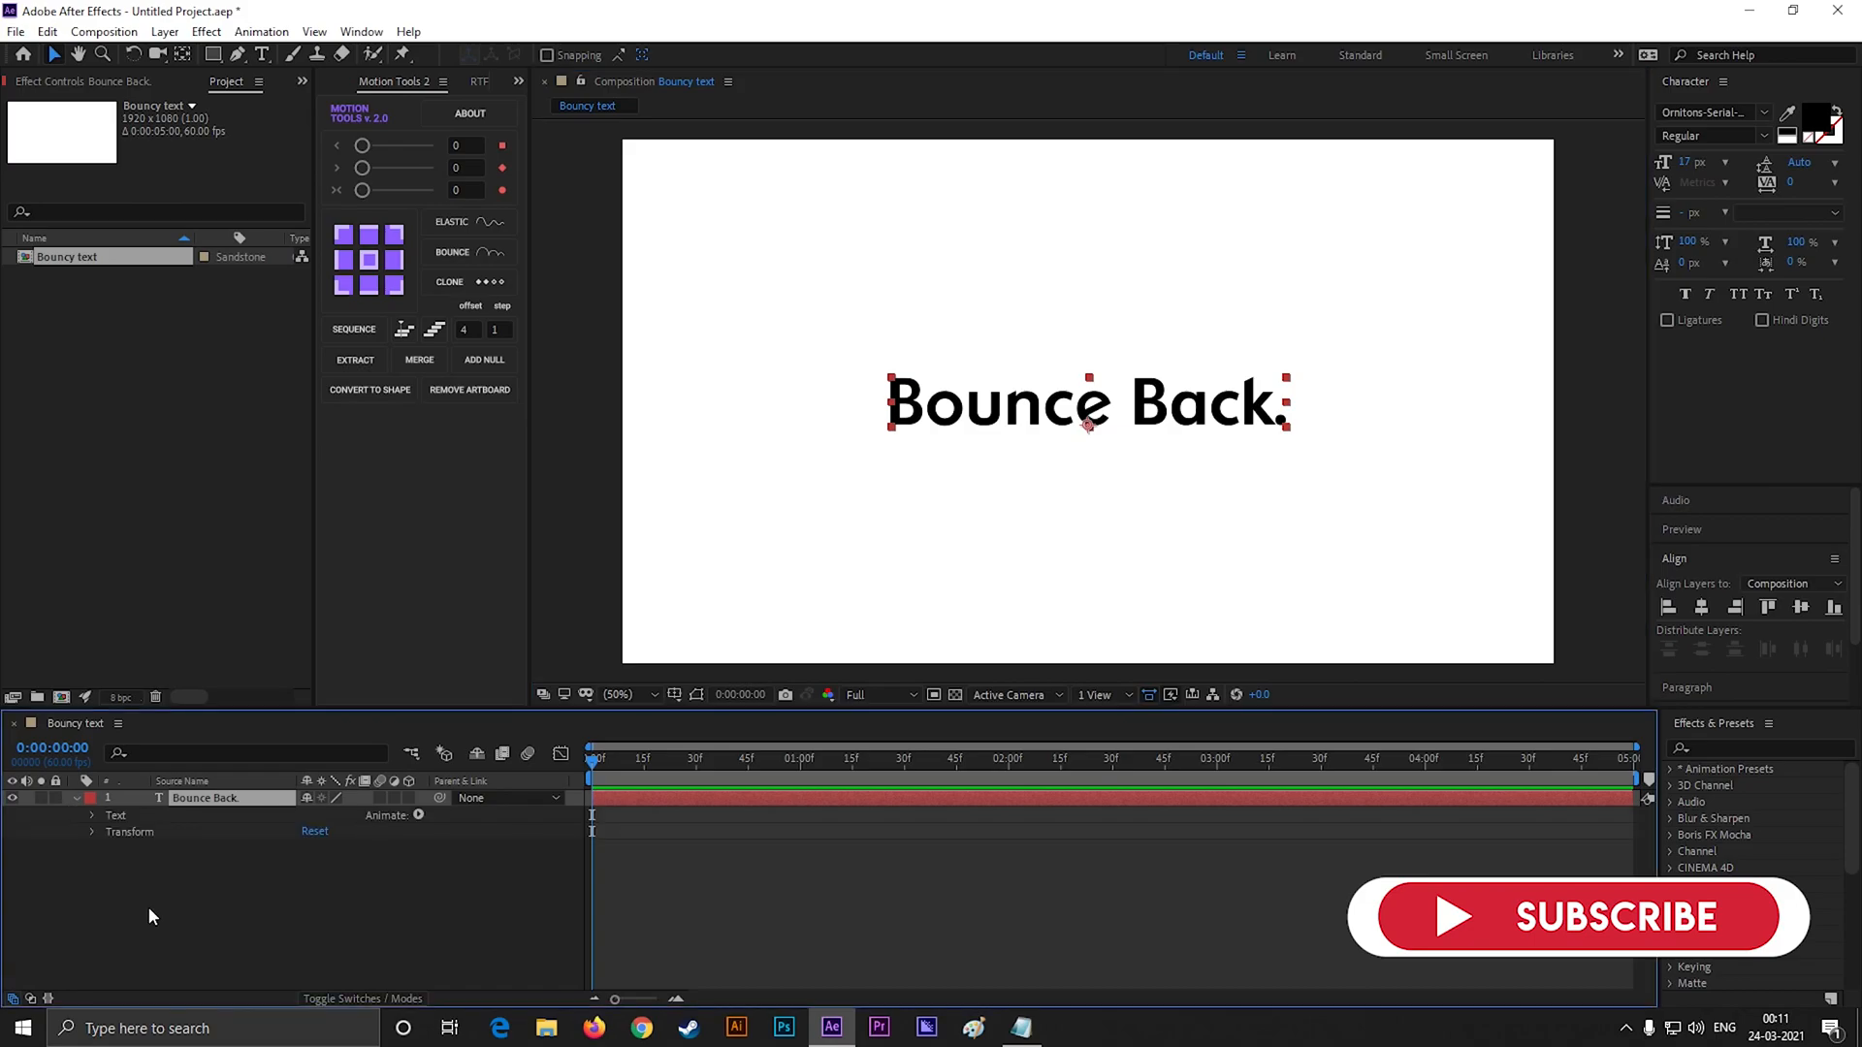
# Add a position animator lifting the letters, with Range Selector Offset keyframed from -100% to a later value
pyautogui.click(419, 817)
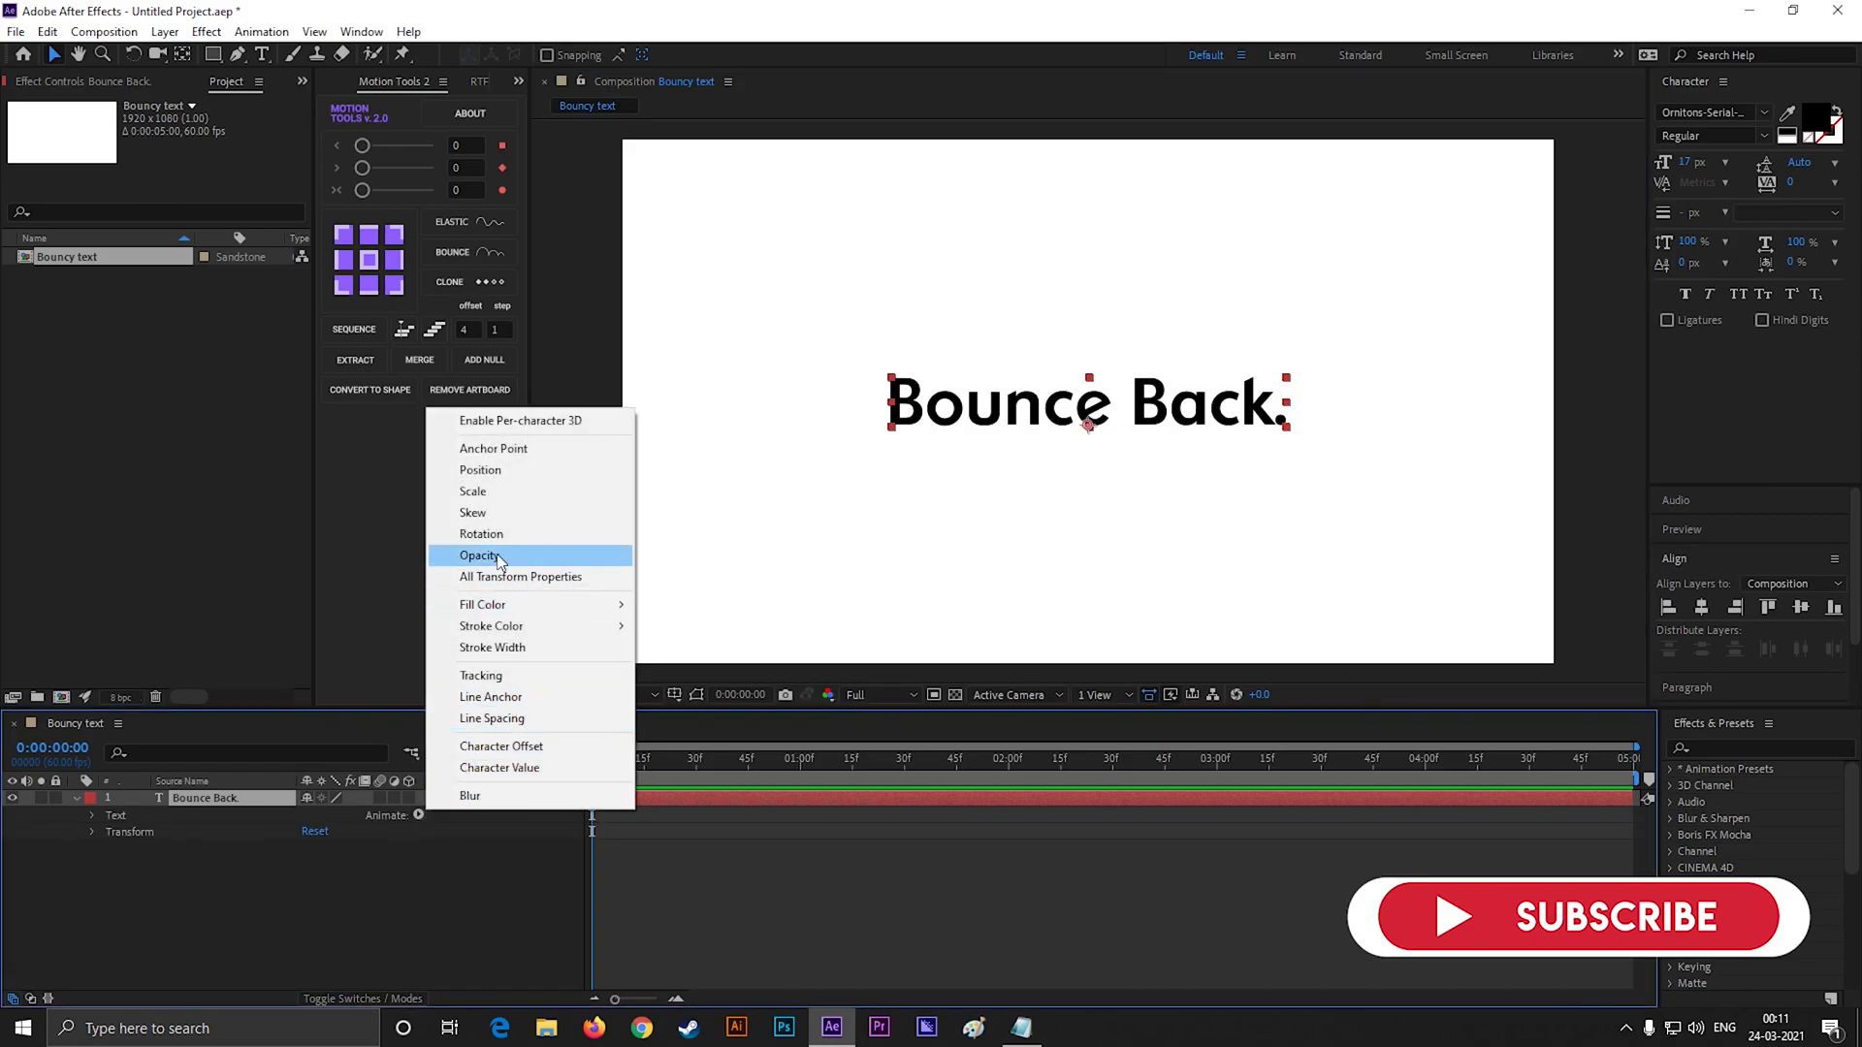
pyautogui.click(479, 469)
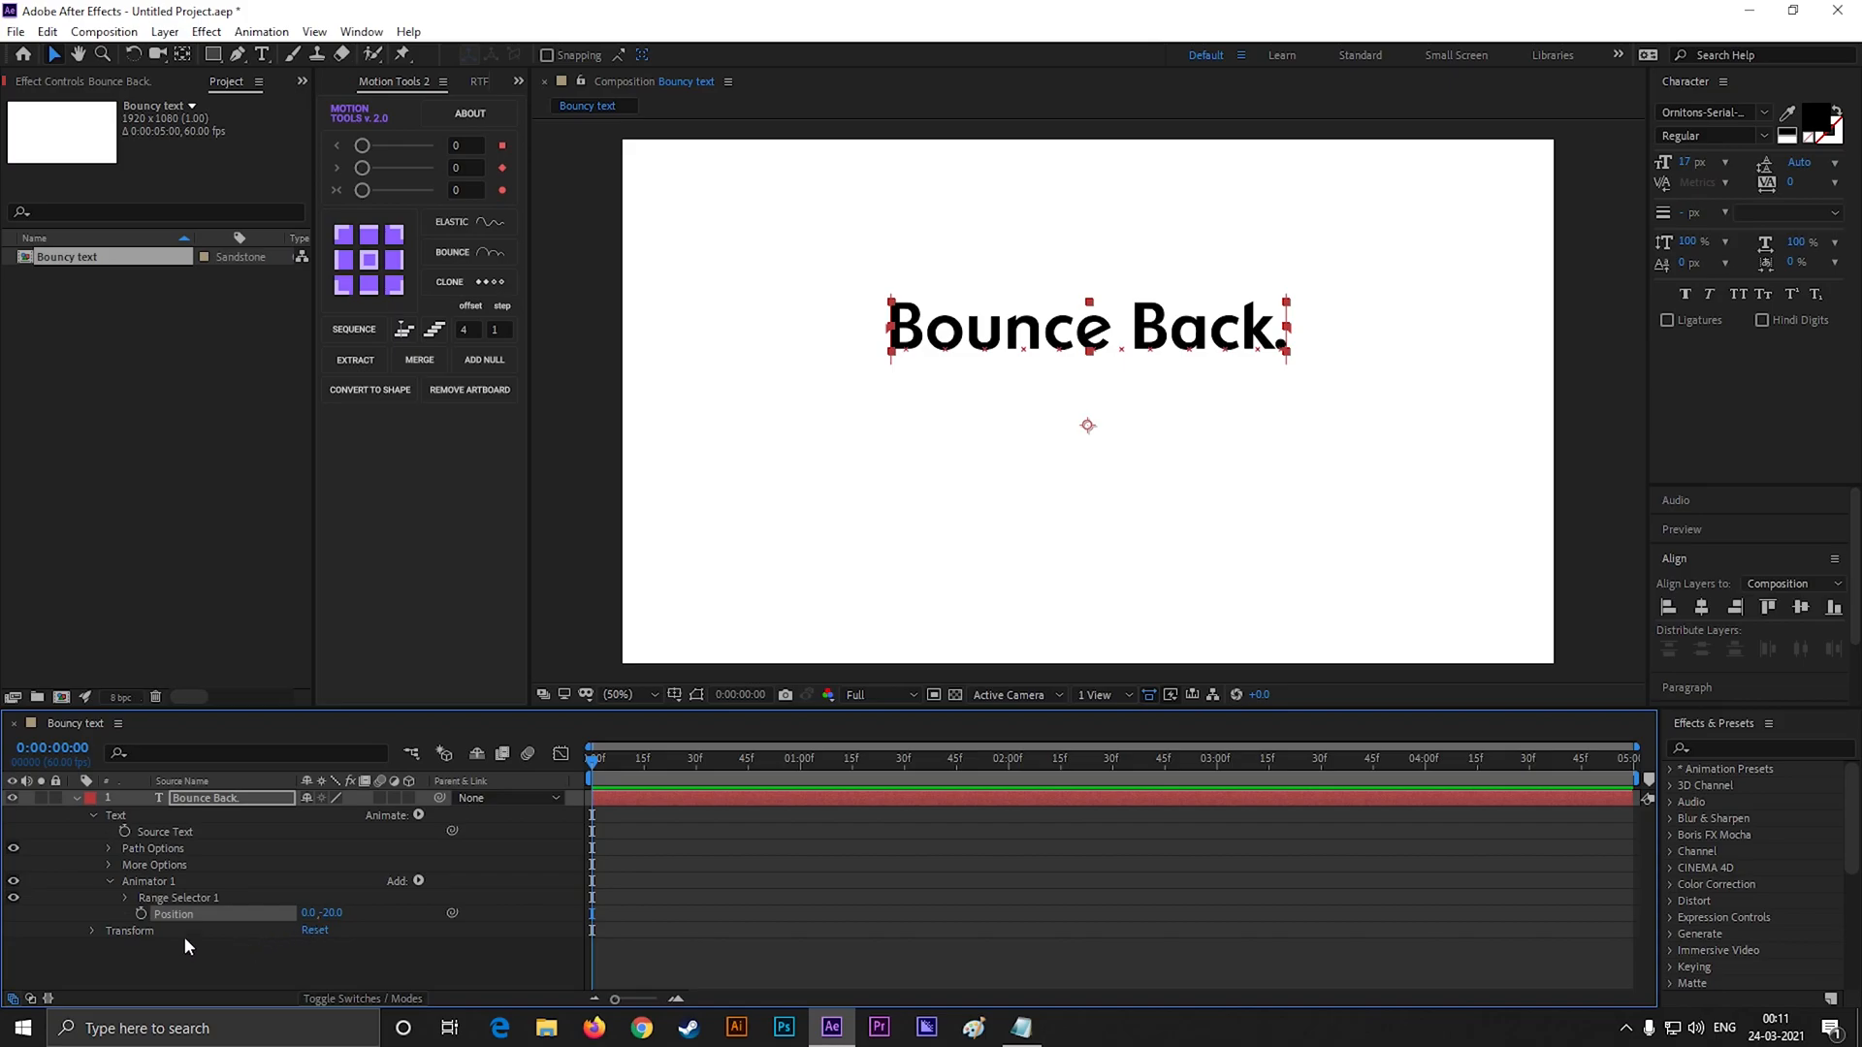
pyautogui.click(126, 898)
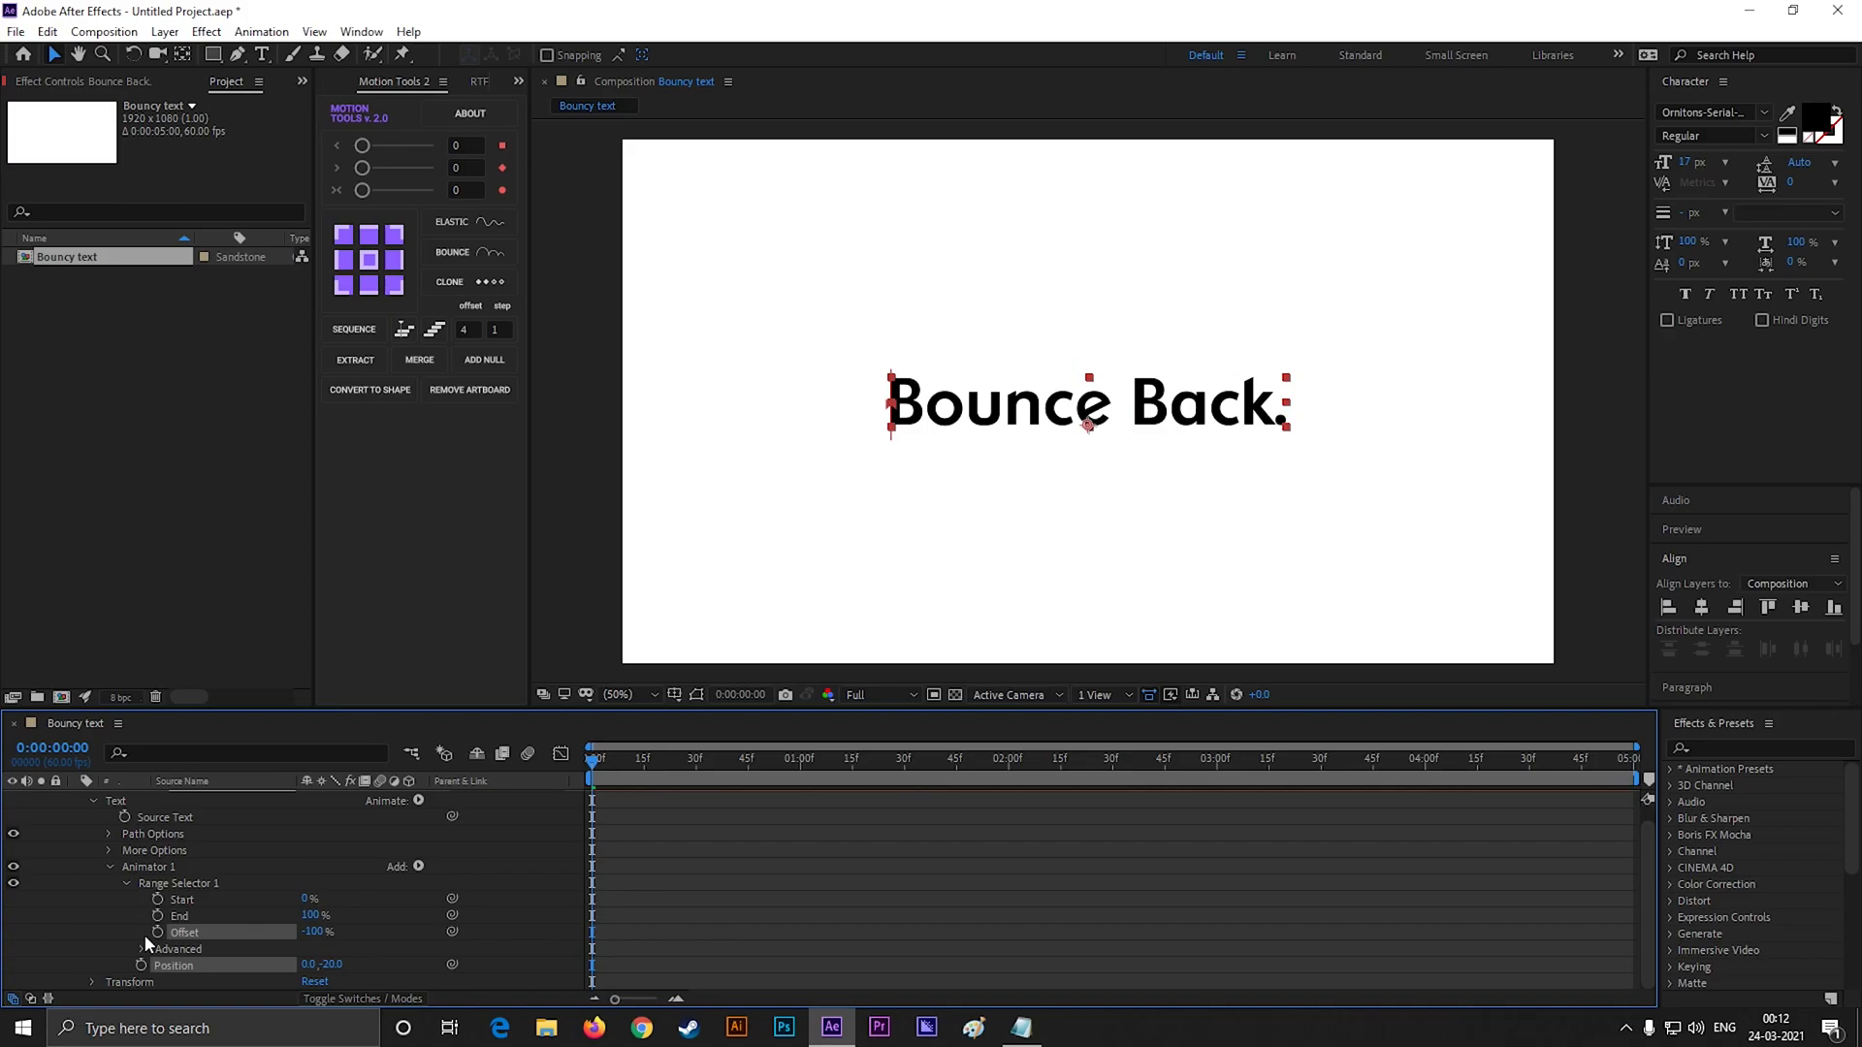
pyautogui.click(155, 933)
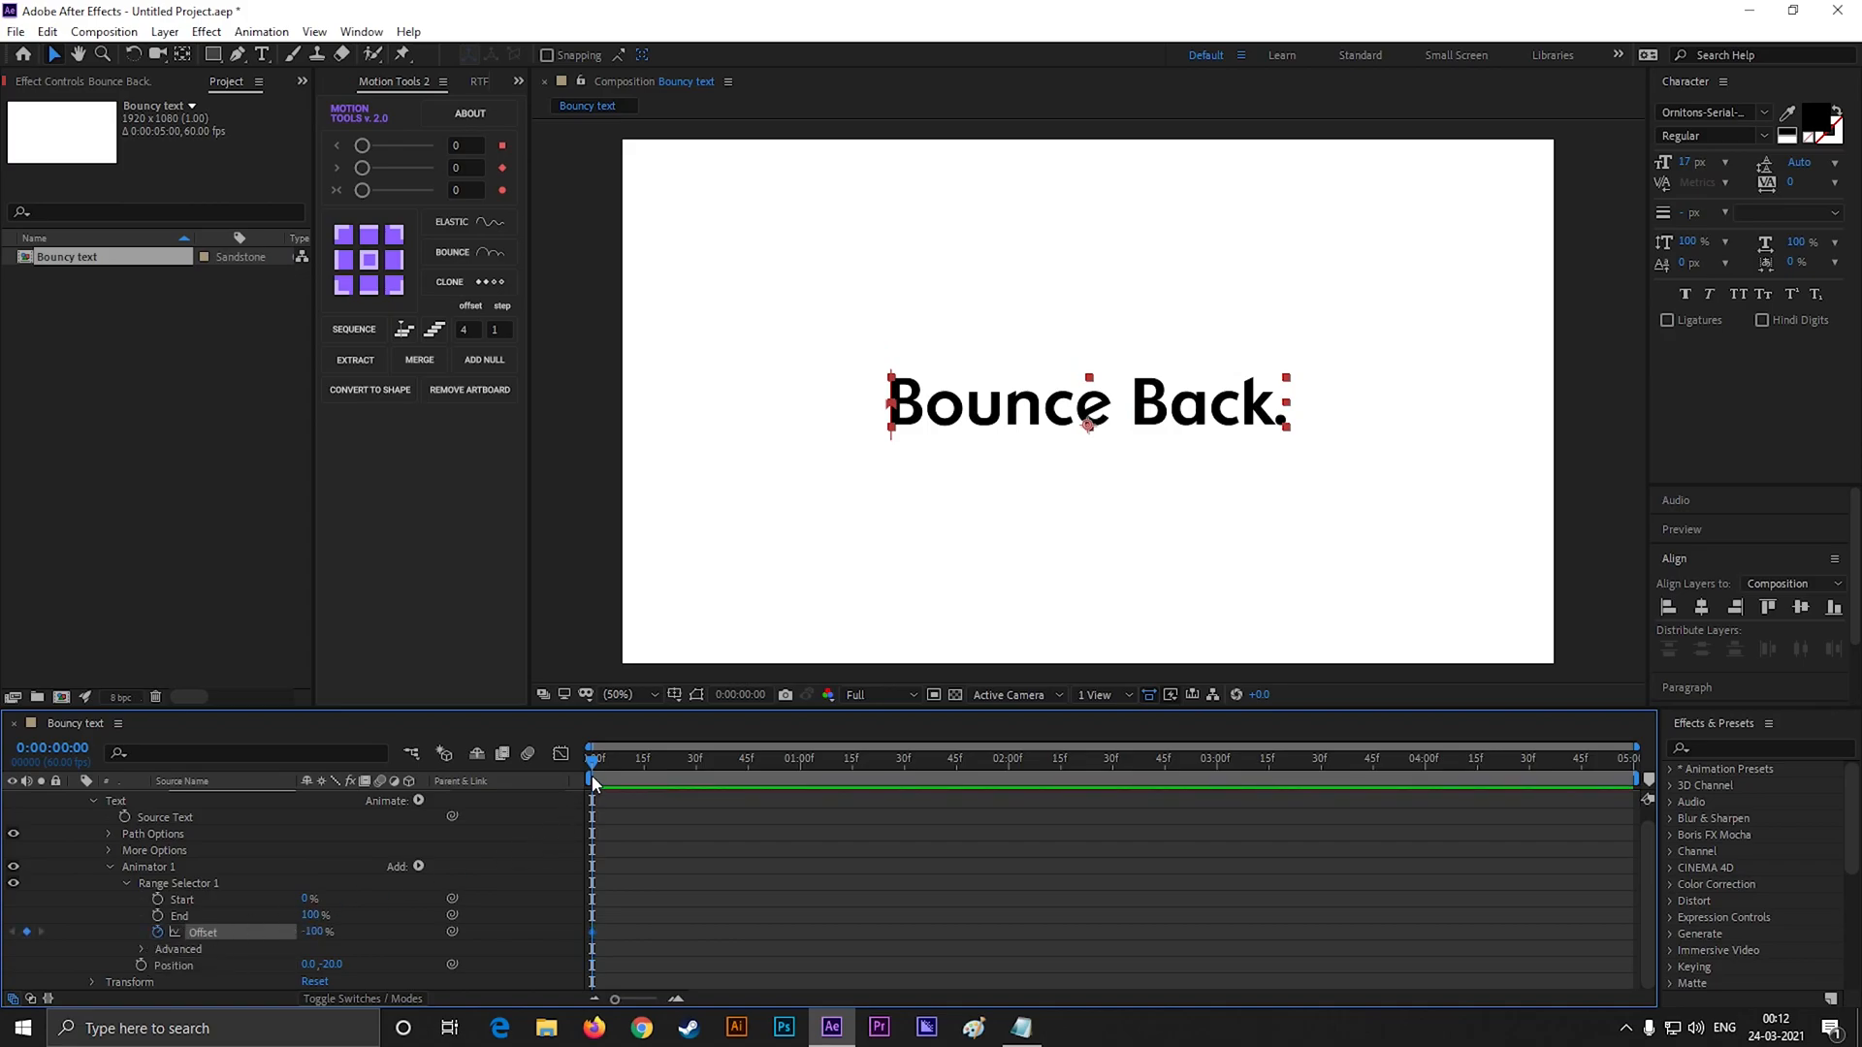
pyautogui.click(801, 756)
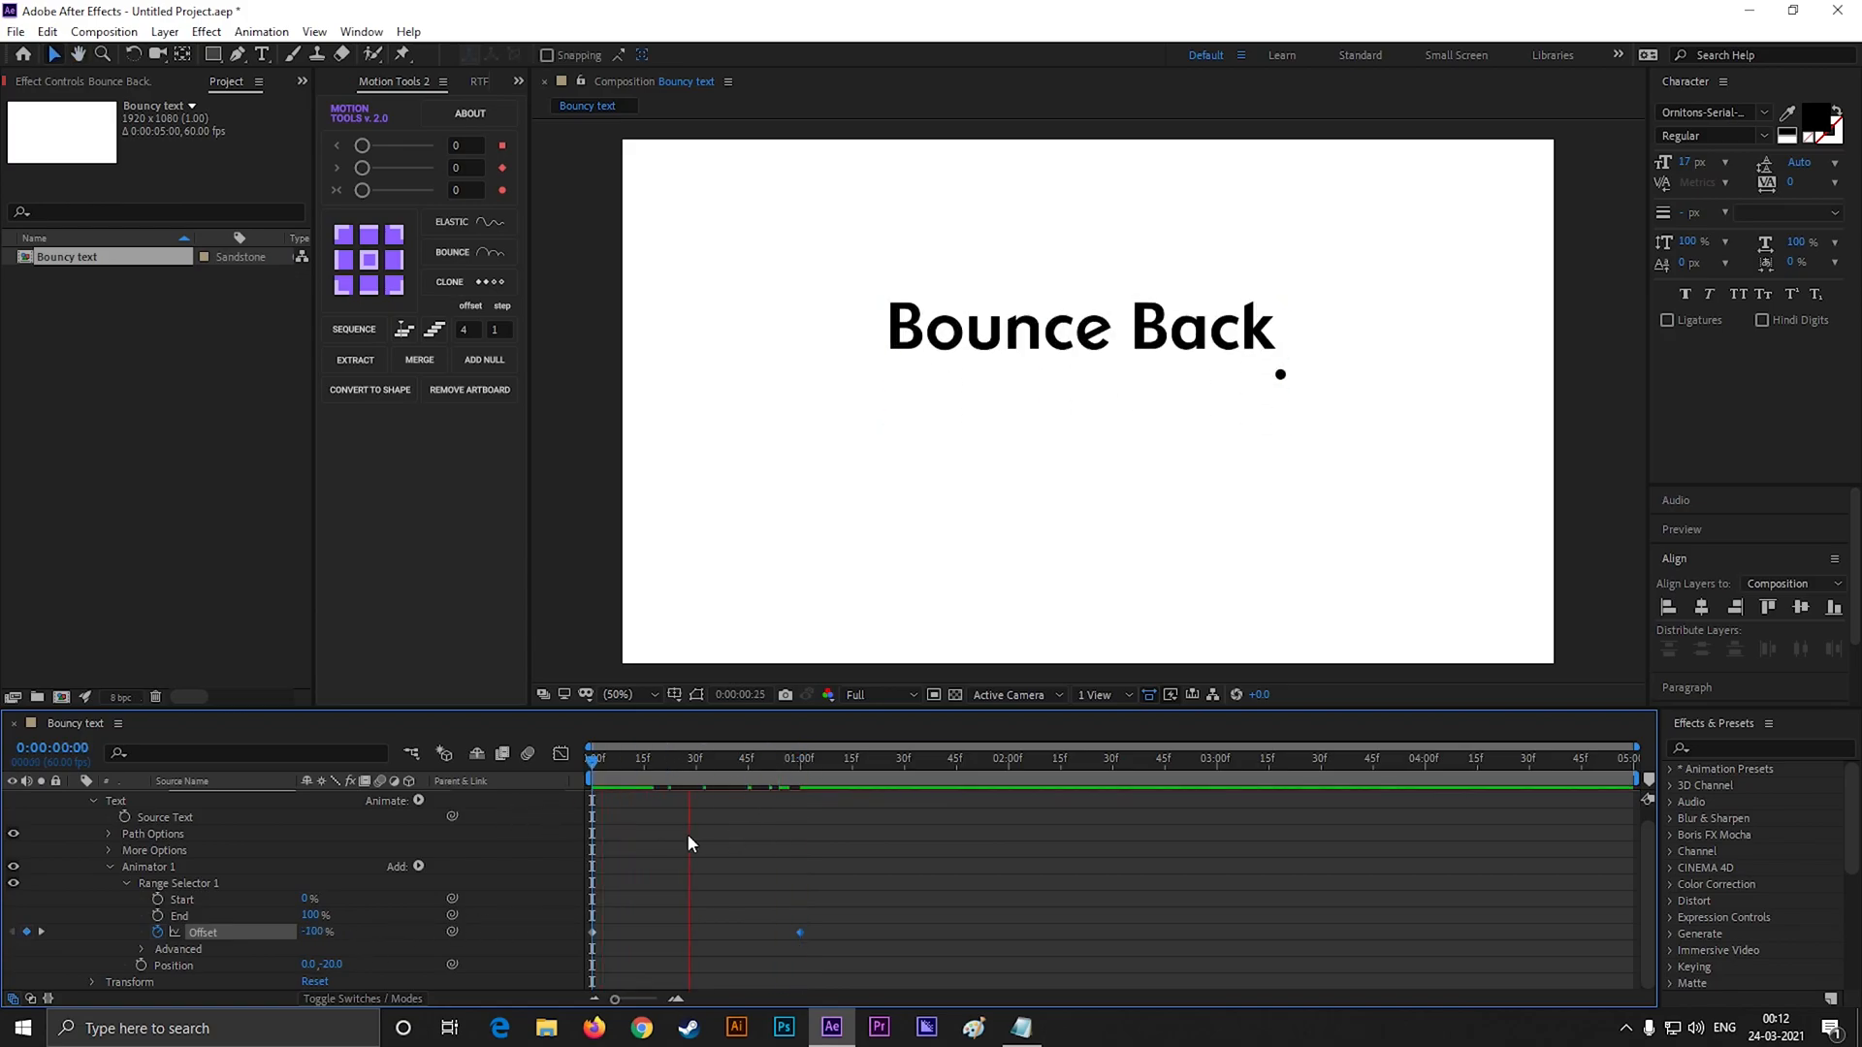
pyautogui.click(591, 759)
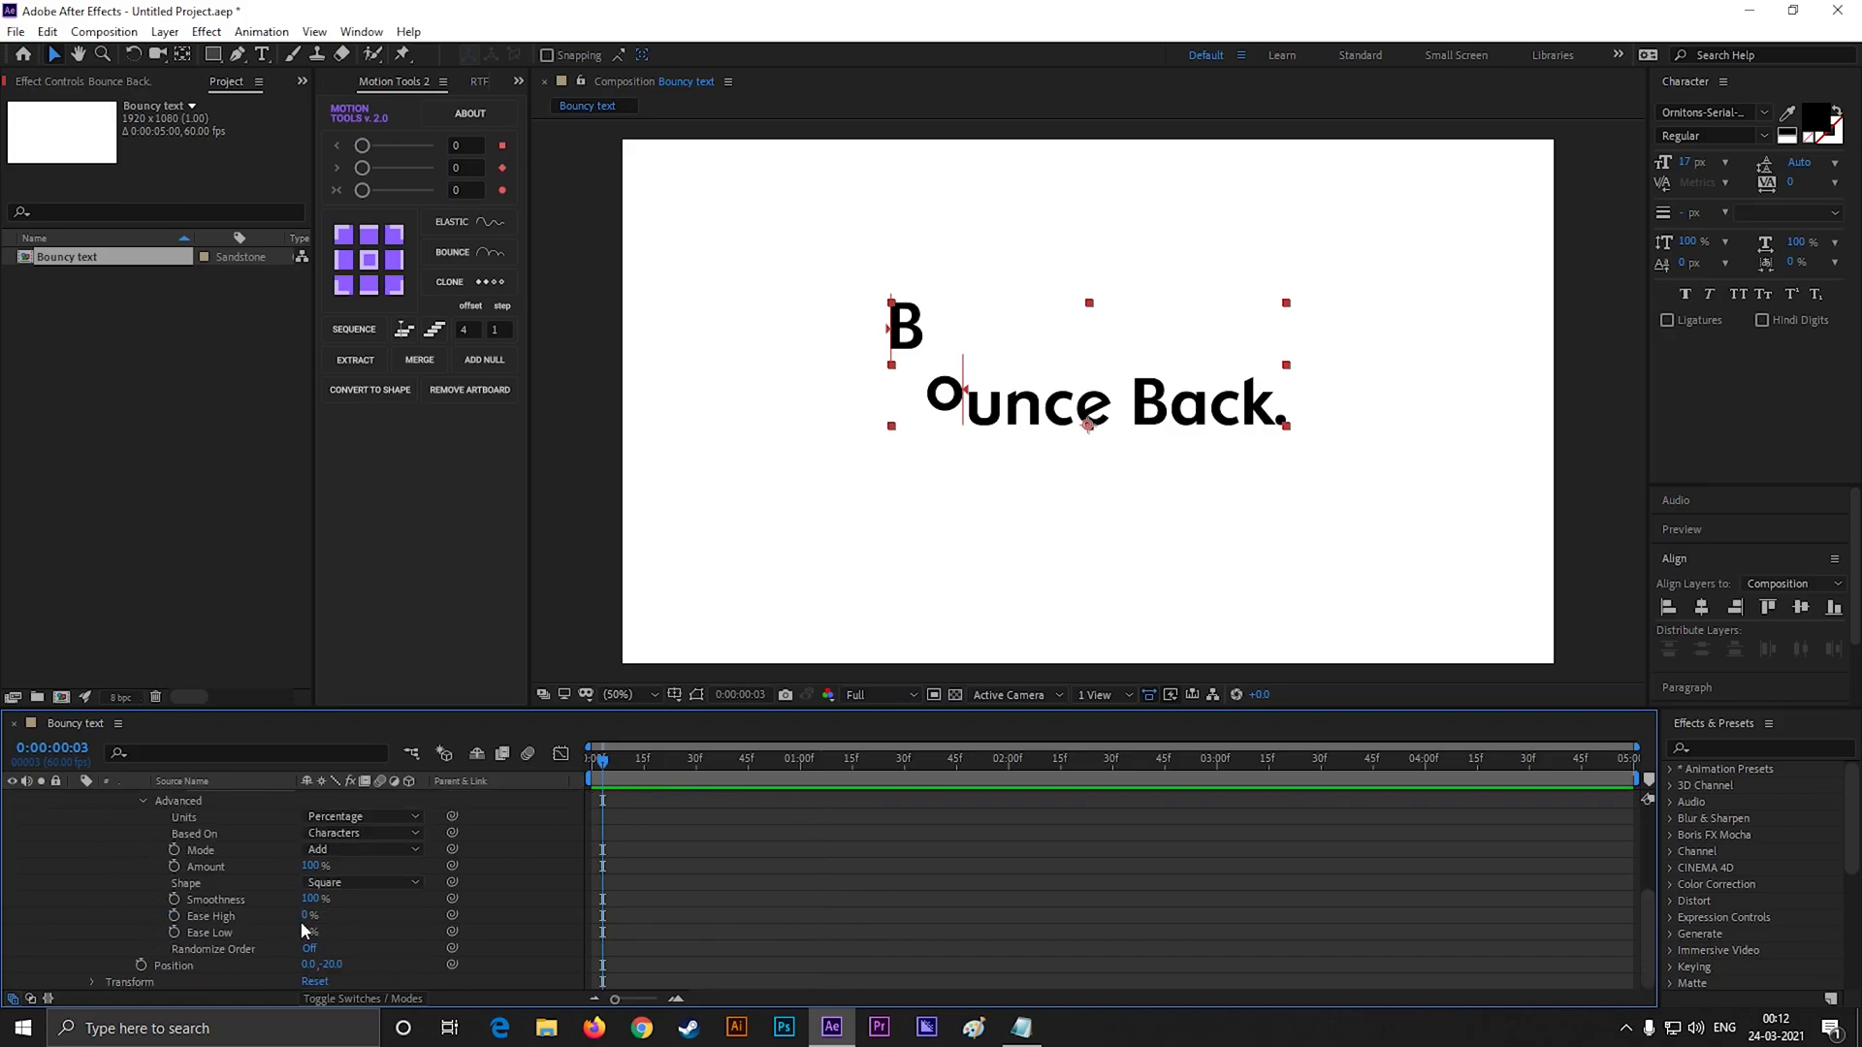
# Change Range Selector 1's Shape from Square to Ramp Down
pyautogui.click(362, 882)
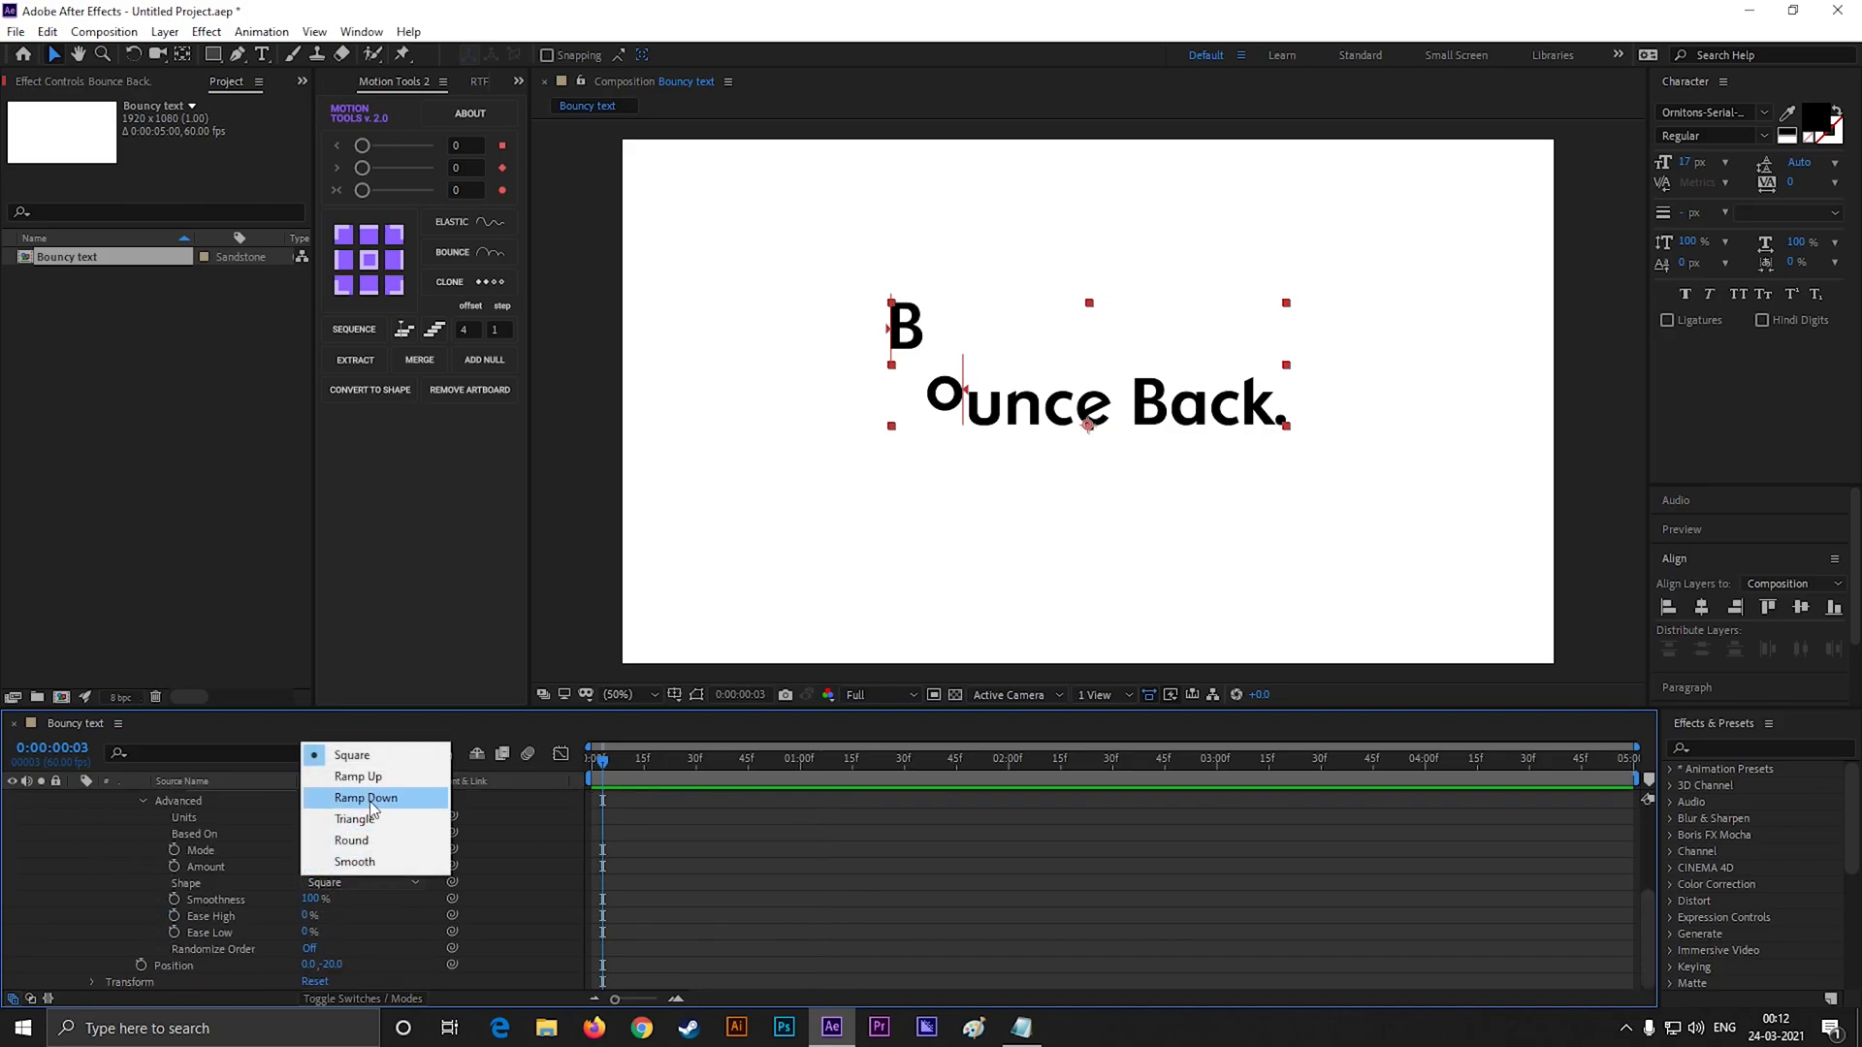
pyautogui.click(365, 798)
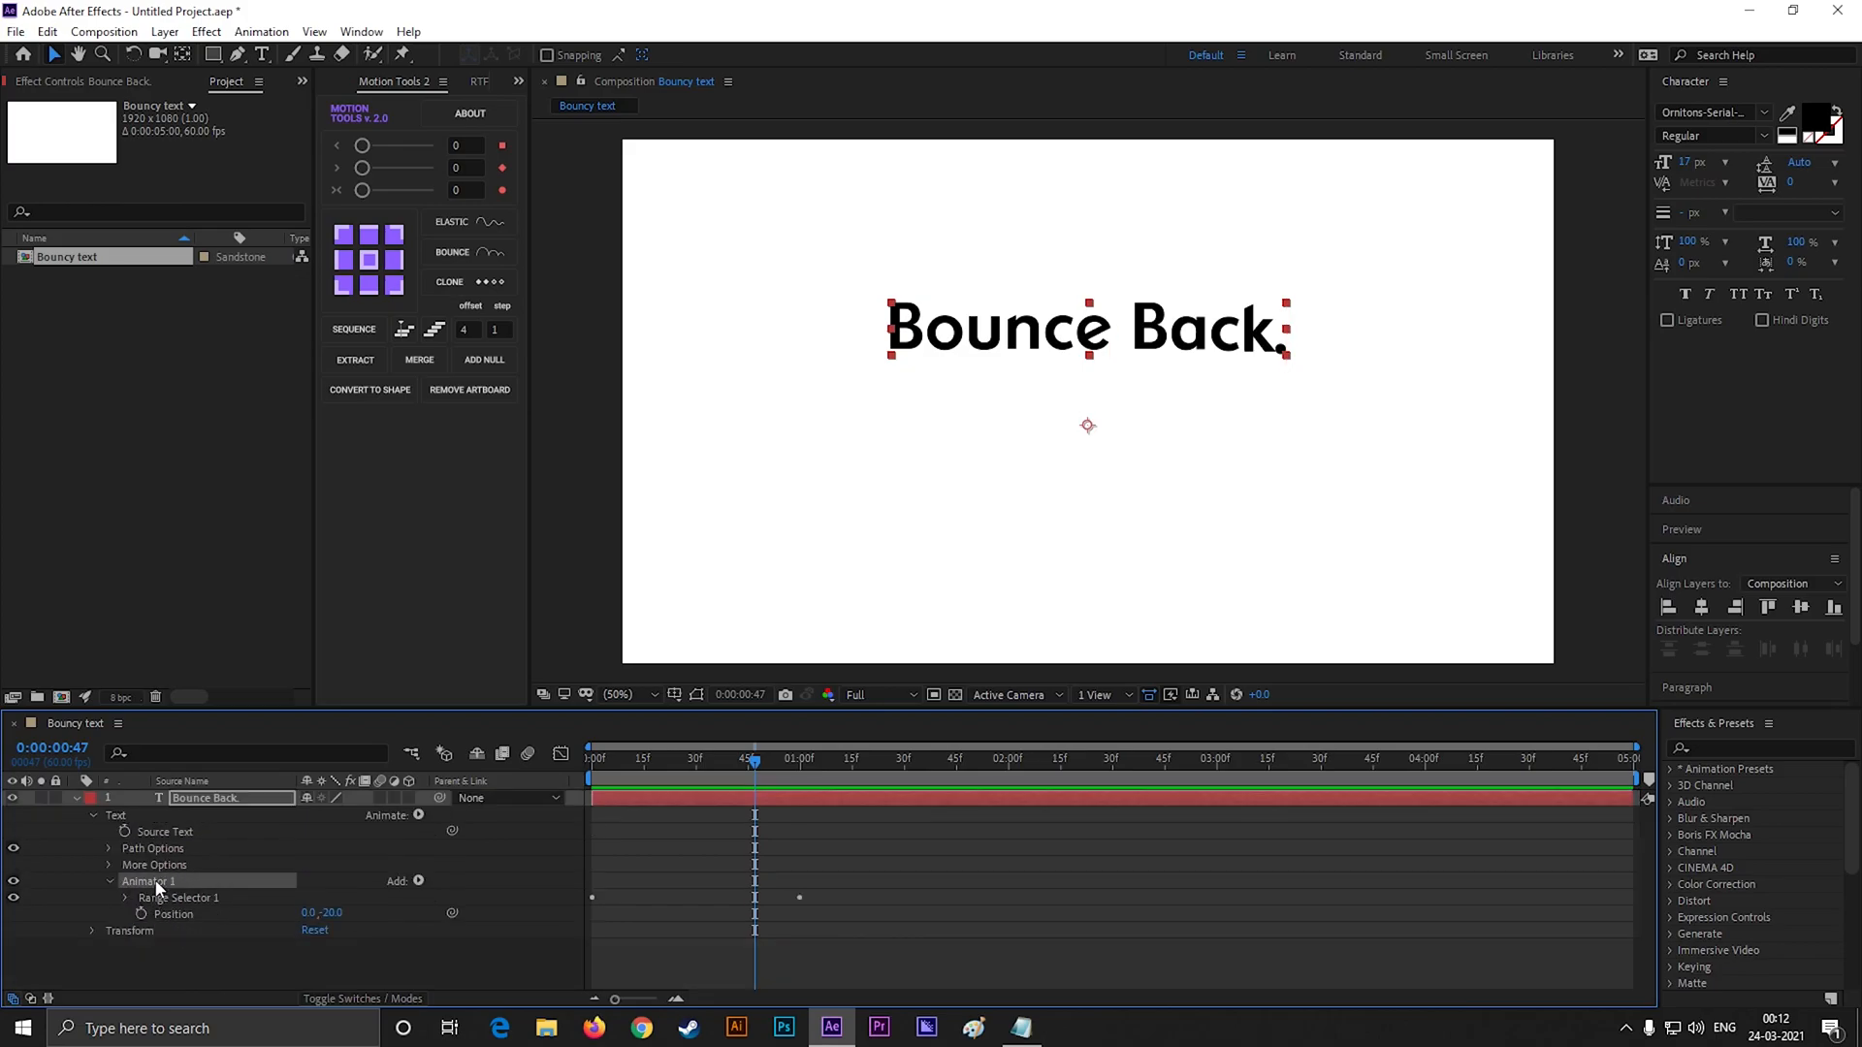
# Duplicate the animator into Animator 2 moving letters down with Ease High and Ease Low 50%, then duplicate it again
pyautogui.press('ctrl+d')
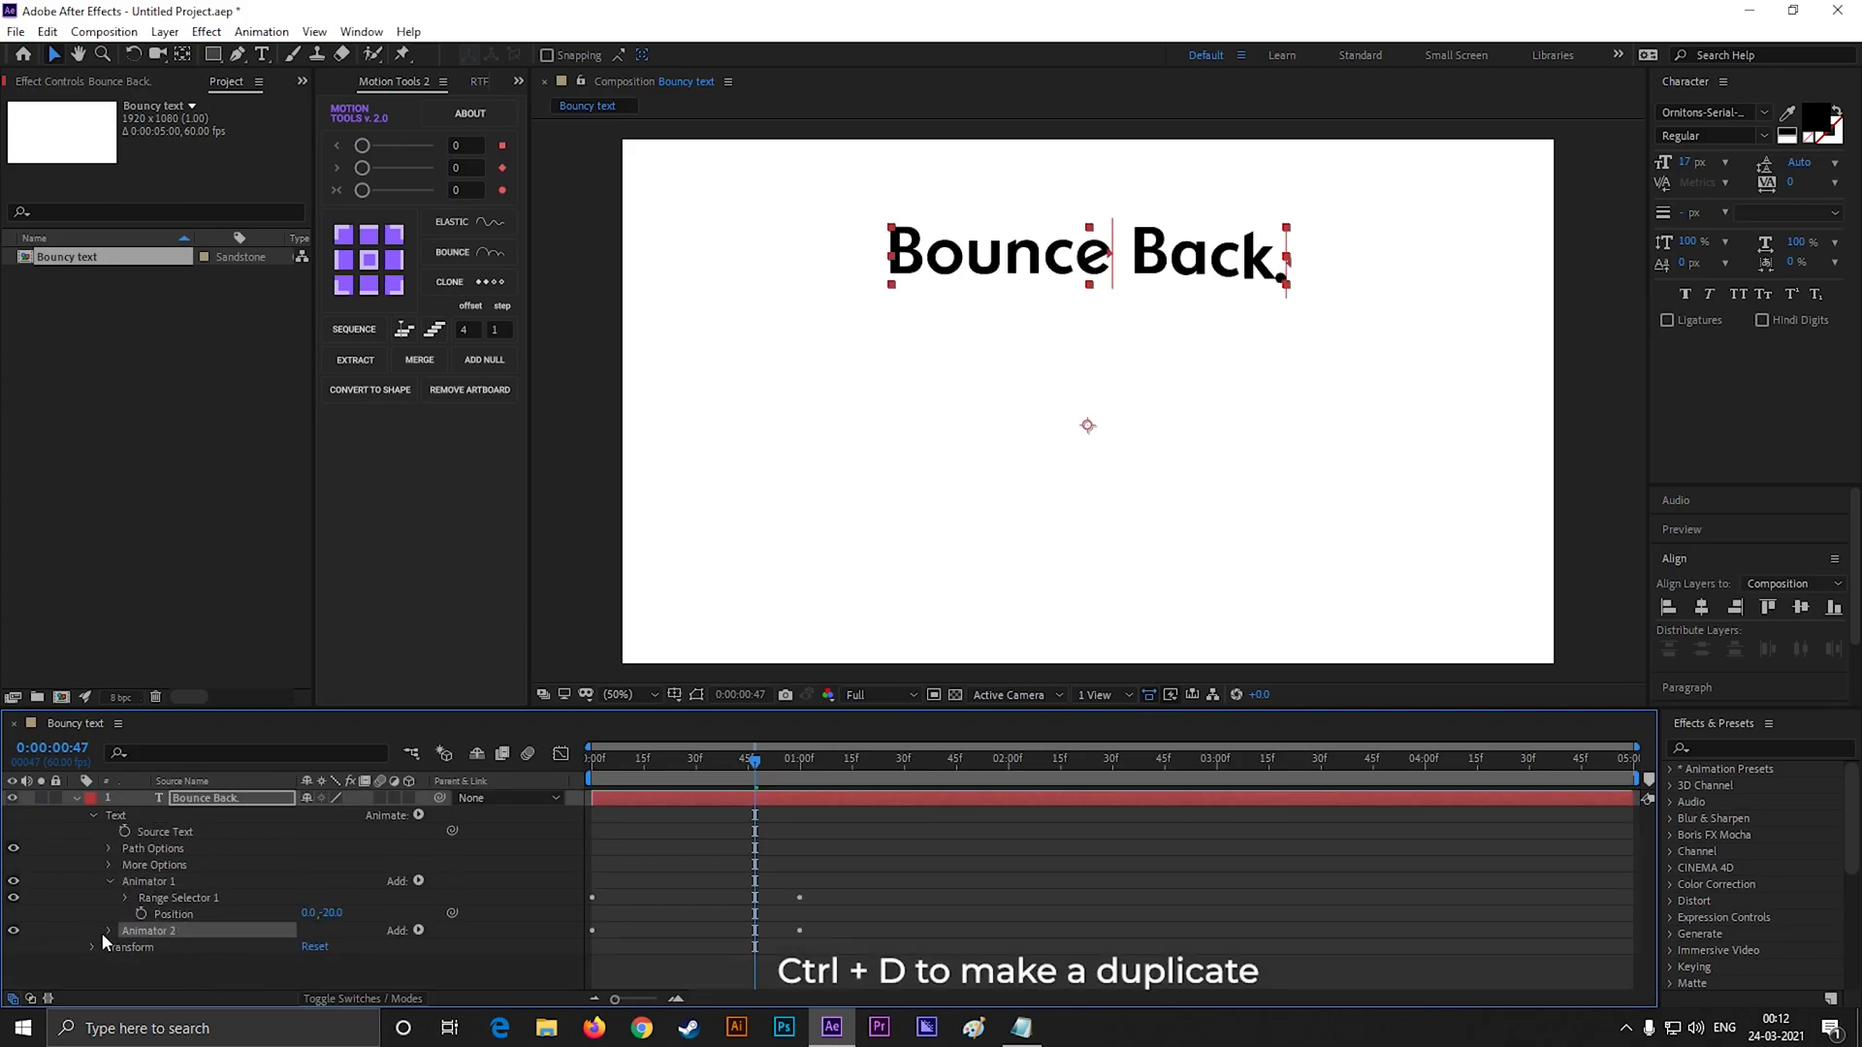
pyautogui.click(108, 931)
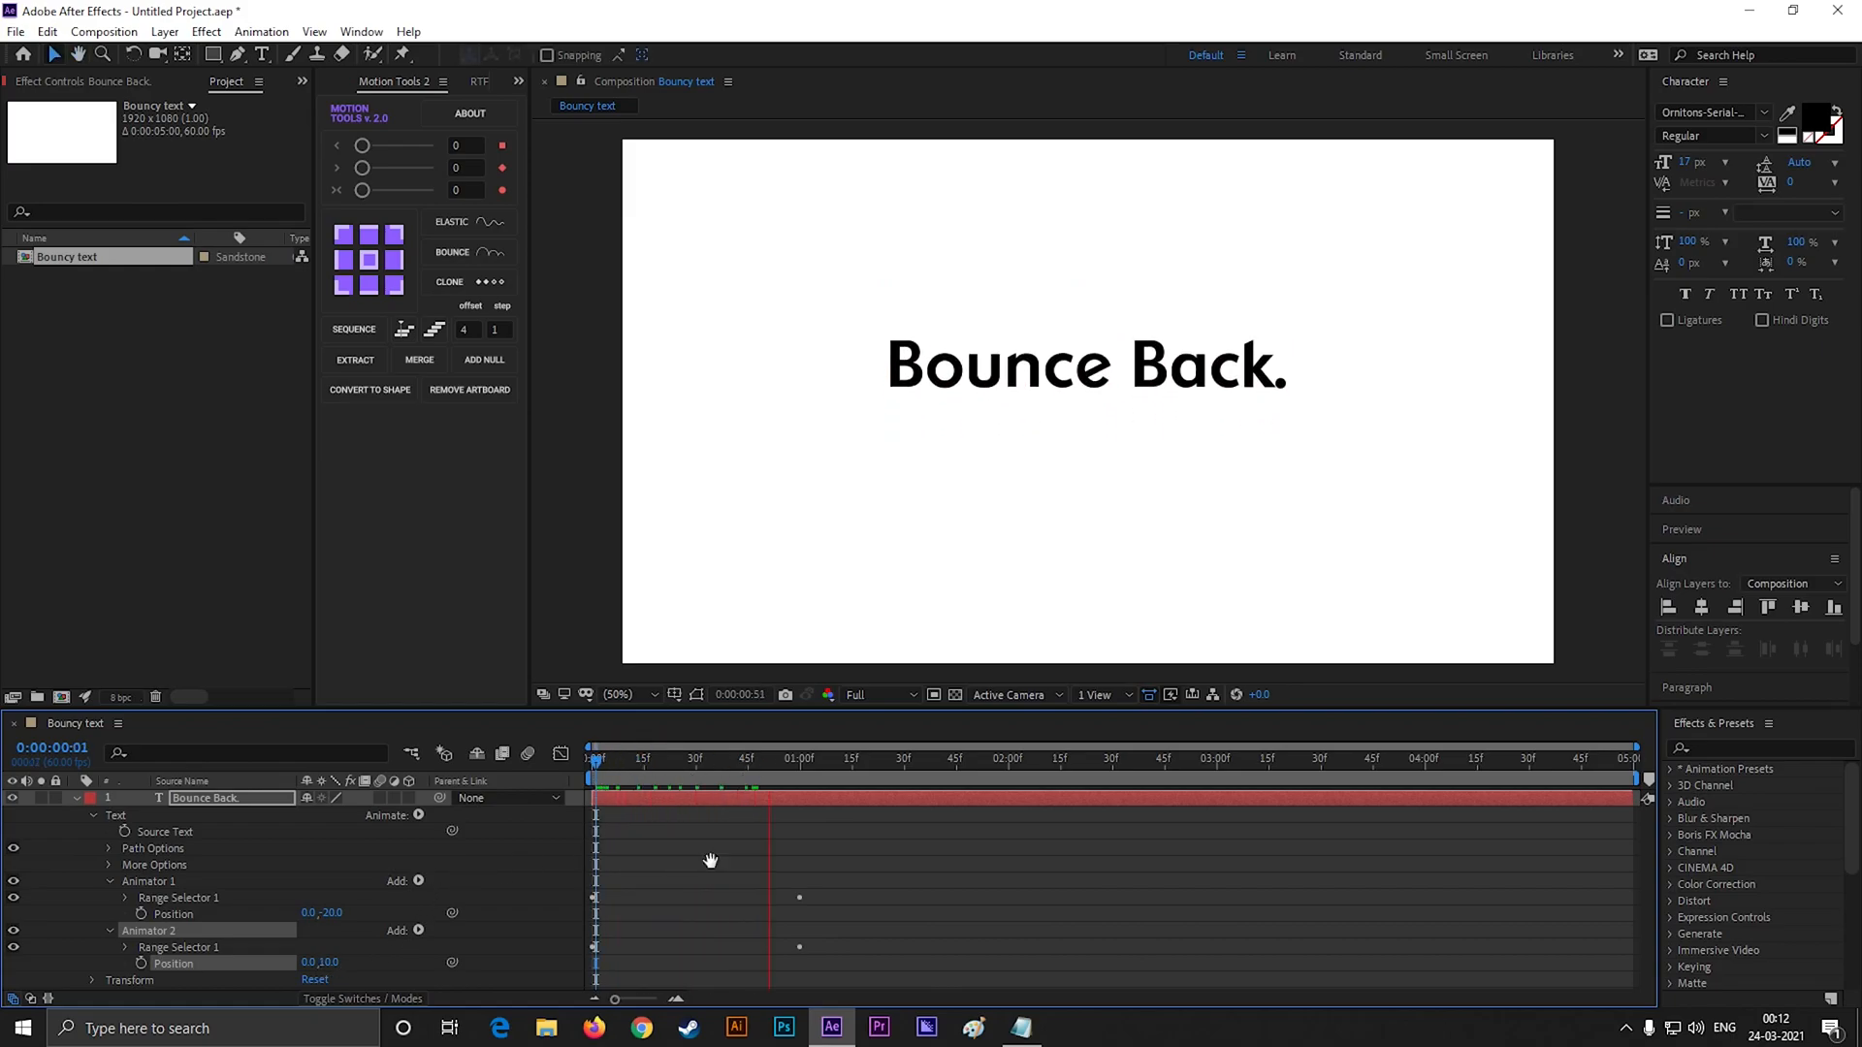
pyautogui.click(592, 757)
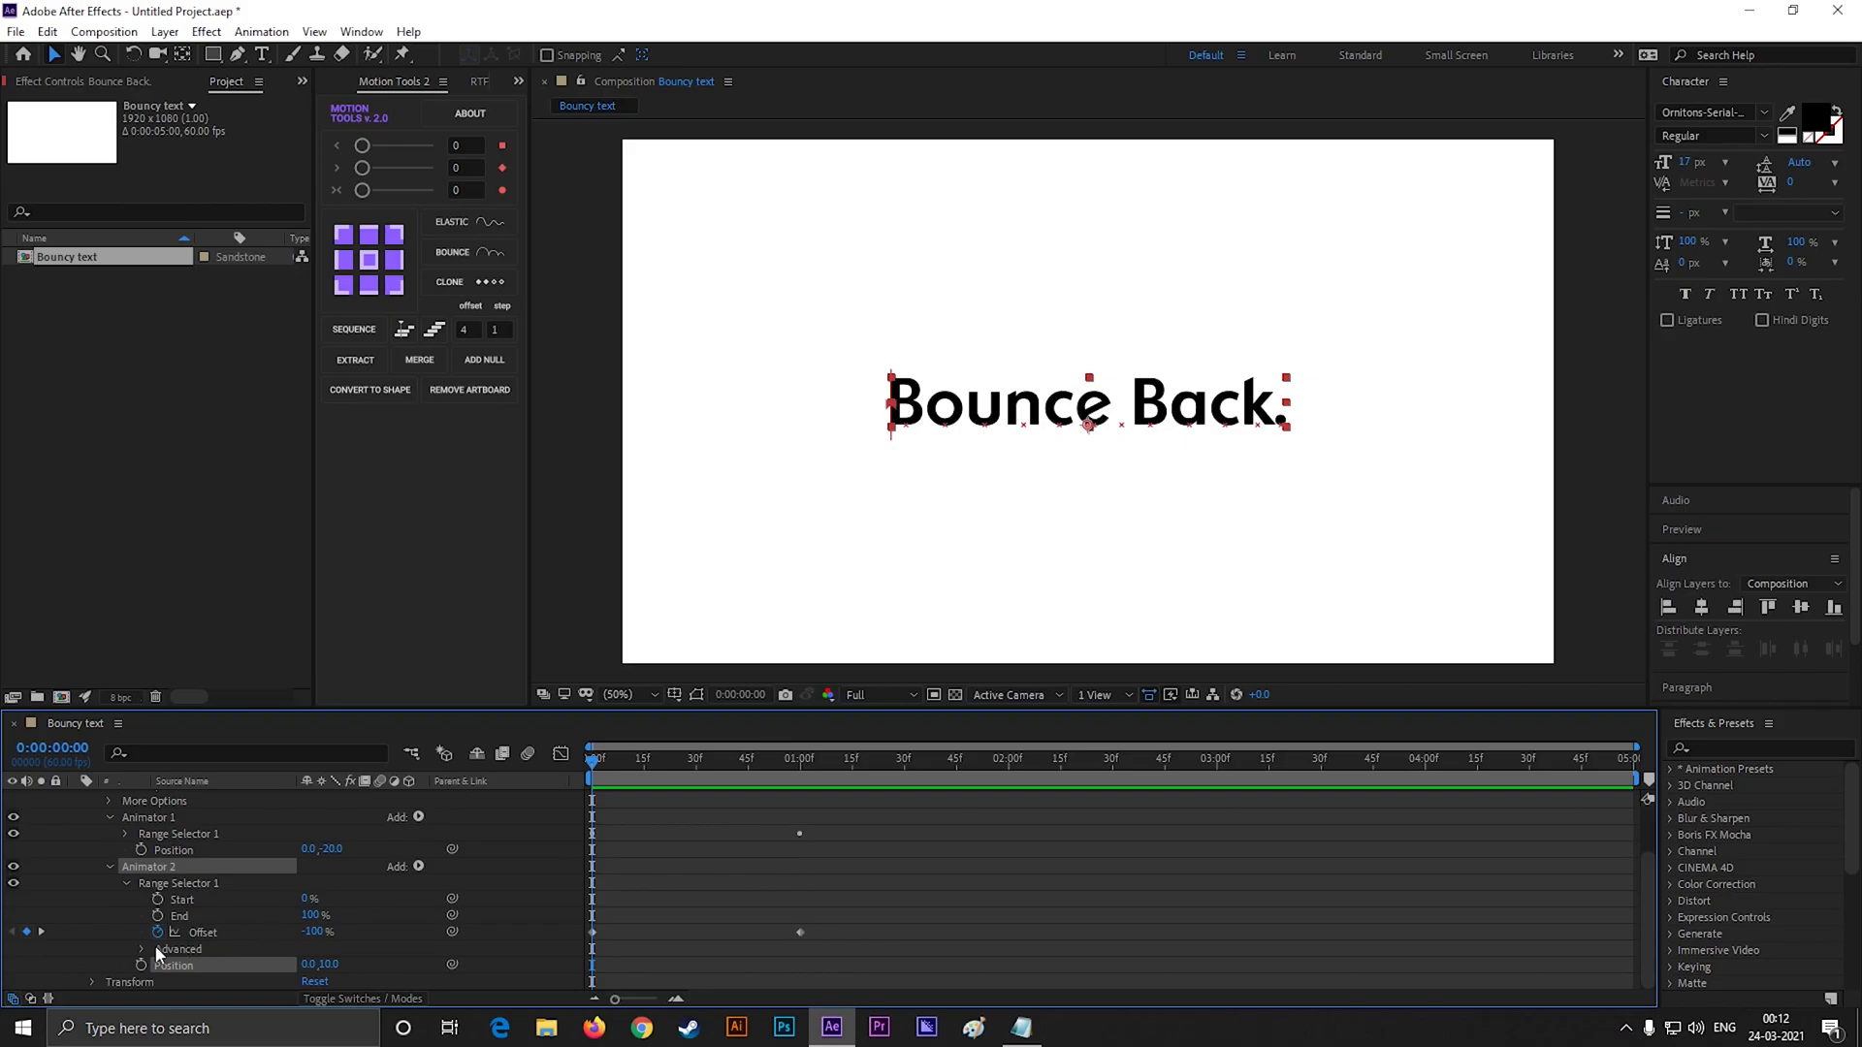
pyautogui.click(142, 949)
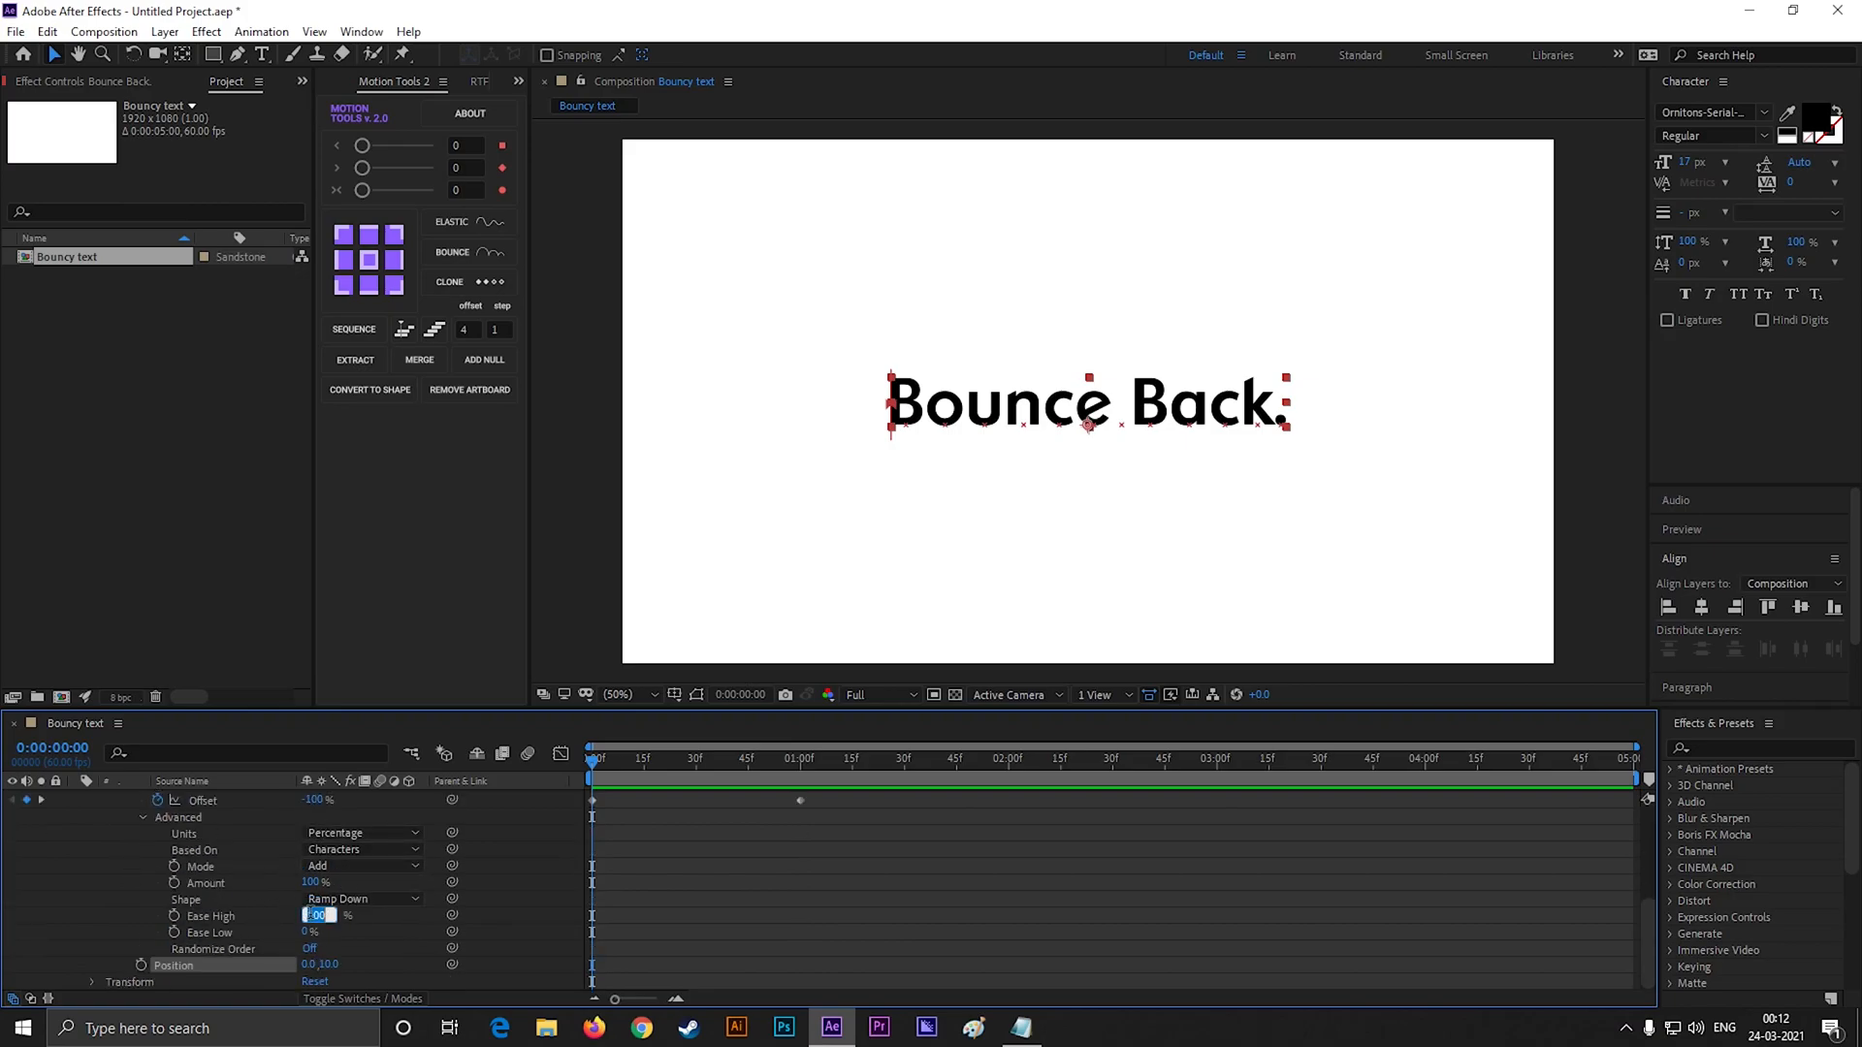
pyautogui.click(316, 916)
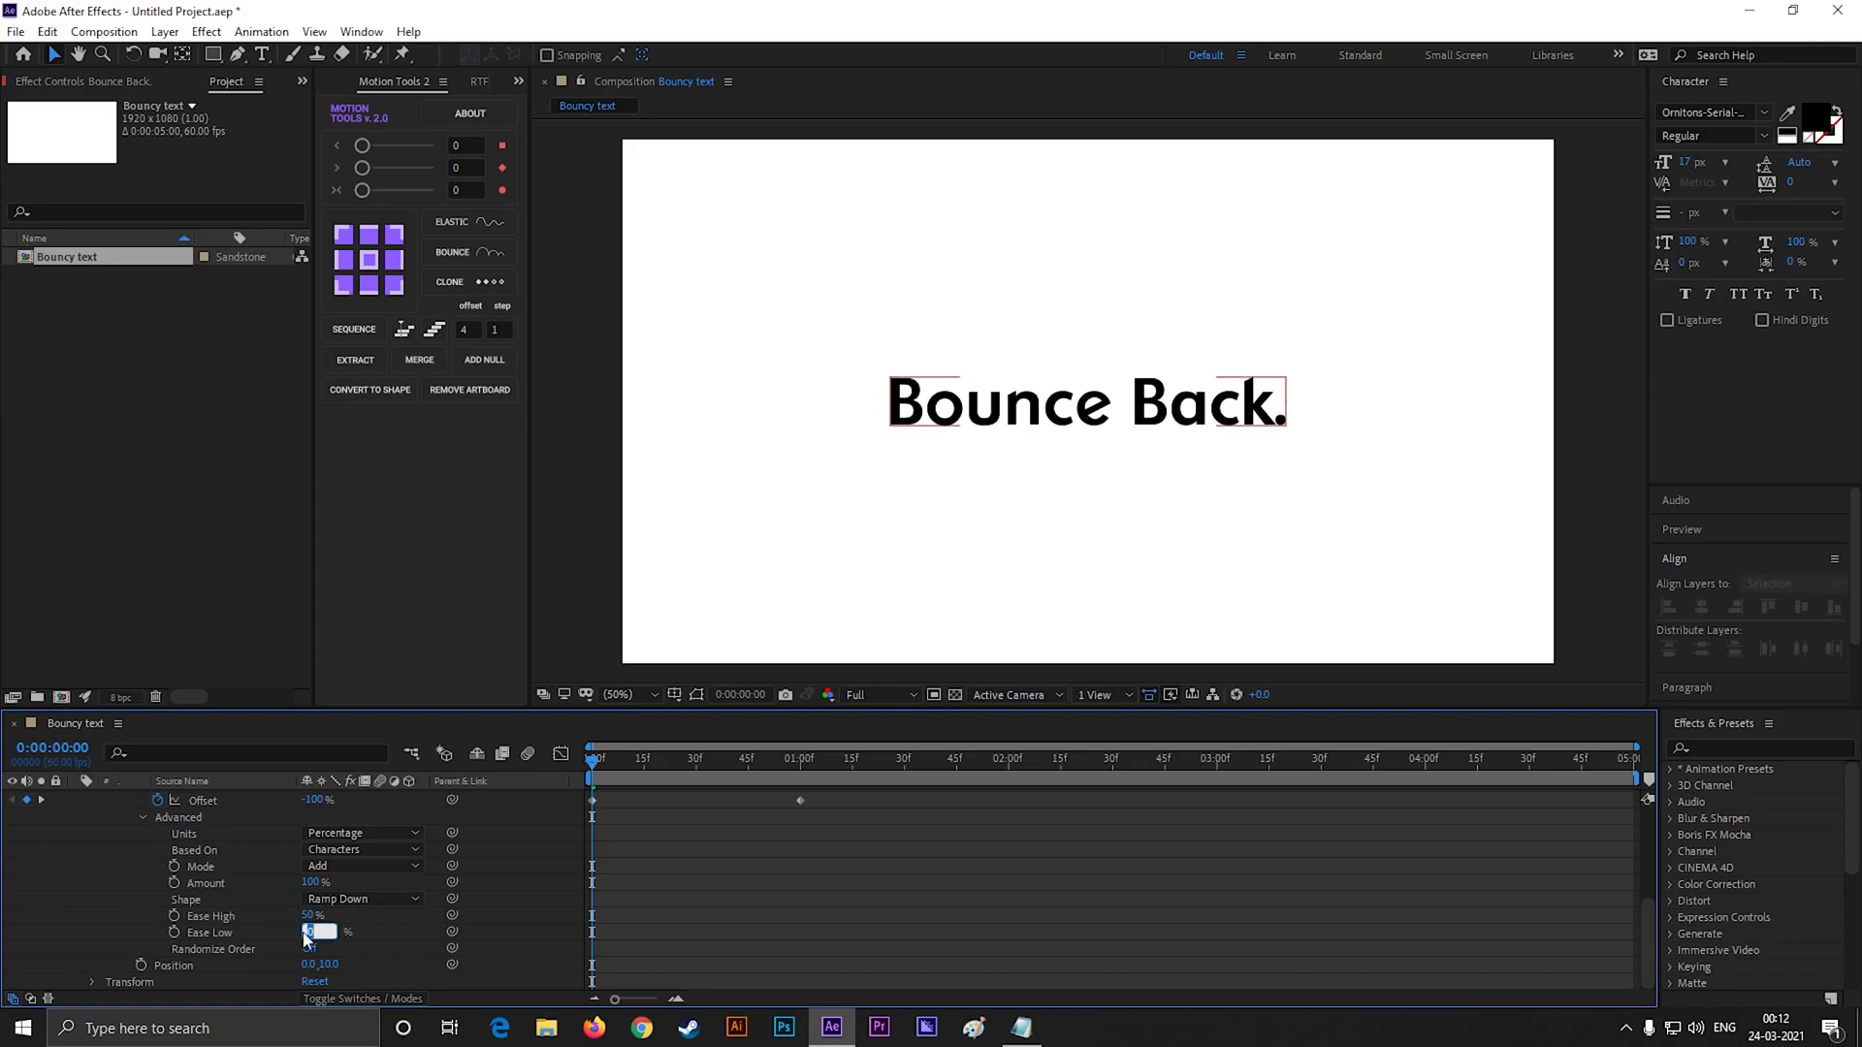
pyautogui.click(314, 933)
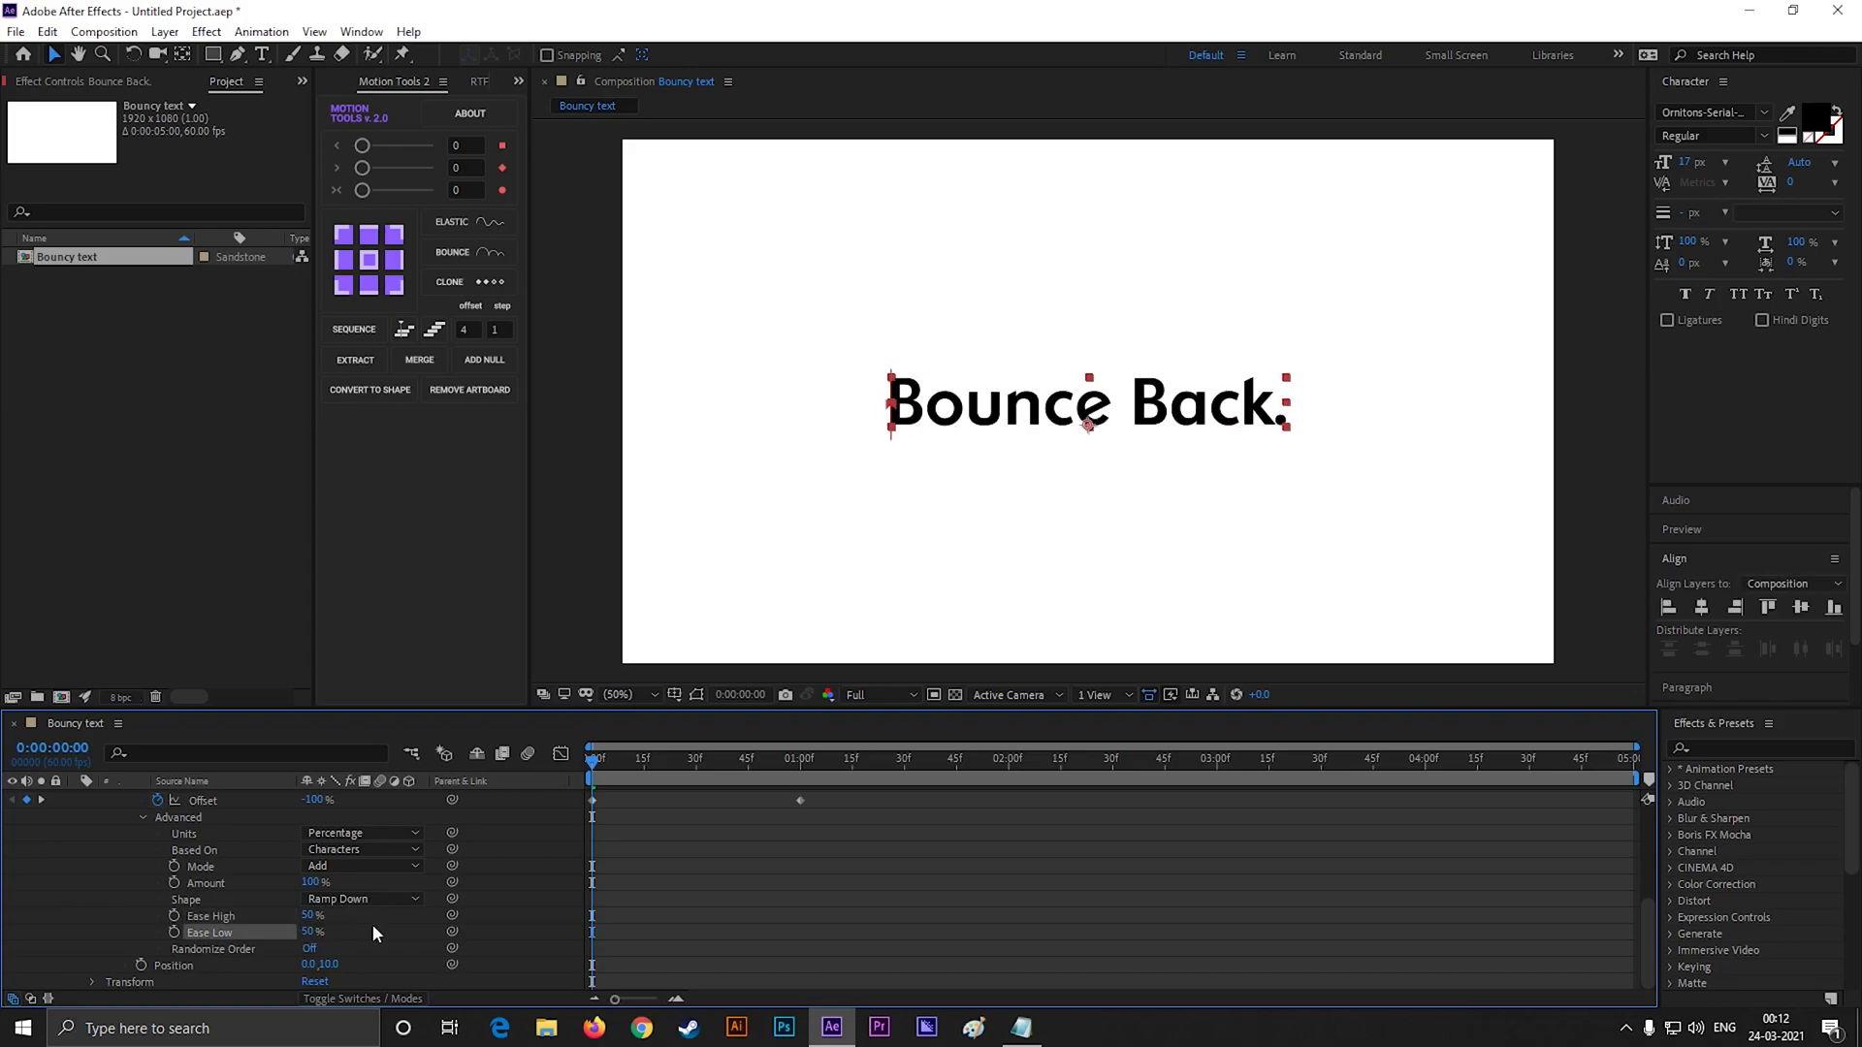
pyautogui.click(803, 759)
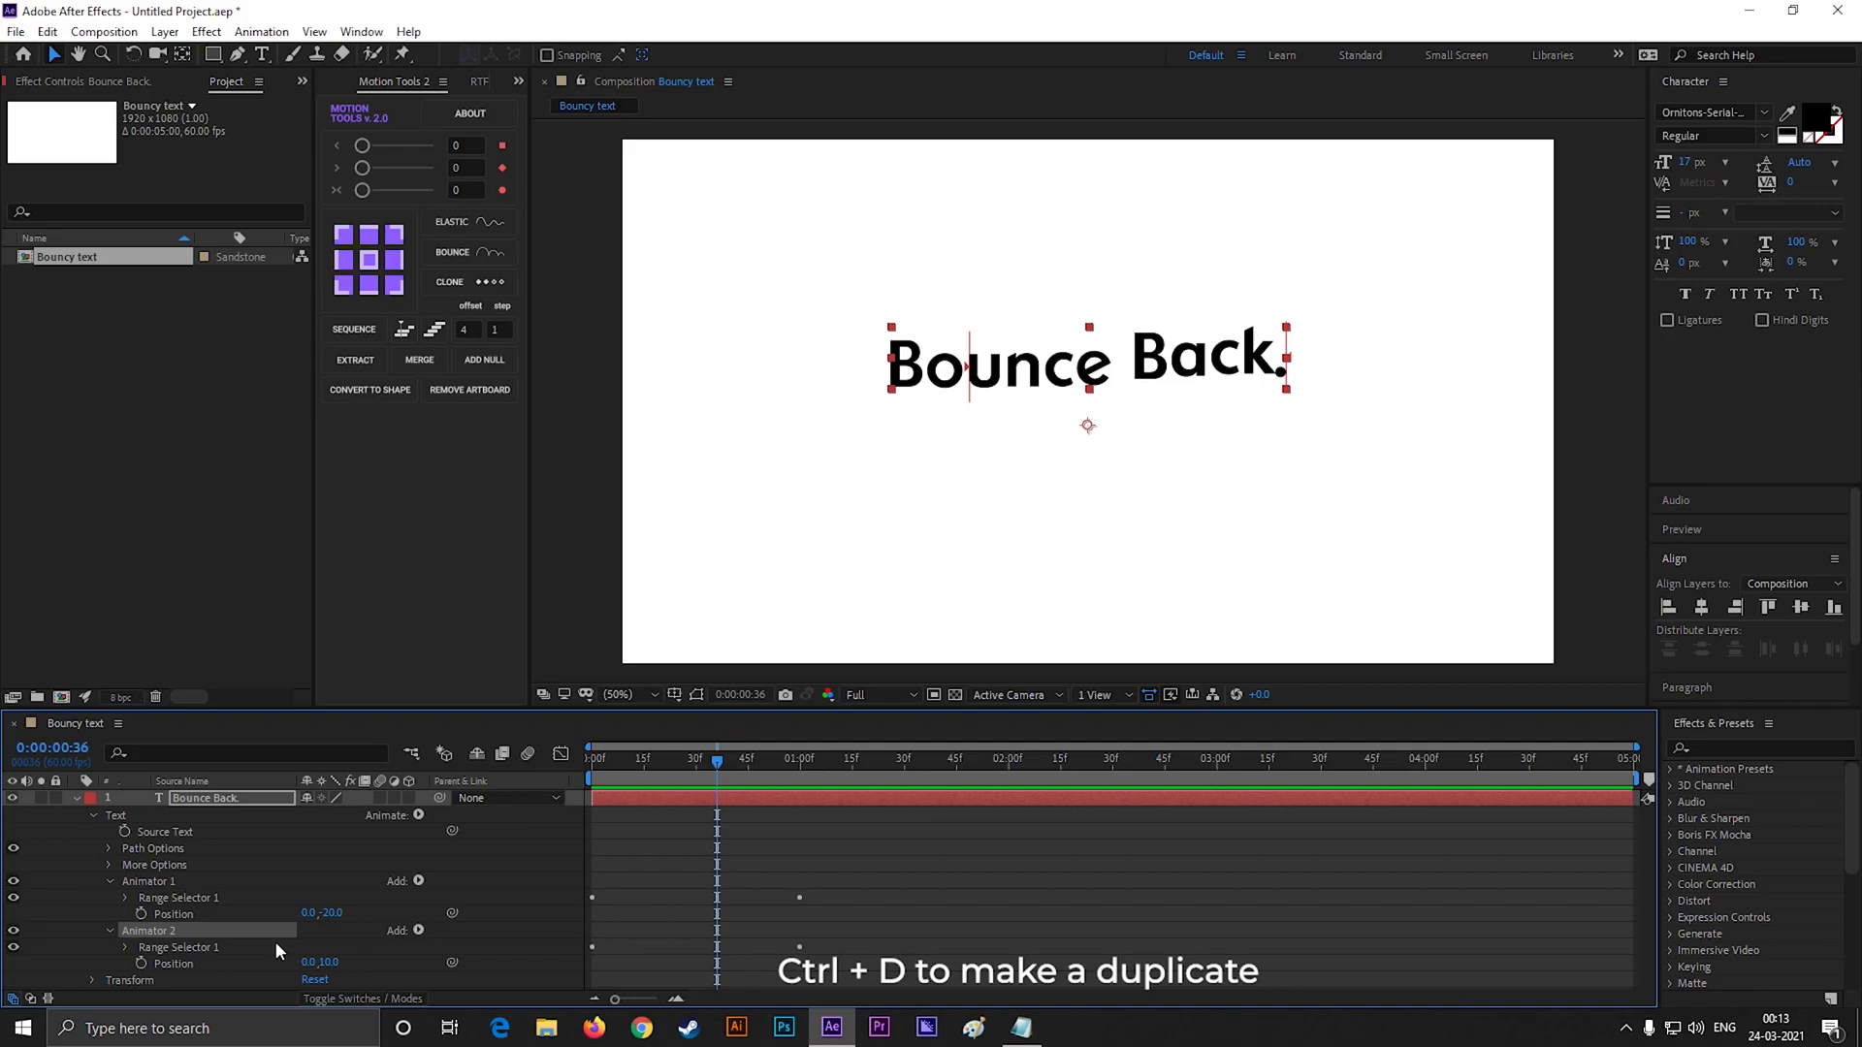
pyautogui.press('ctrl+d')
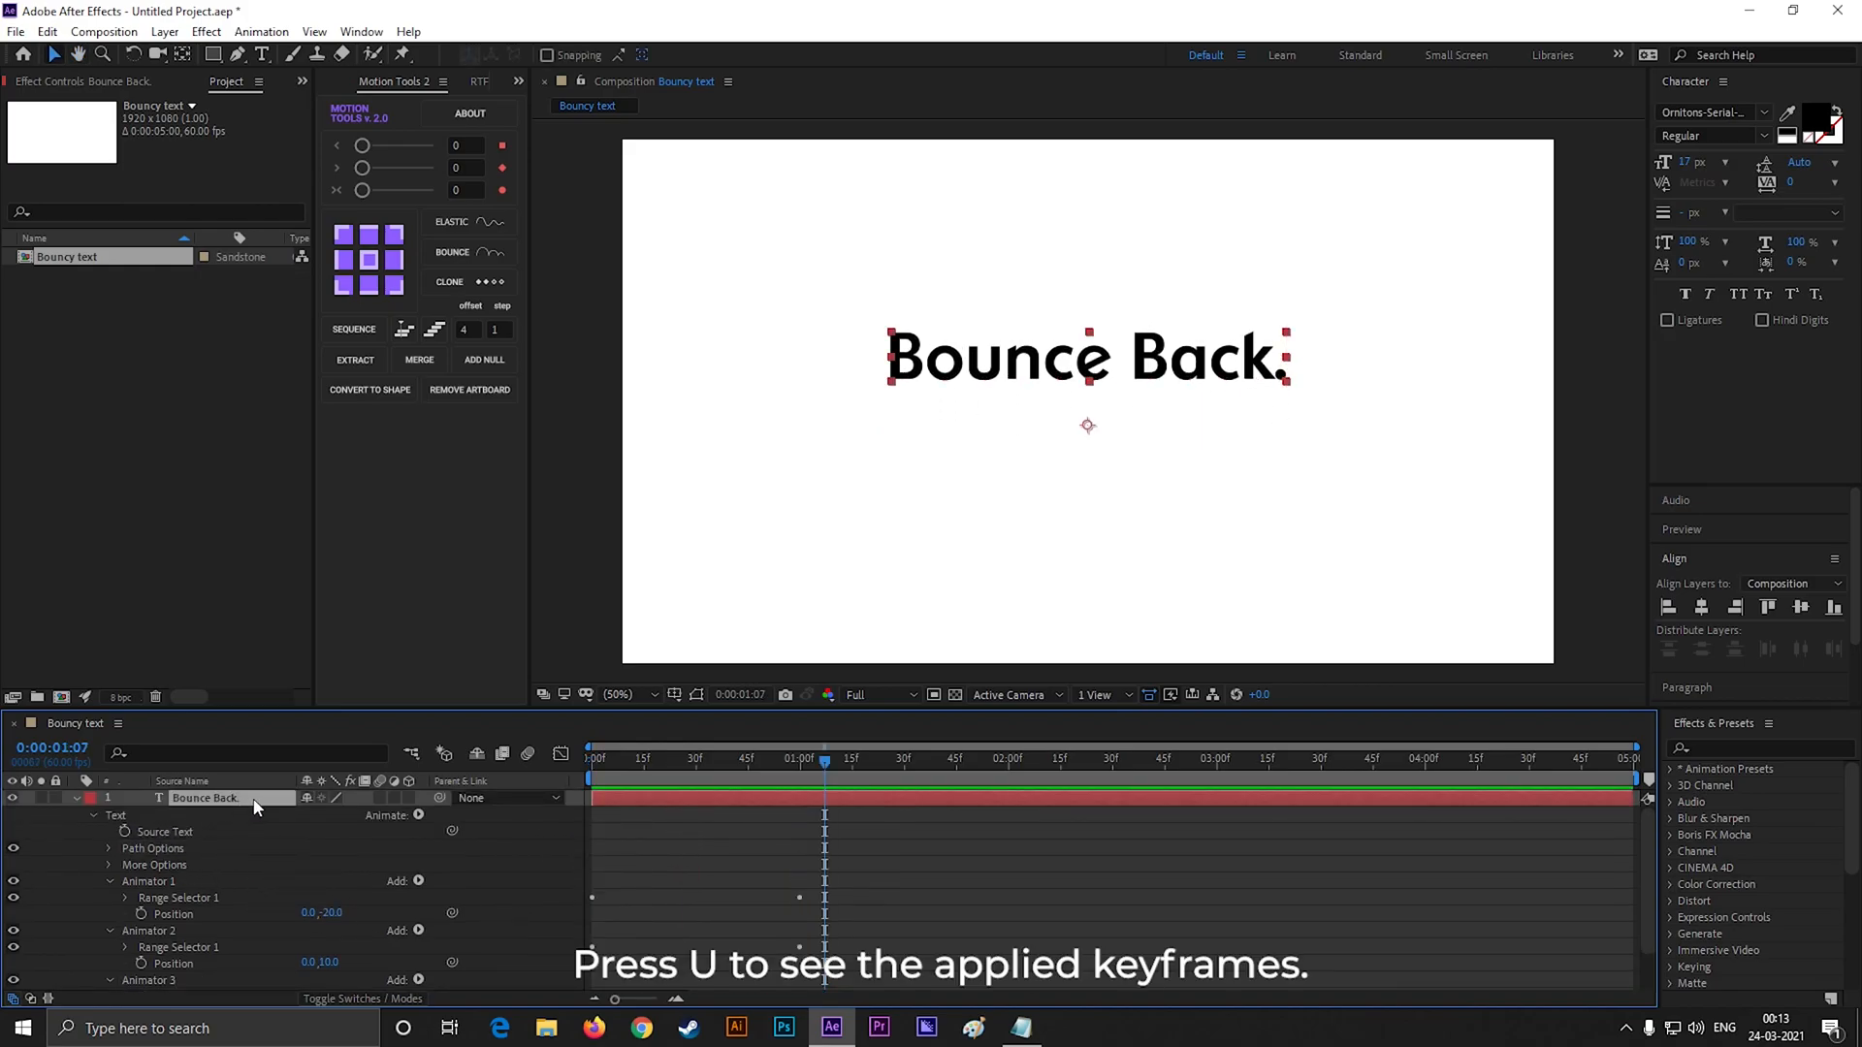
# Show only keyframed properties to stagger the three selectors' Offset keyframes in time
pyautogui.press('u')
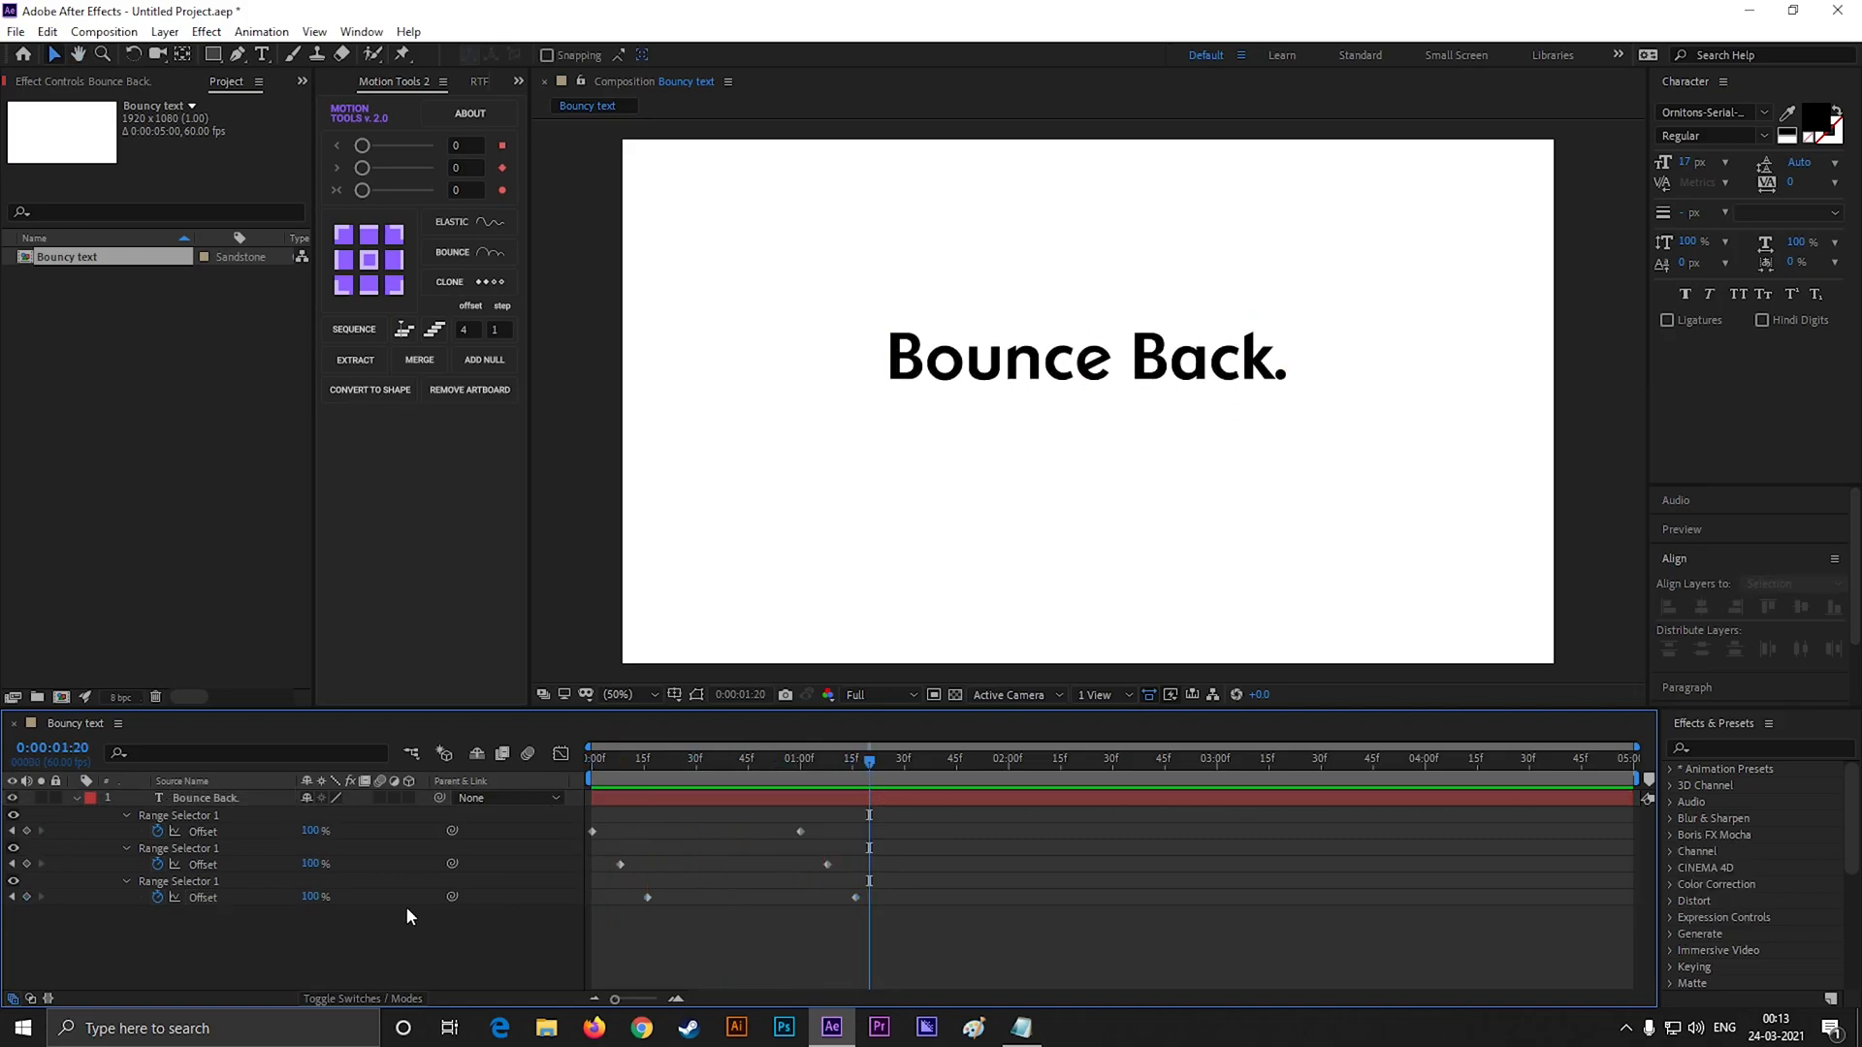
# Re-expand the text layer down to Animator 3's range selector Start, End and Offset
pyautogui.click(37, 797)
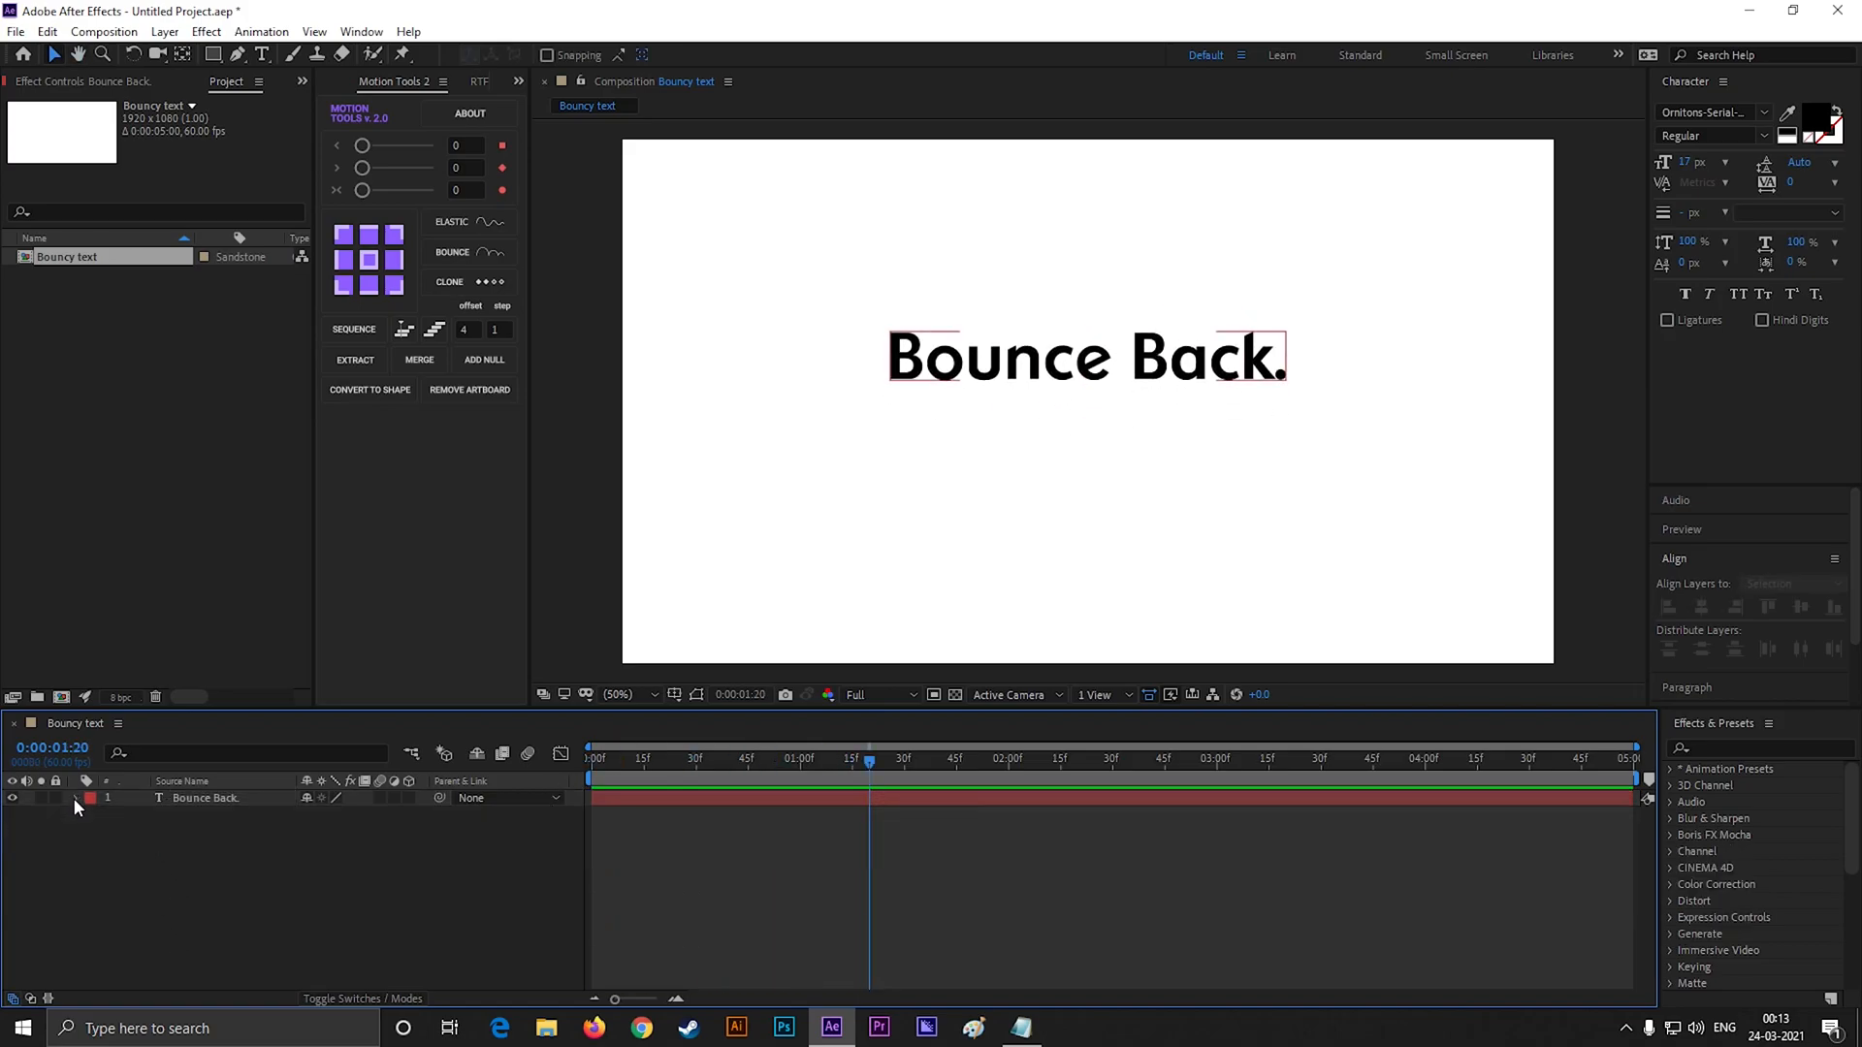
pyautogui.click(77, 797)
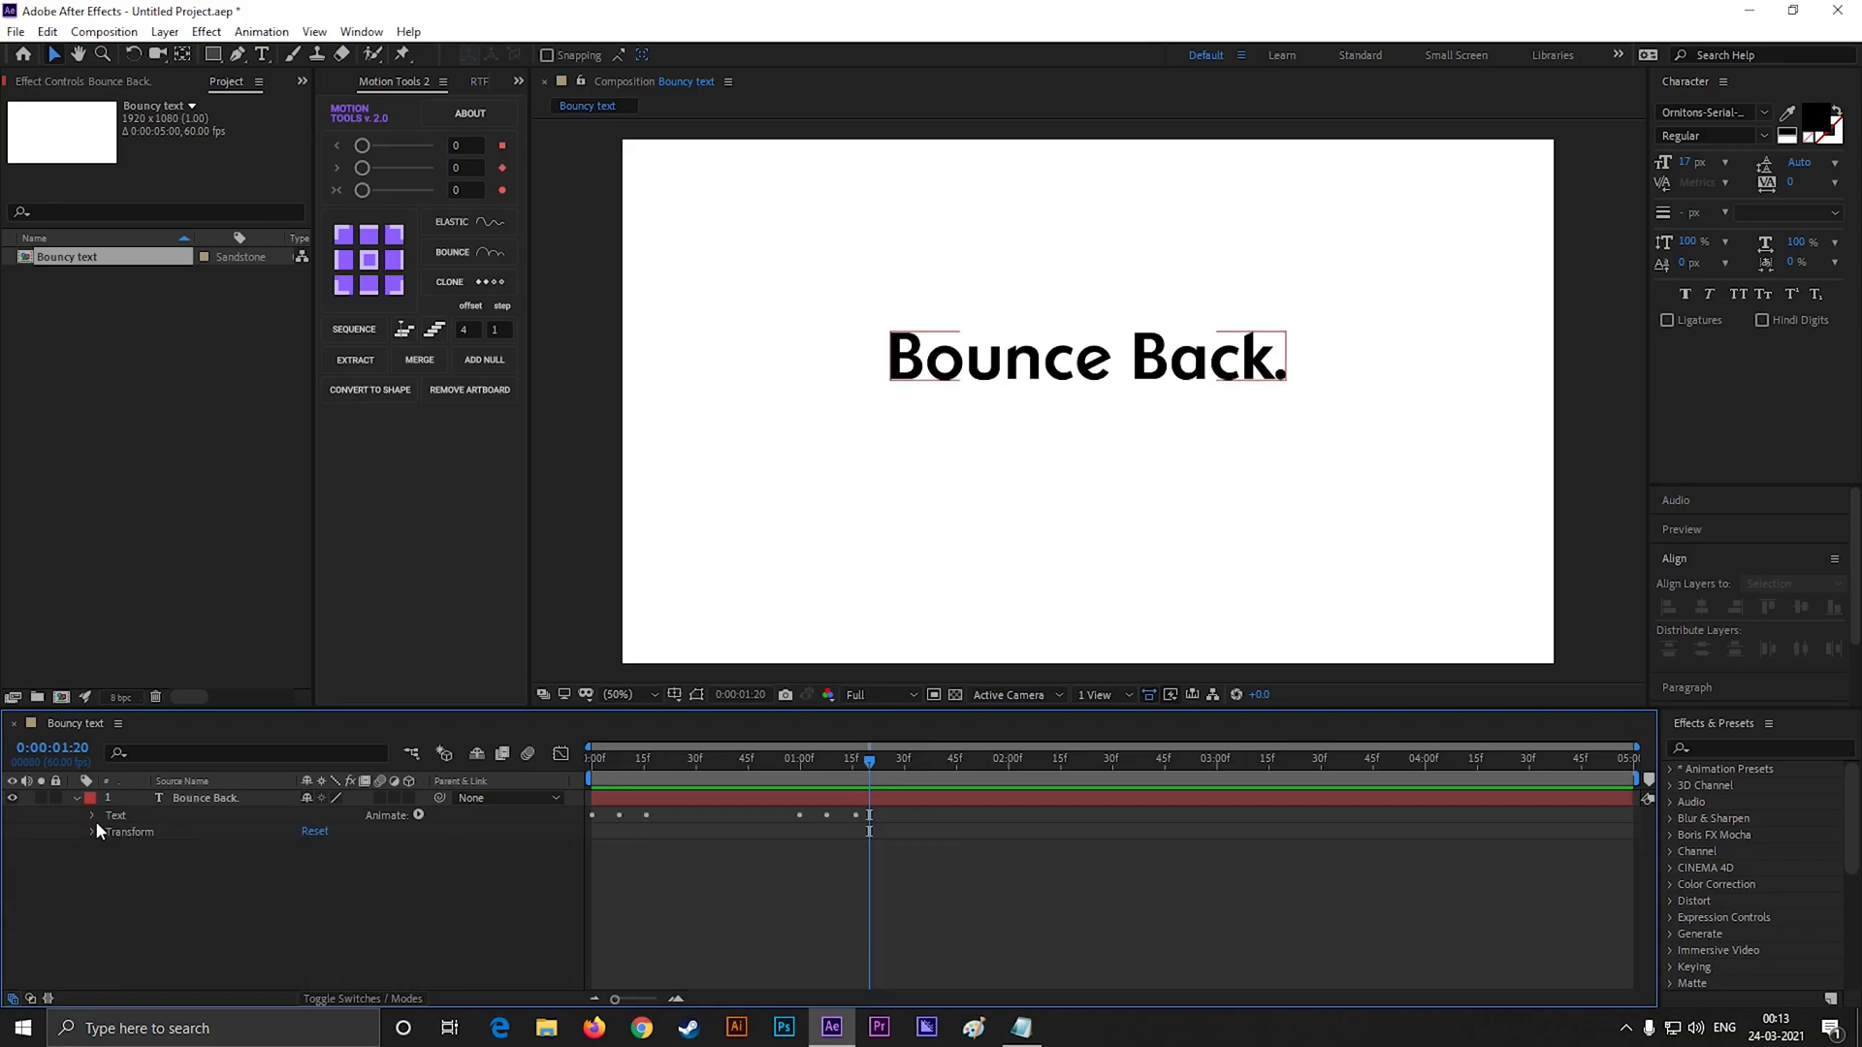
pyautogui.click(93, 799)
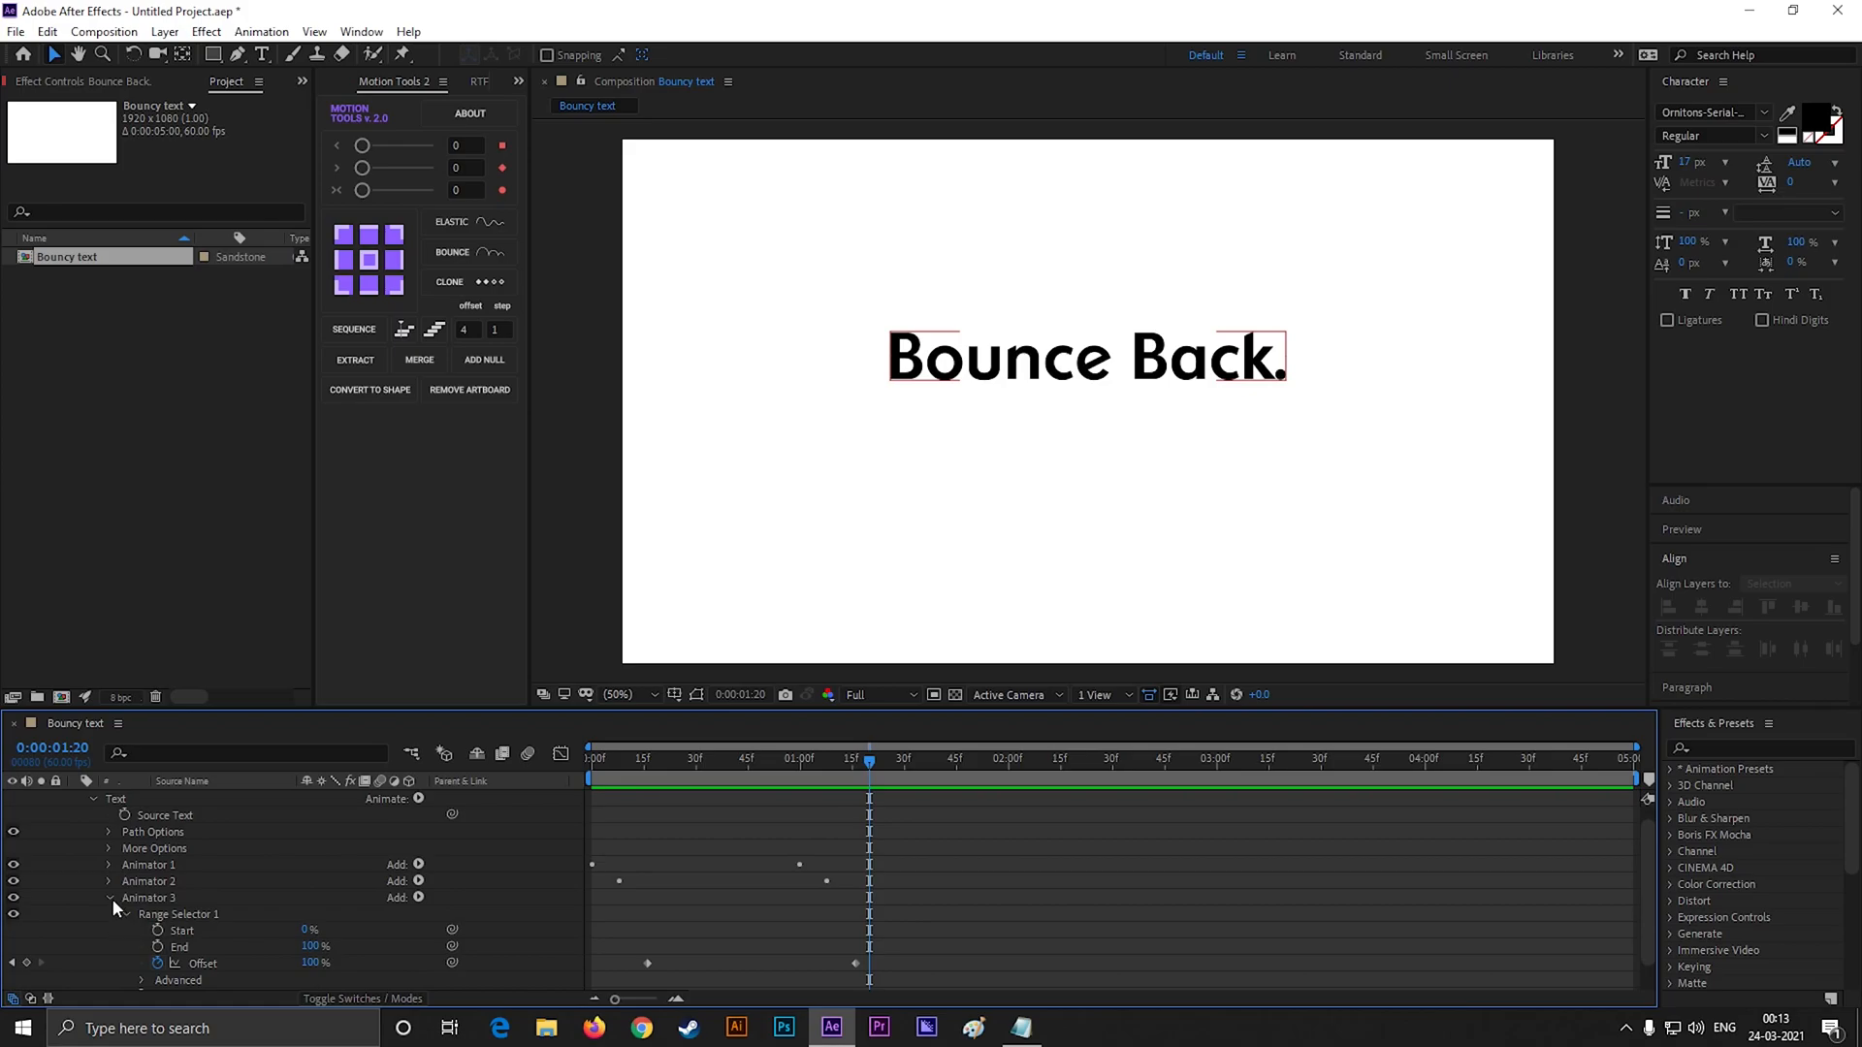
# Add an opacity animator at 0% with Range Selector Start keyframed 0% to 100% over 30 frames
pyautogui.click(417, 799)
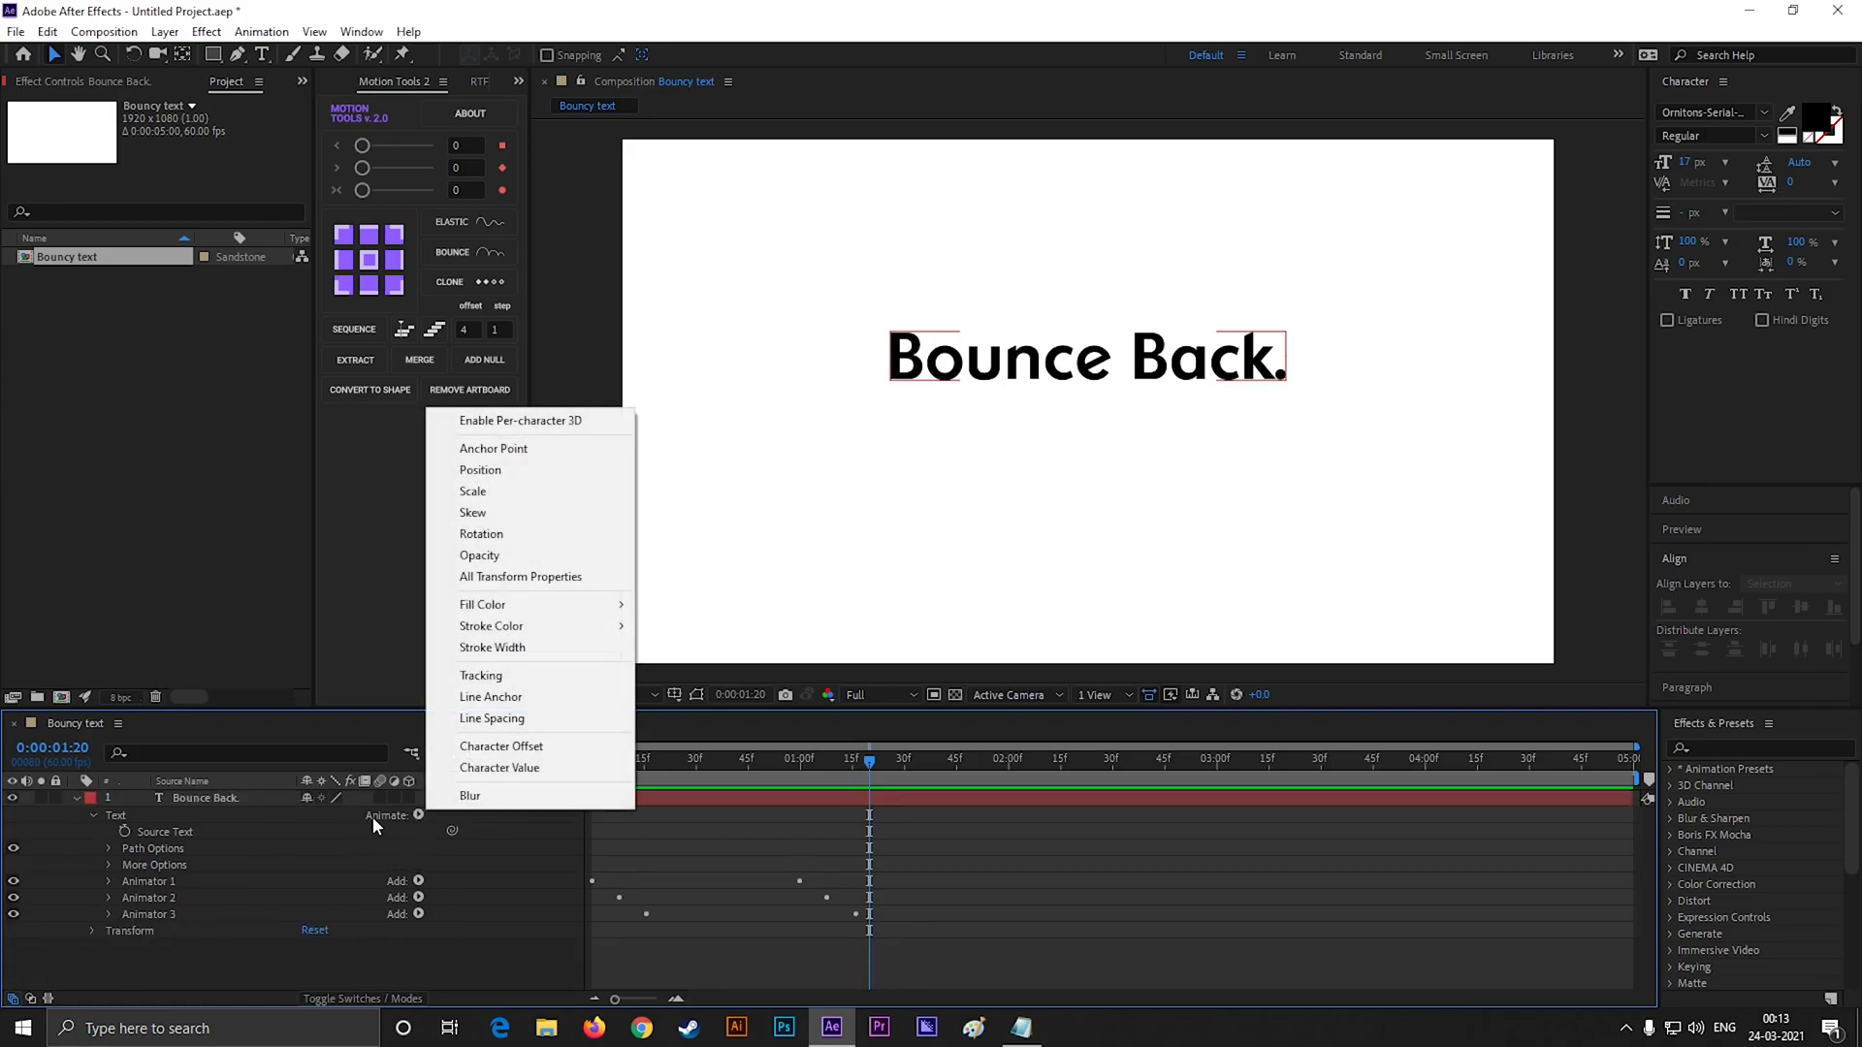
pyautogui.click(479, 554)
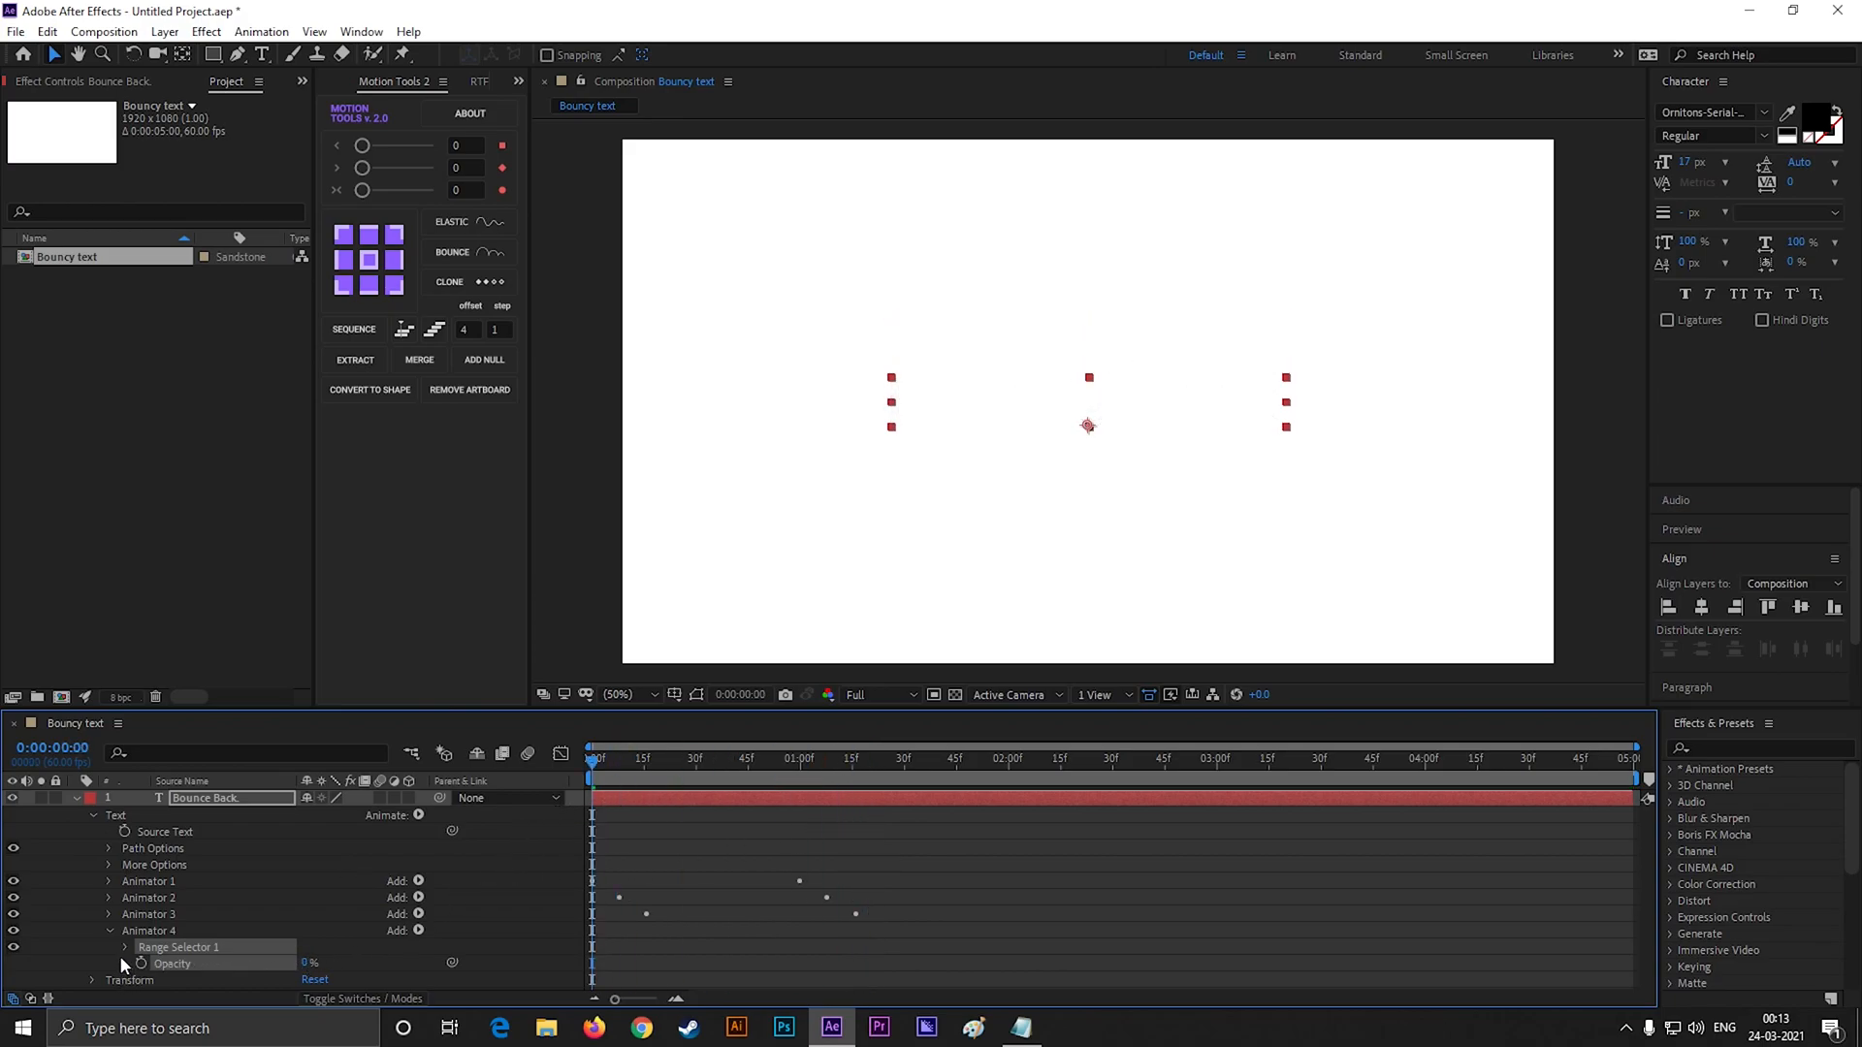
pyautogui.click(125, 946)
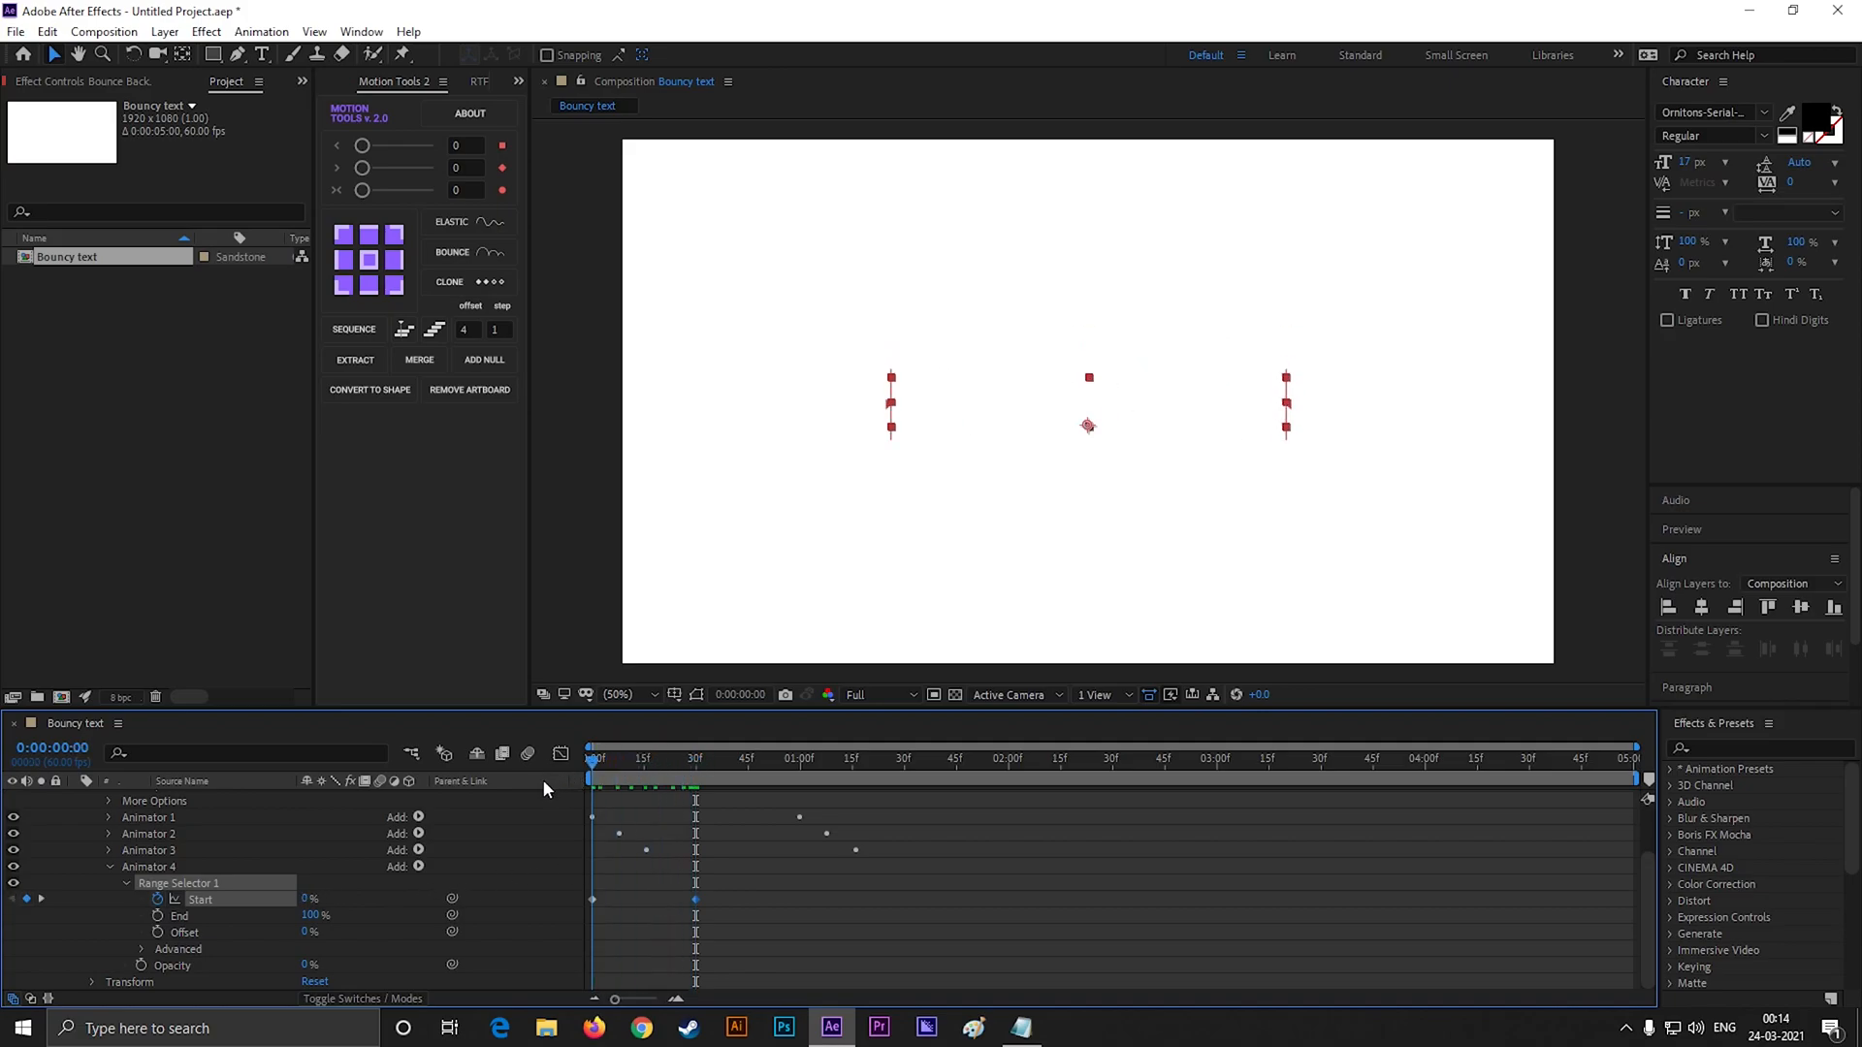
pyautogui.click(876, 759)
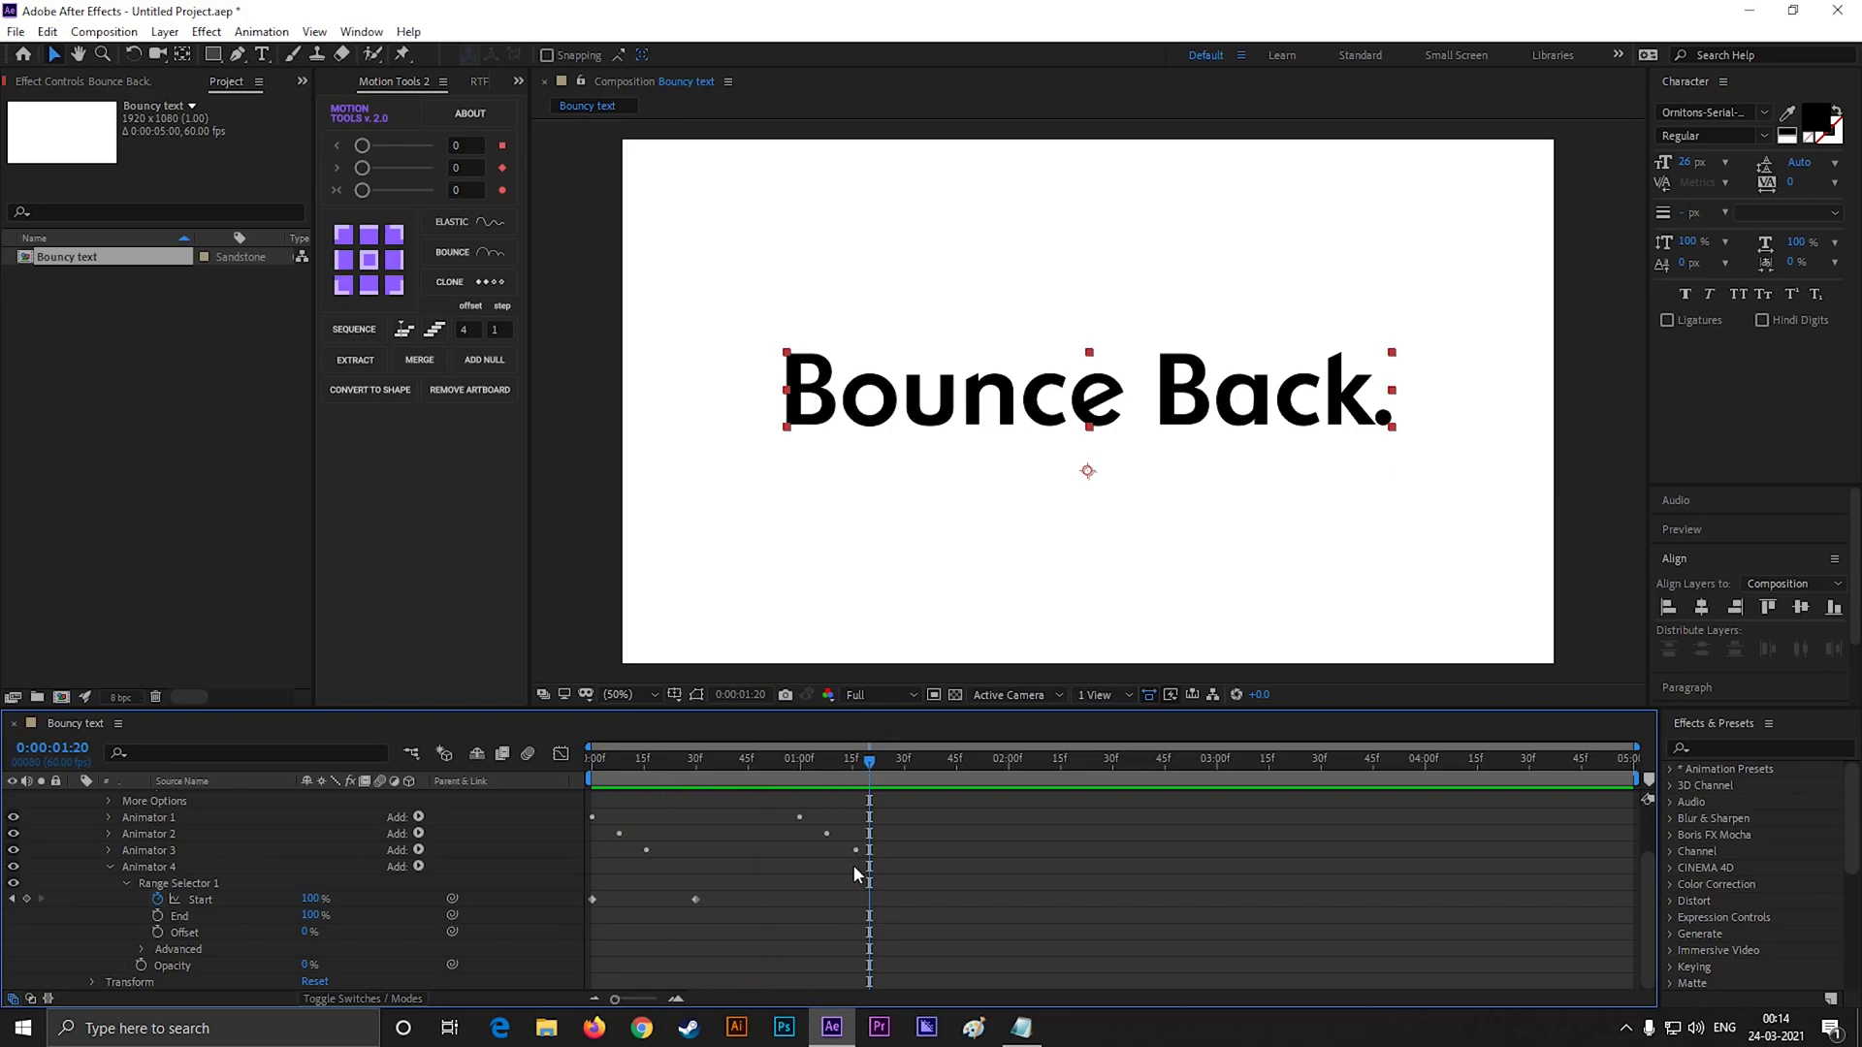
pyautogui.click(750, 758)
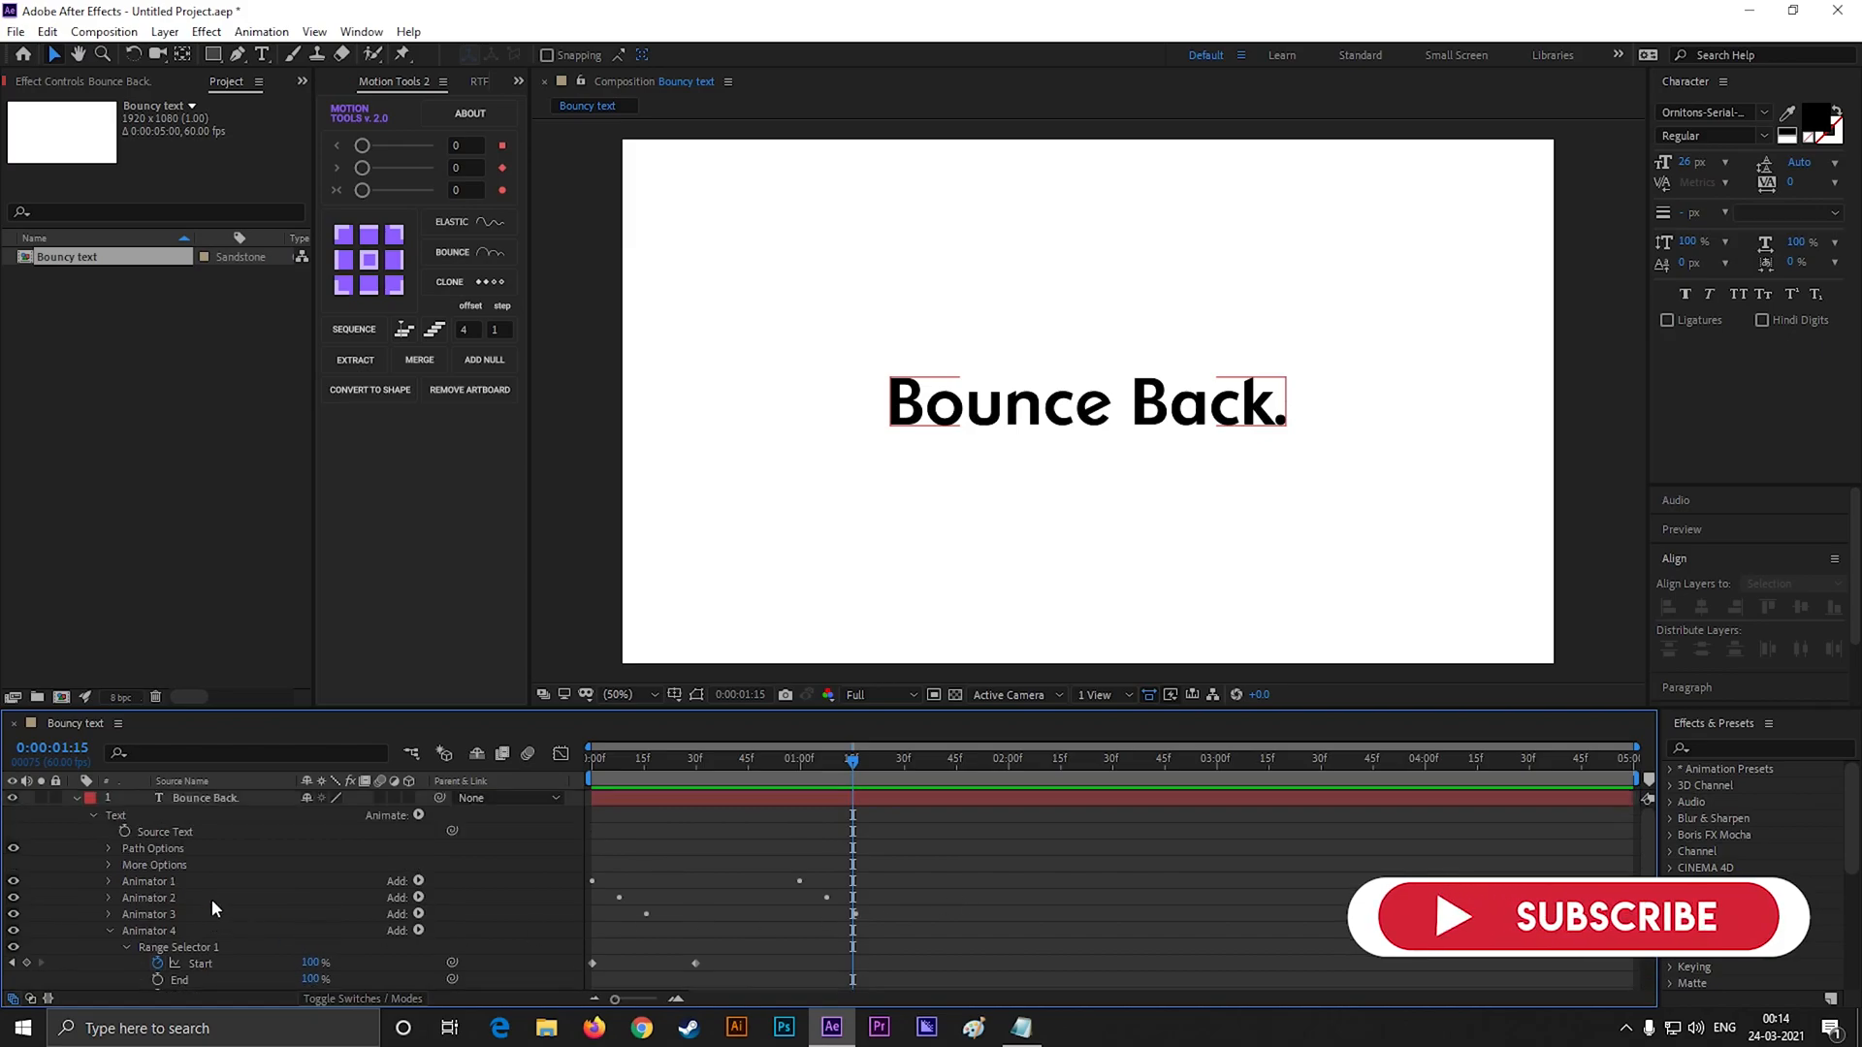
# Create a second text layer 'Bounce Back. 2' above the original
pyautogui.click(78, 797)
pyautogui.write('B')
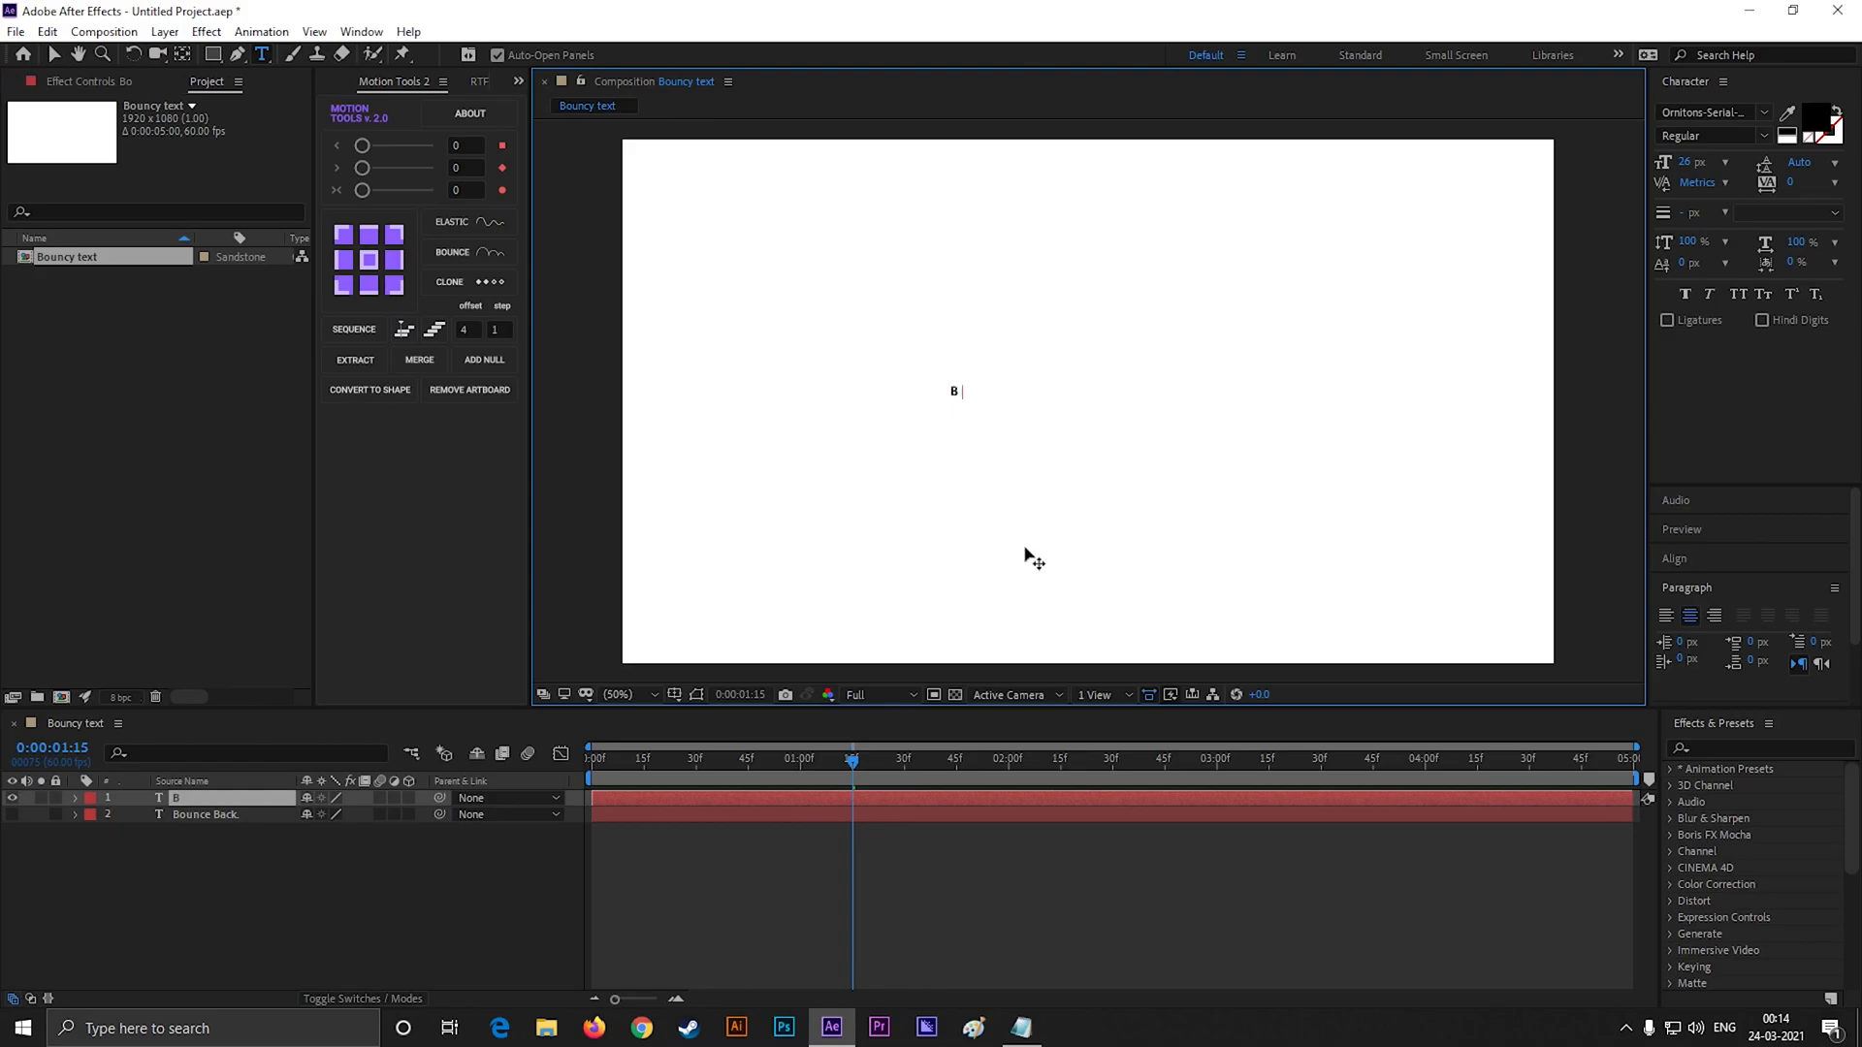
pyautogui.write('ounce Back.')
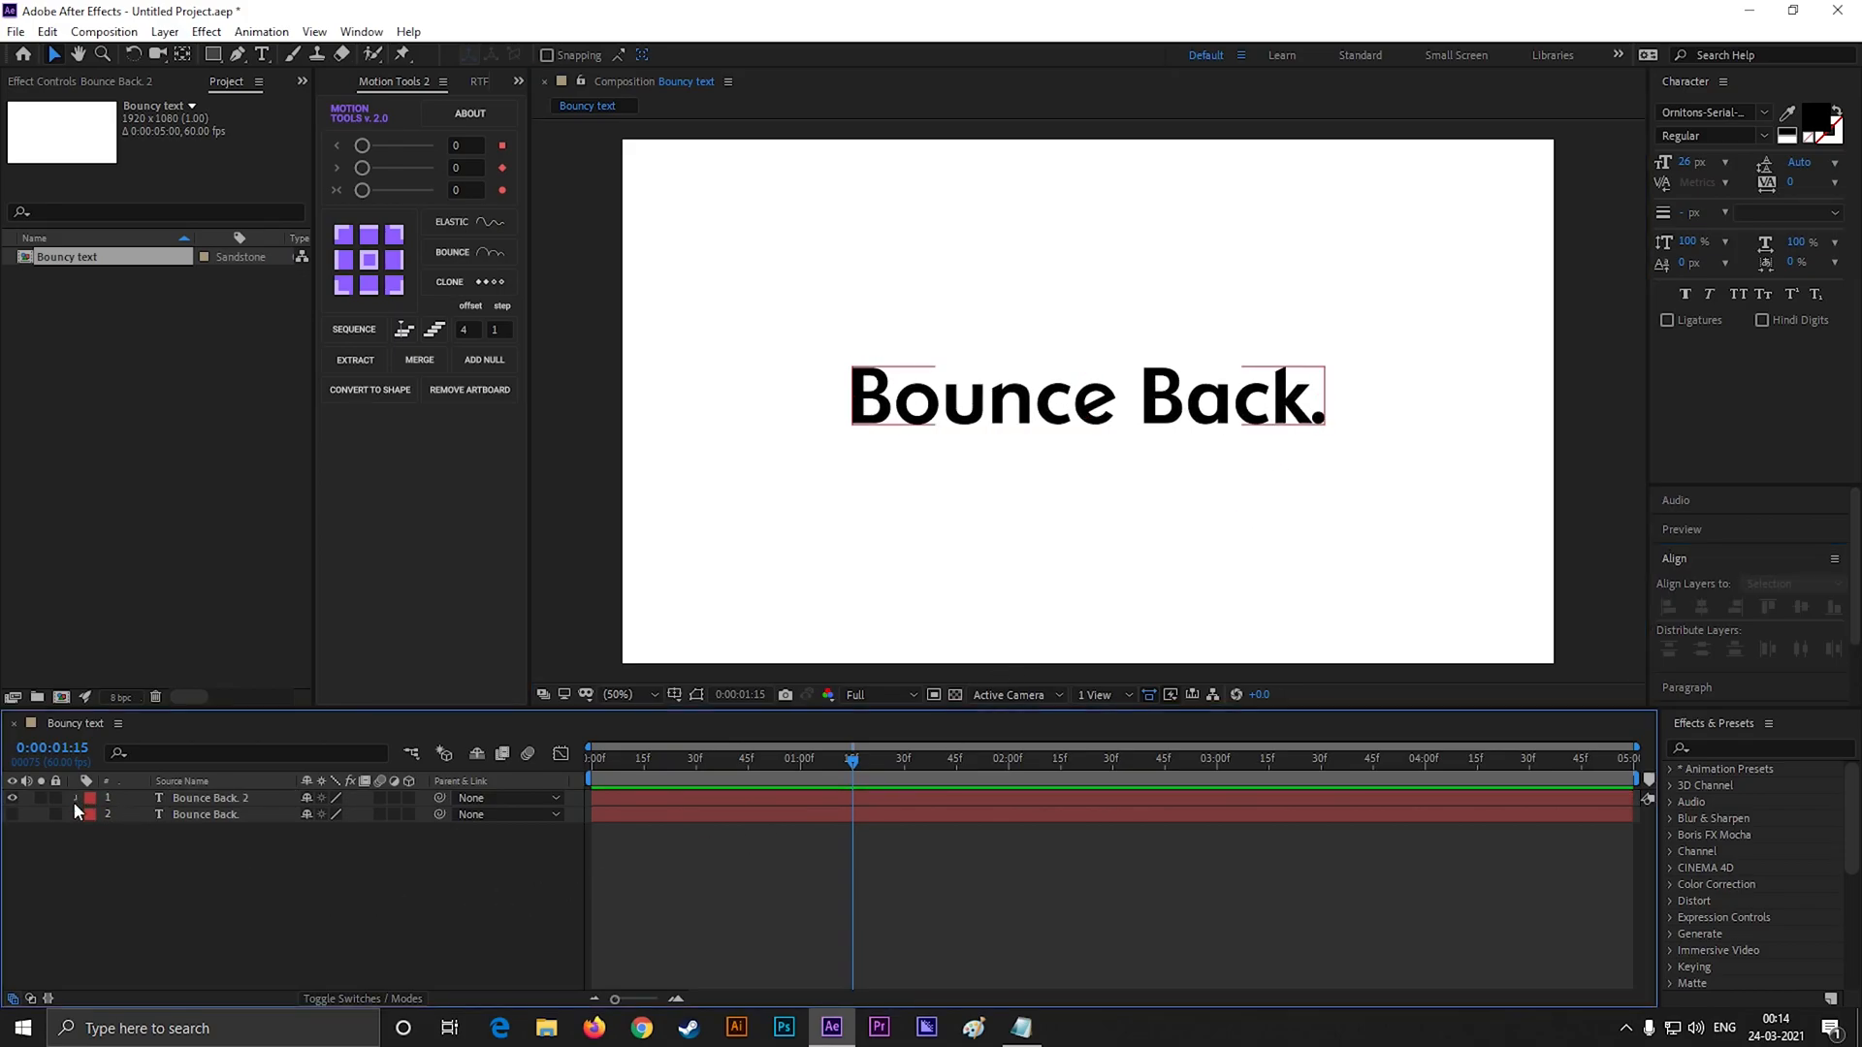
# Give the 'Bounce Back. 2' layer an orange label colour
pyautogui.click(77, 798)
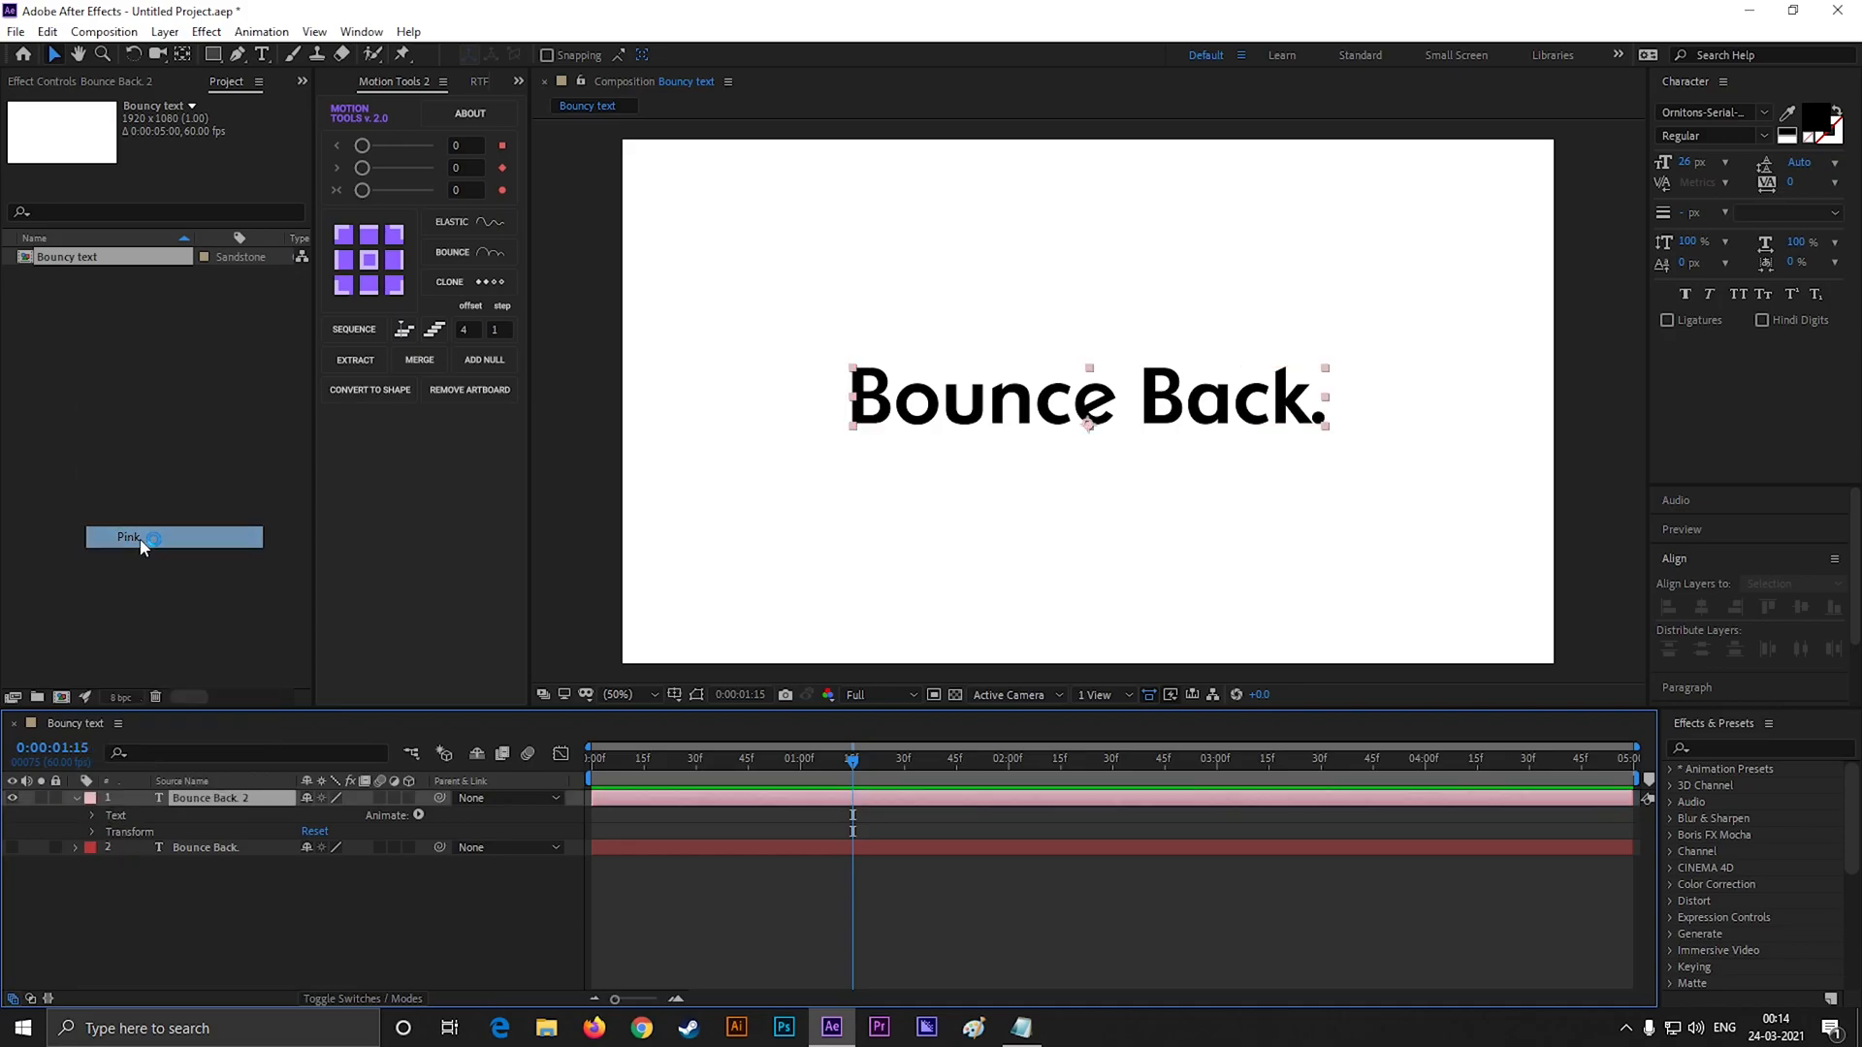
pyautogui.click(135, 537)
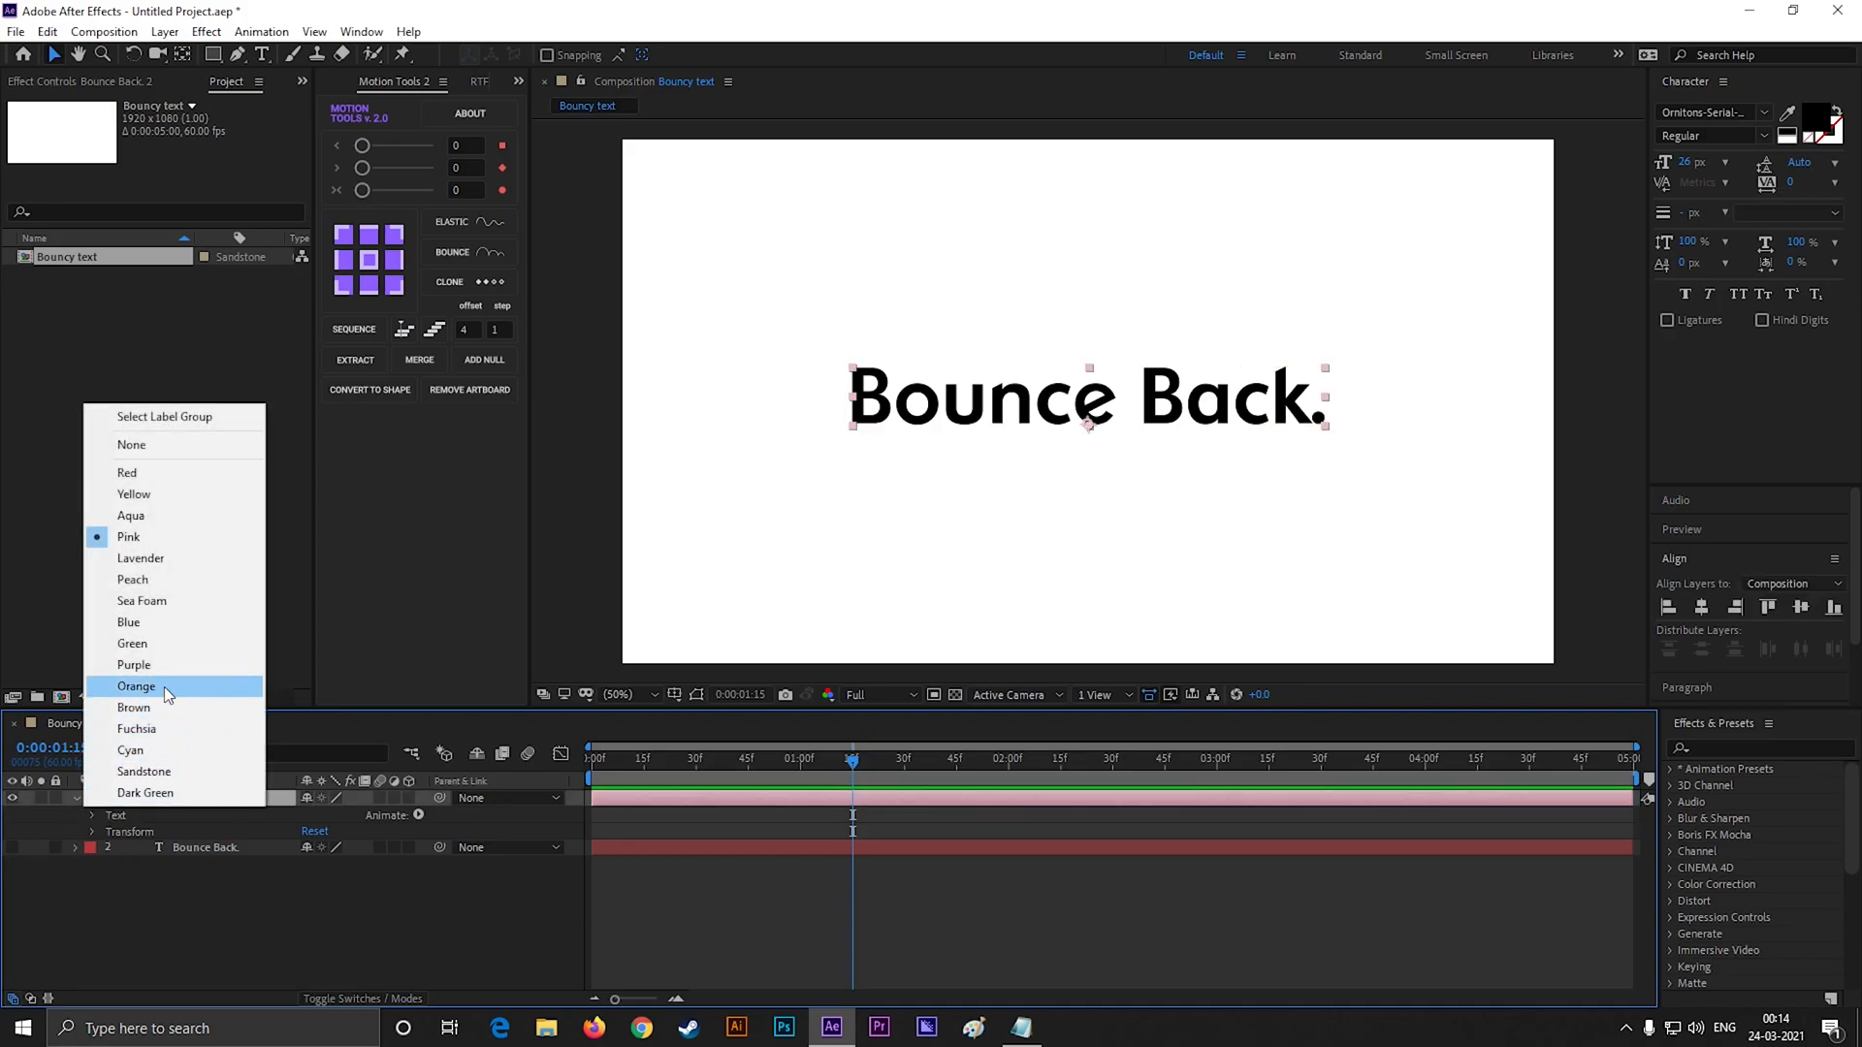
pyautogui.click(135, 686)
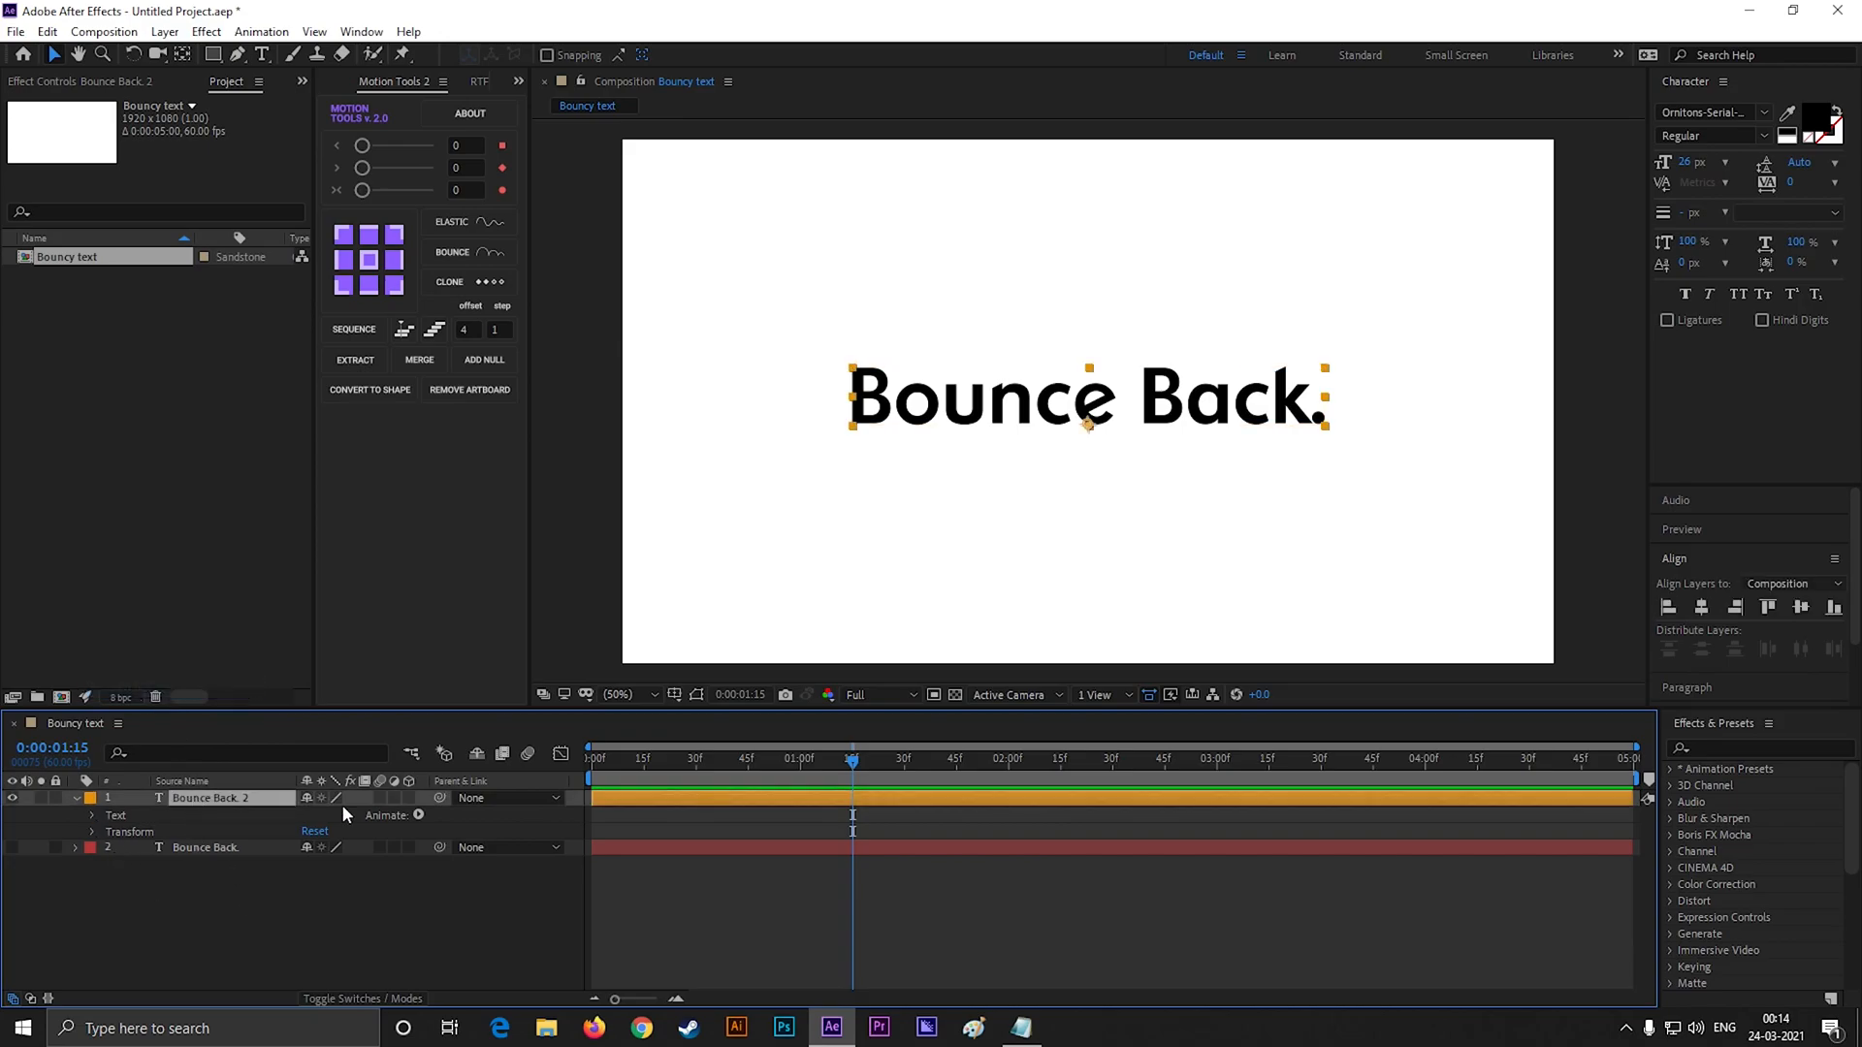
pyautogui.moveTo(483, 797)
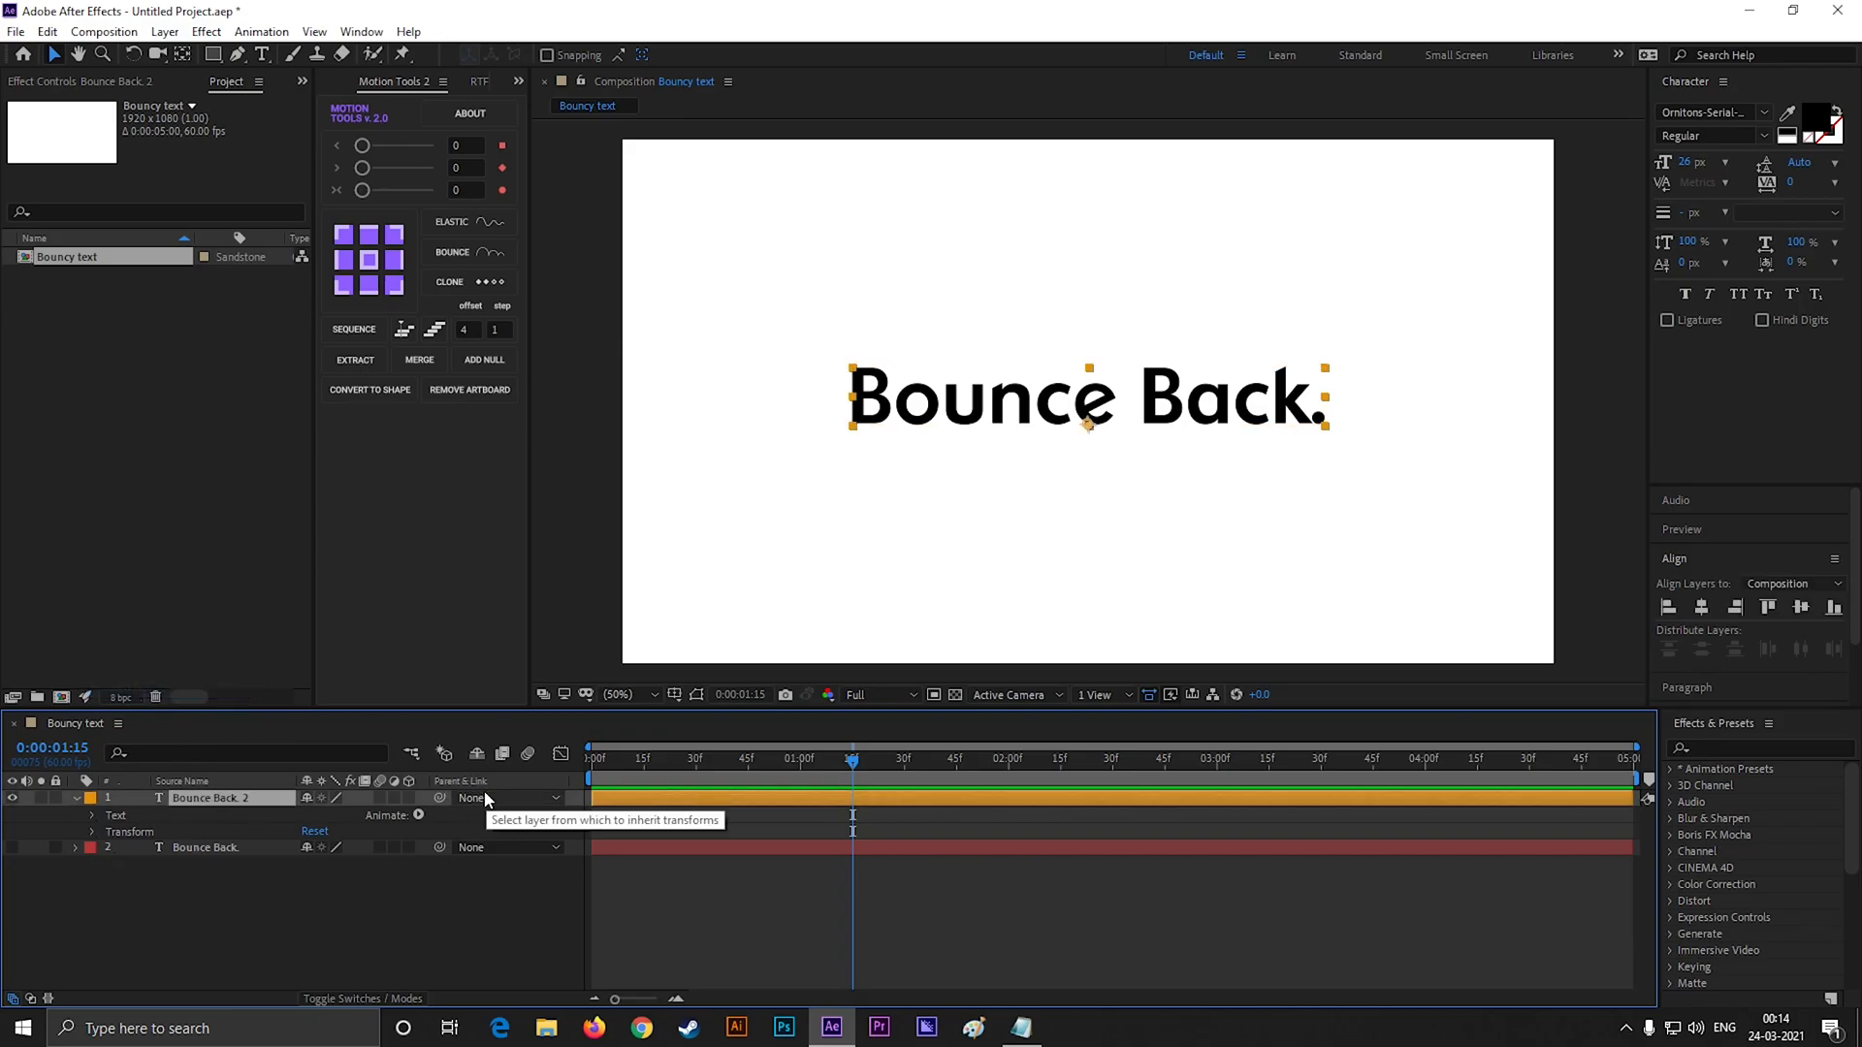
pyautogui.moveTo(270, 839)
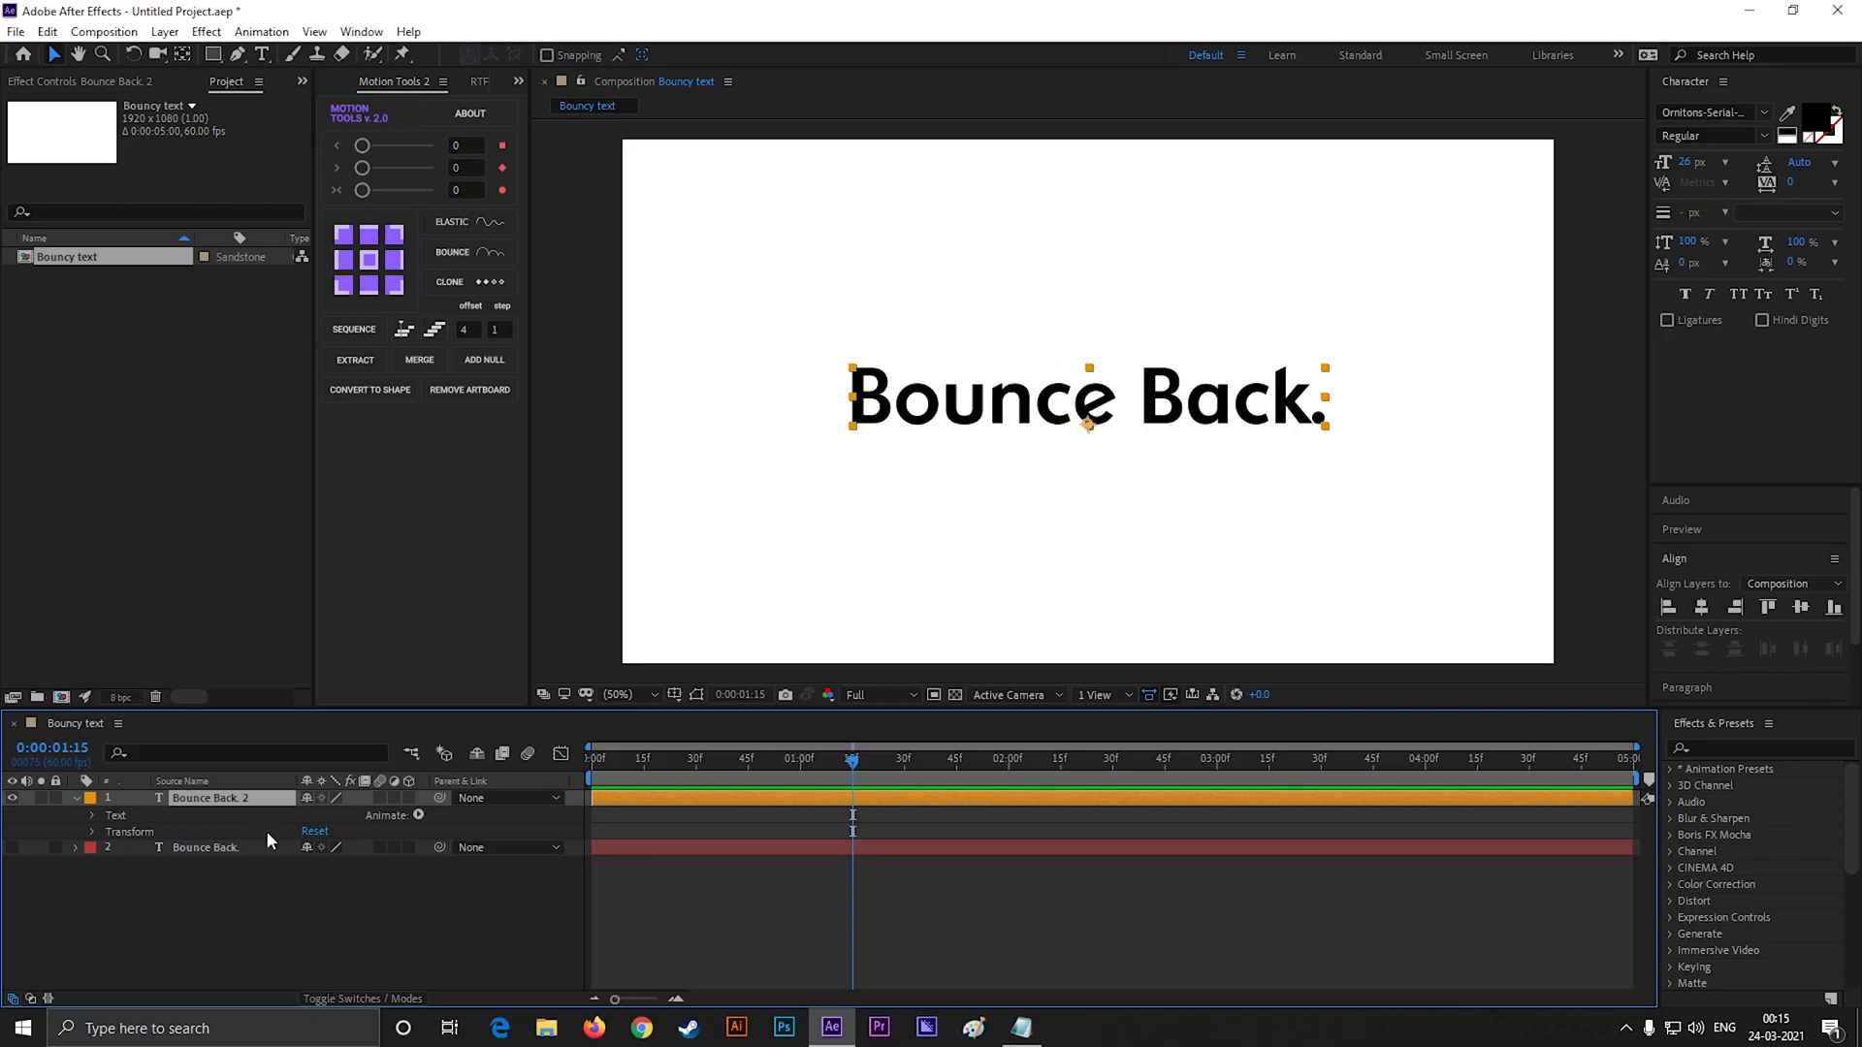
# Add a Position animator to 'Bounce Back. 2' and an Expression Selector under Animator 1
pyautogui.click(419, 817)
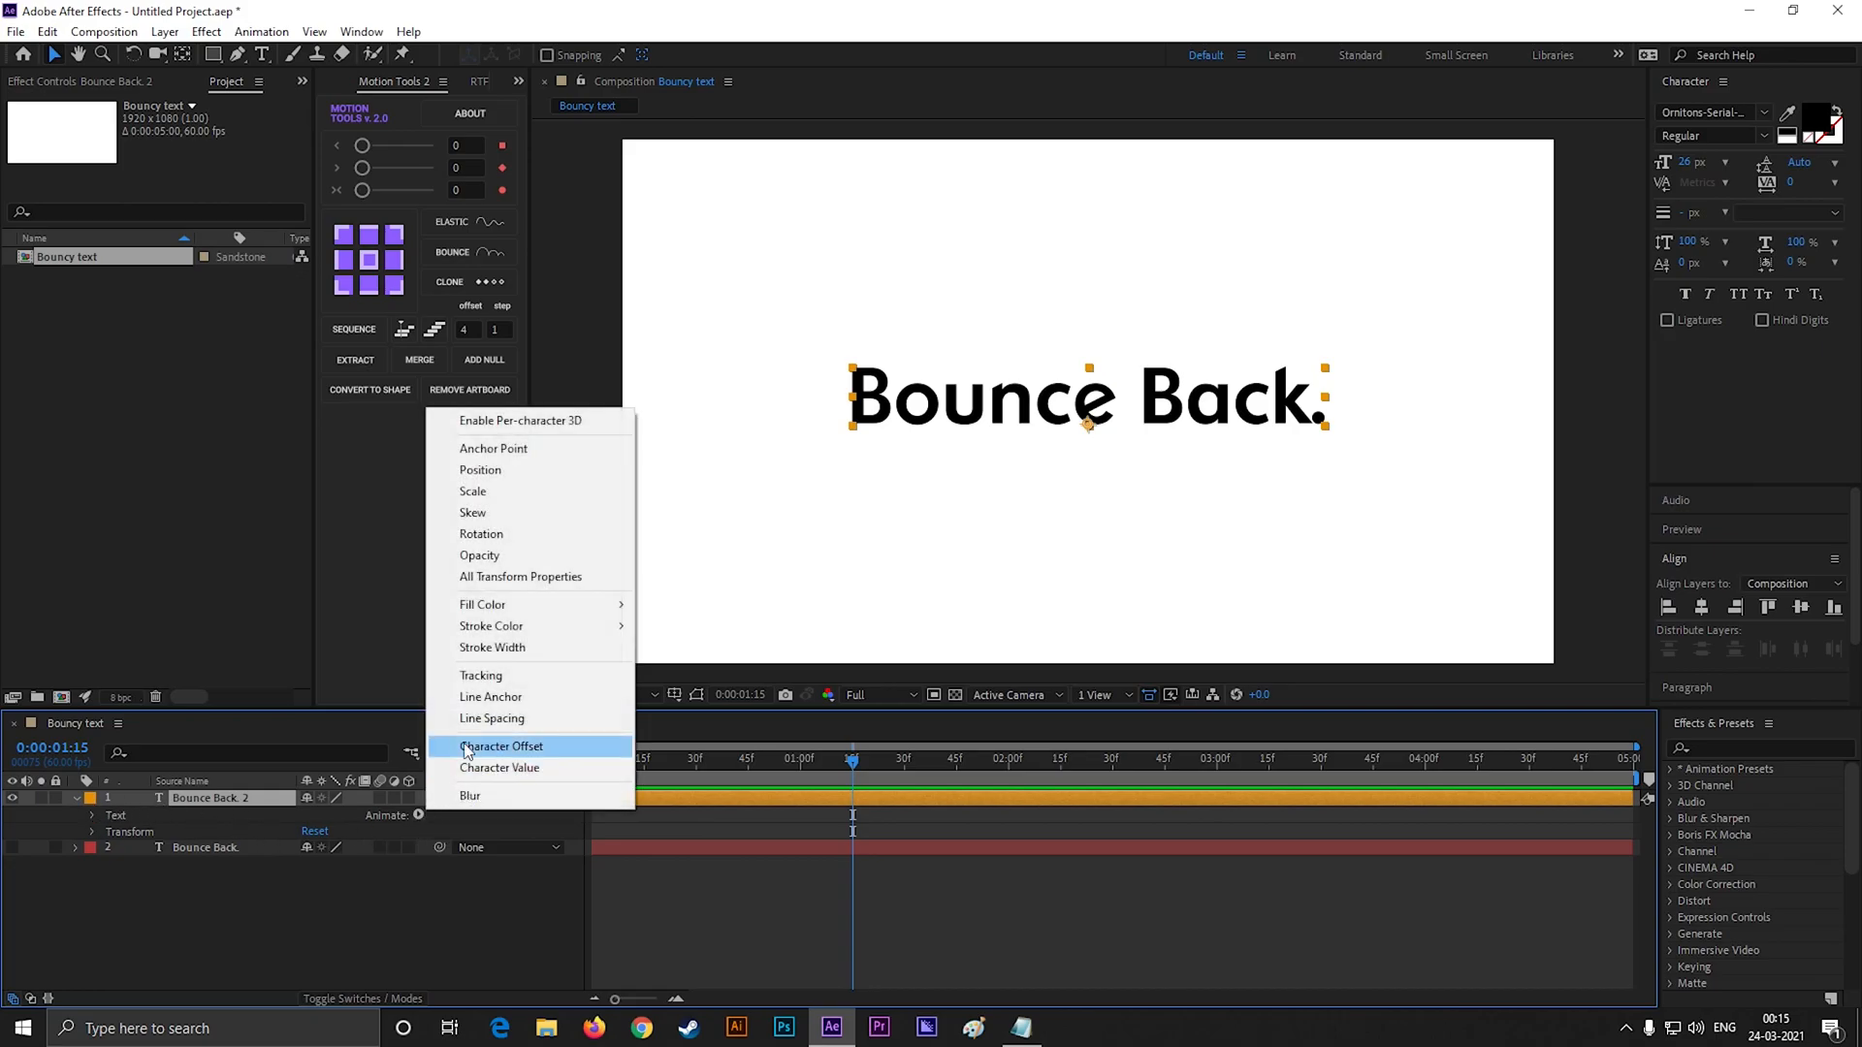
pyautogui.click(479, 469)
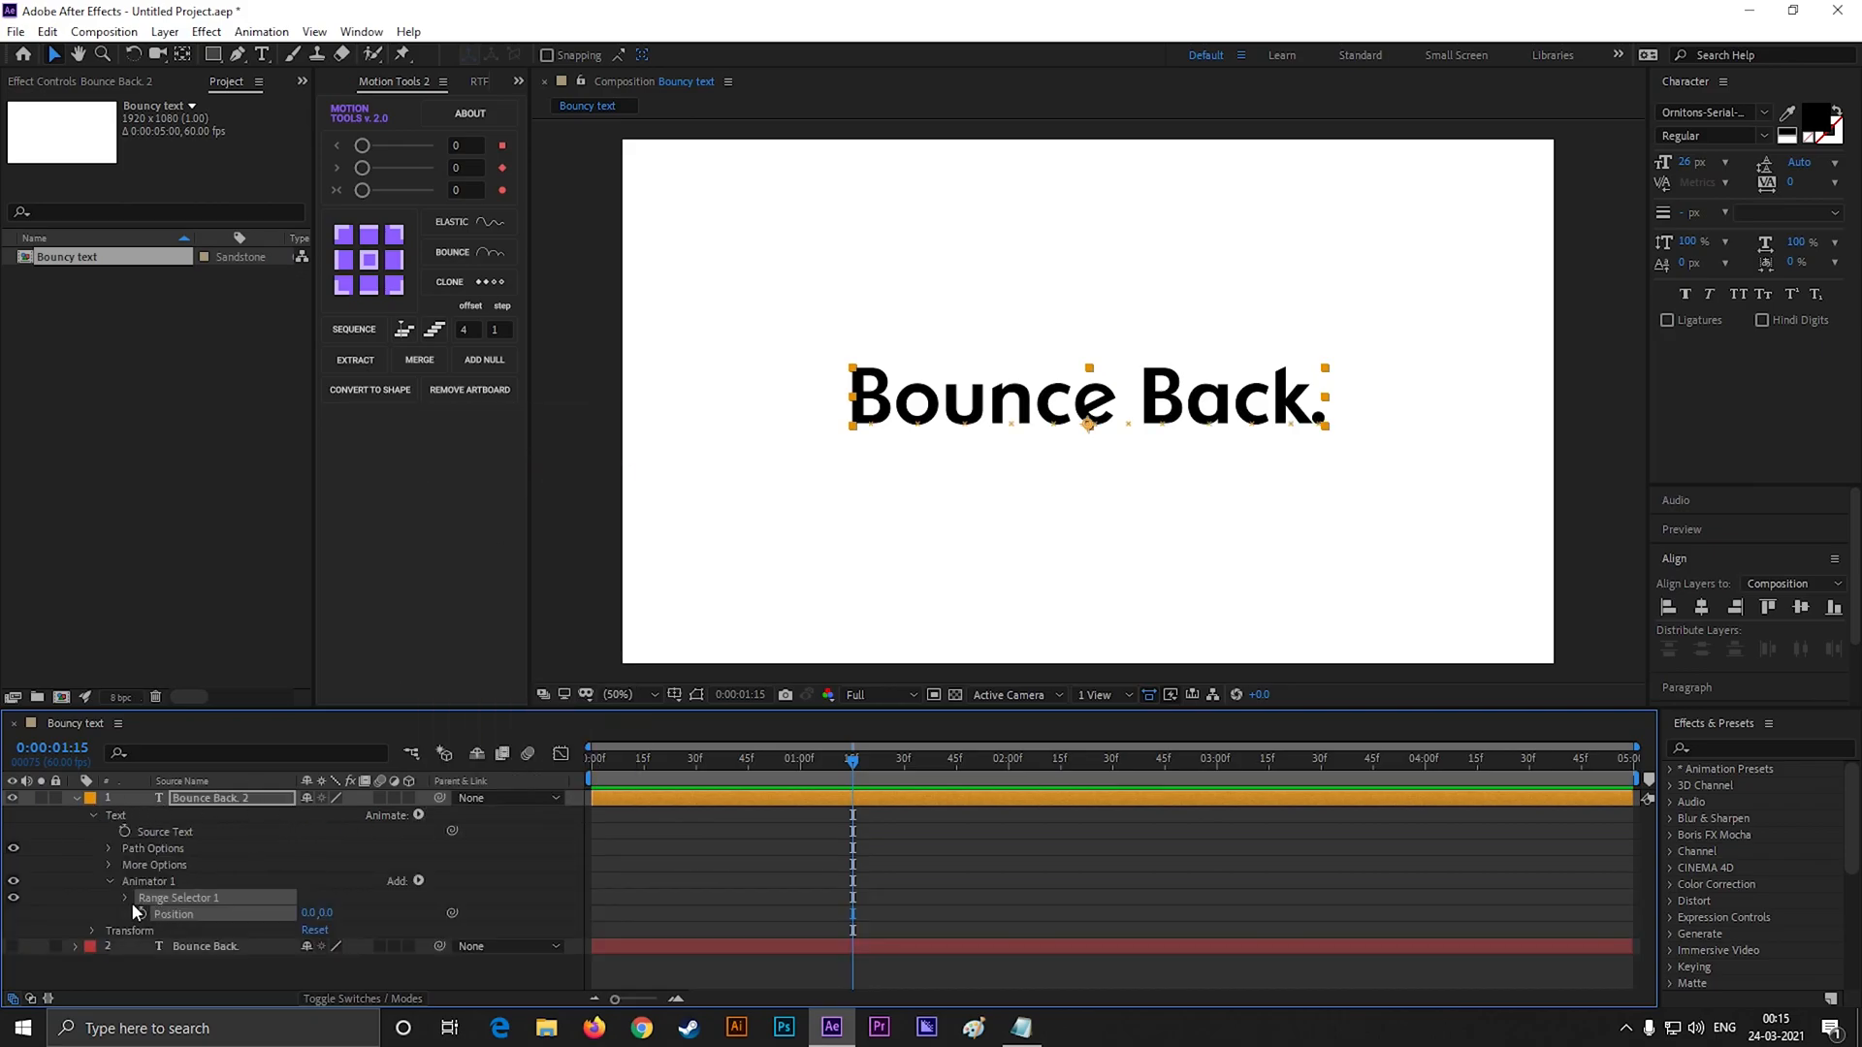
pyautogui.moveTo(378, 905)
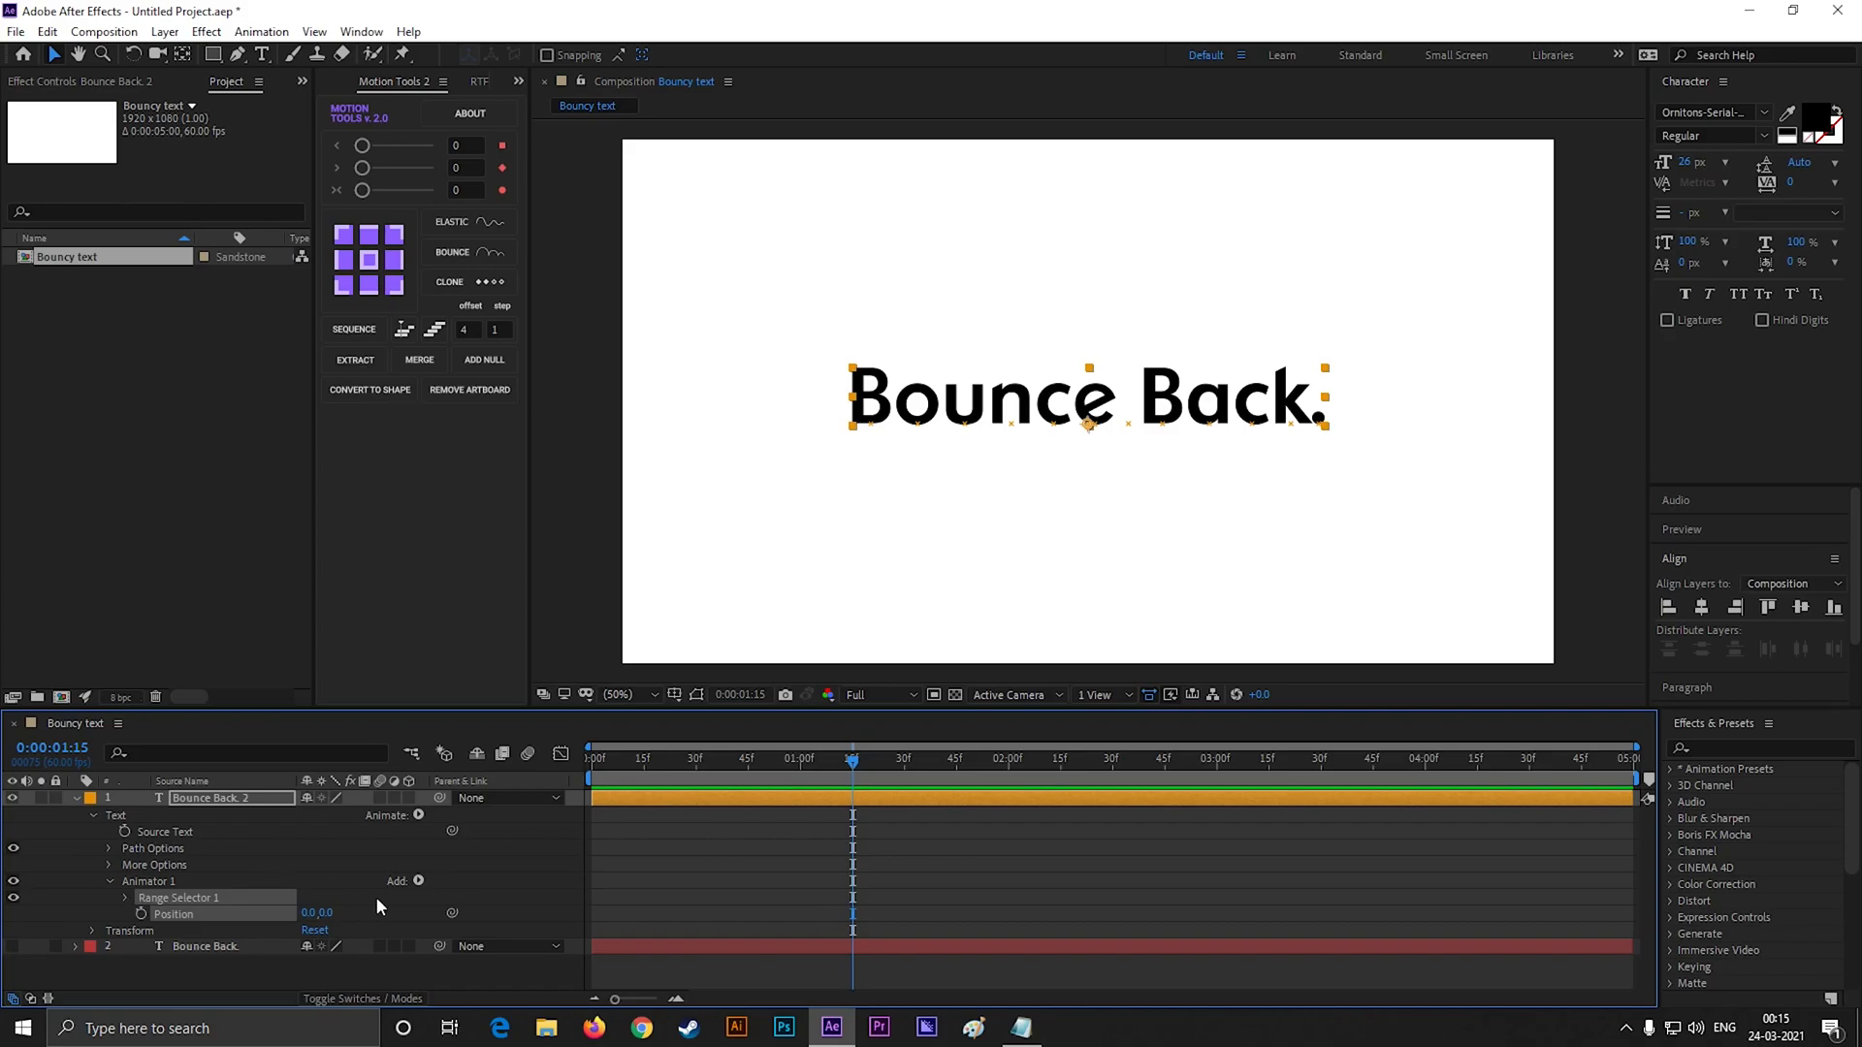
pyautogui.click(417, 880)
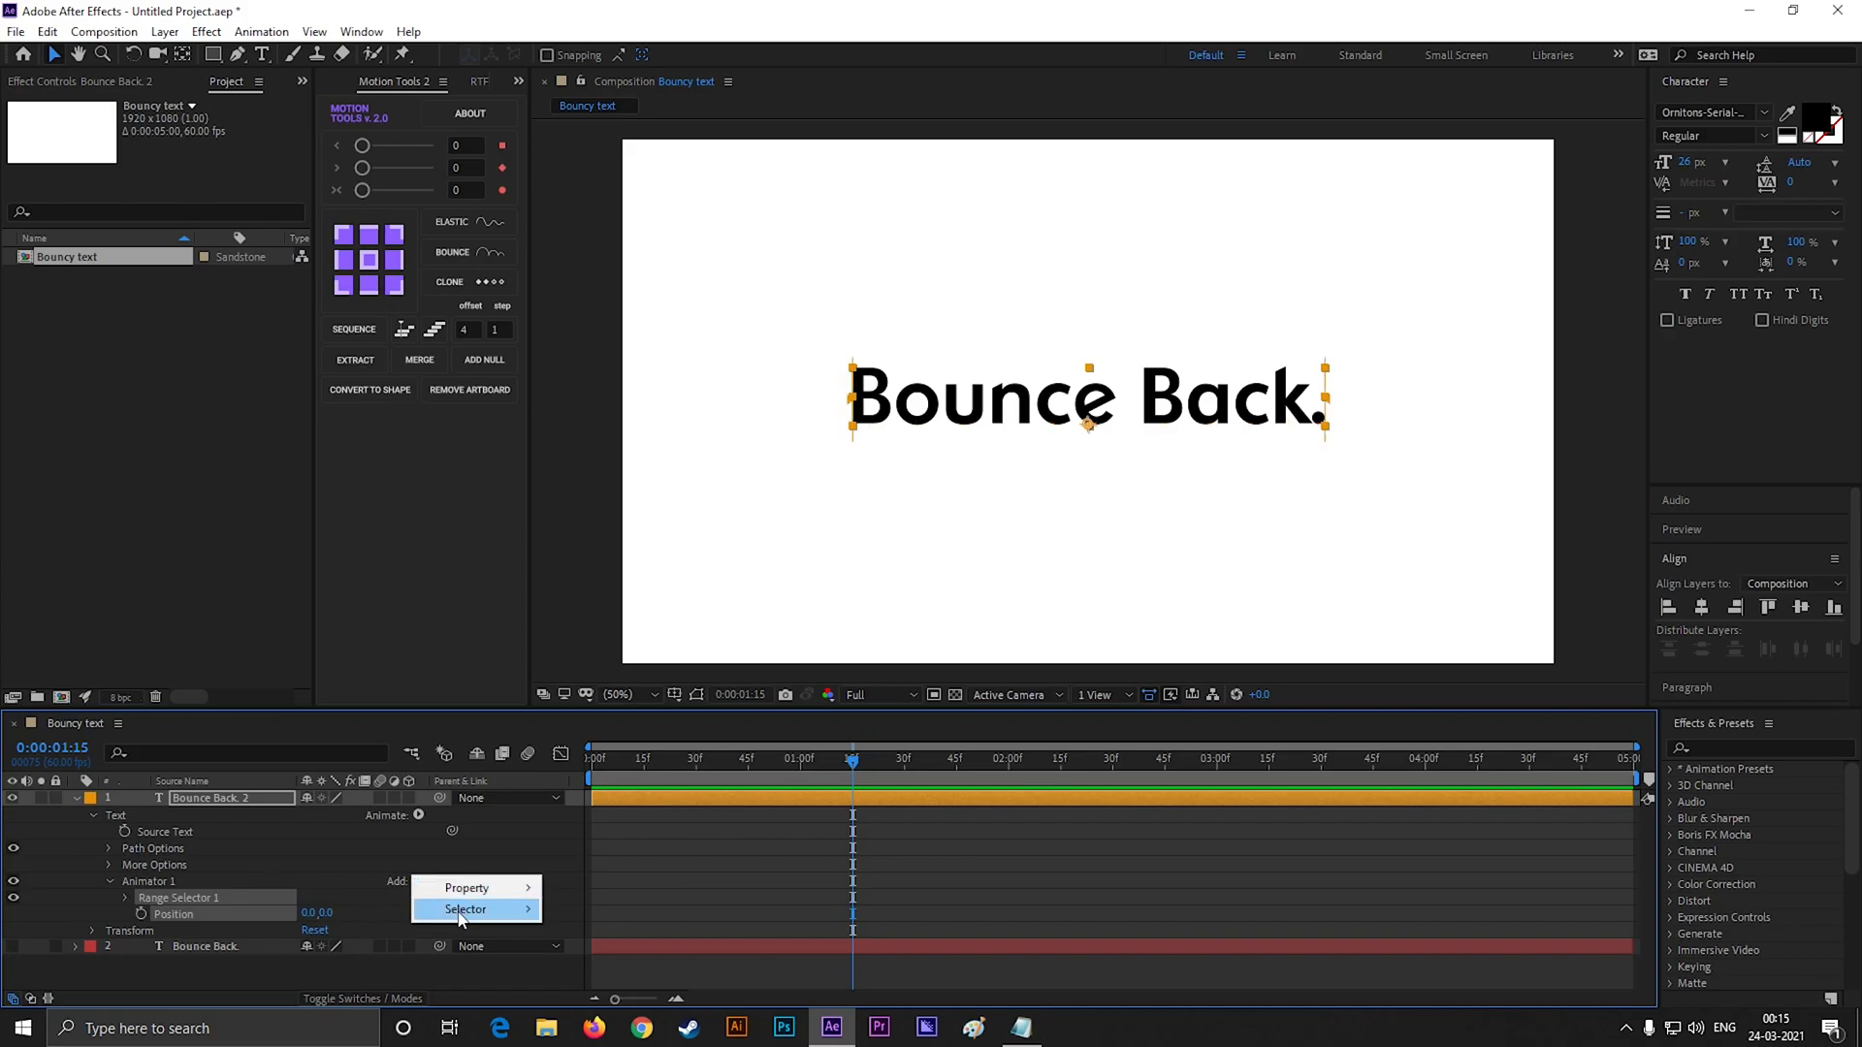
pyautogui.click(466, 908)
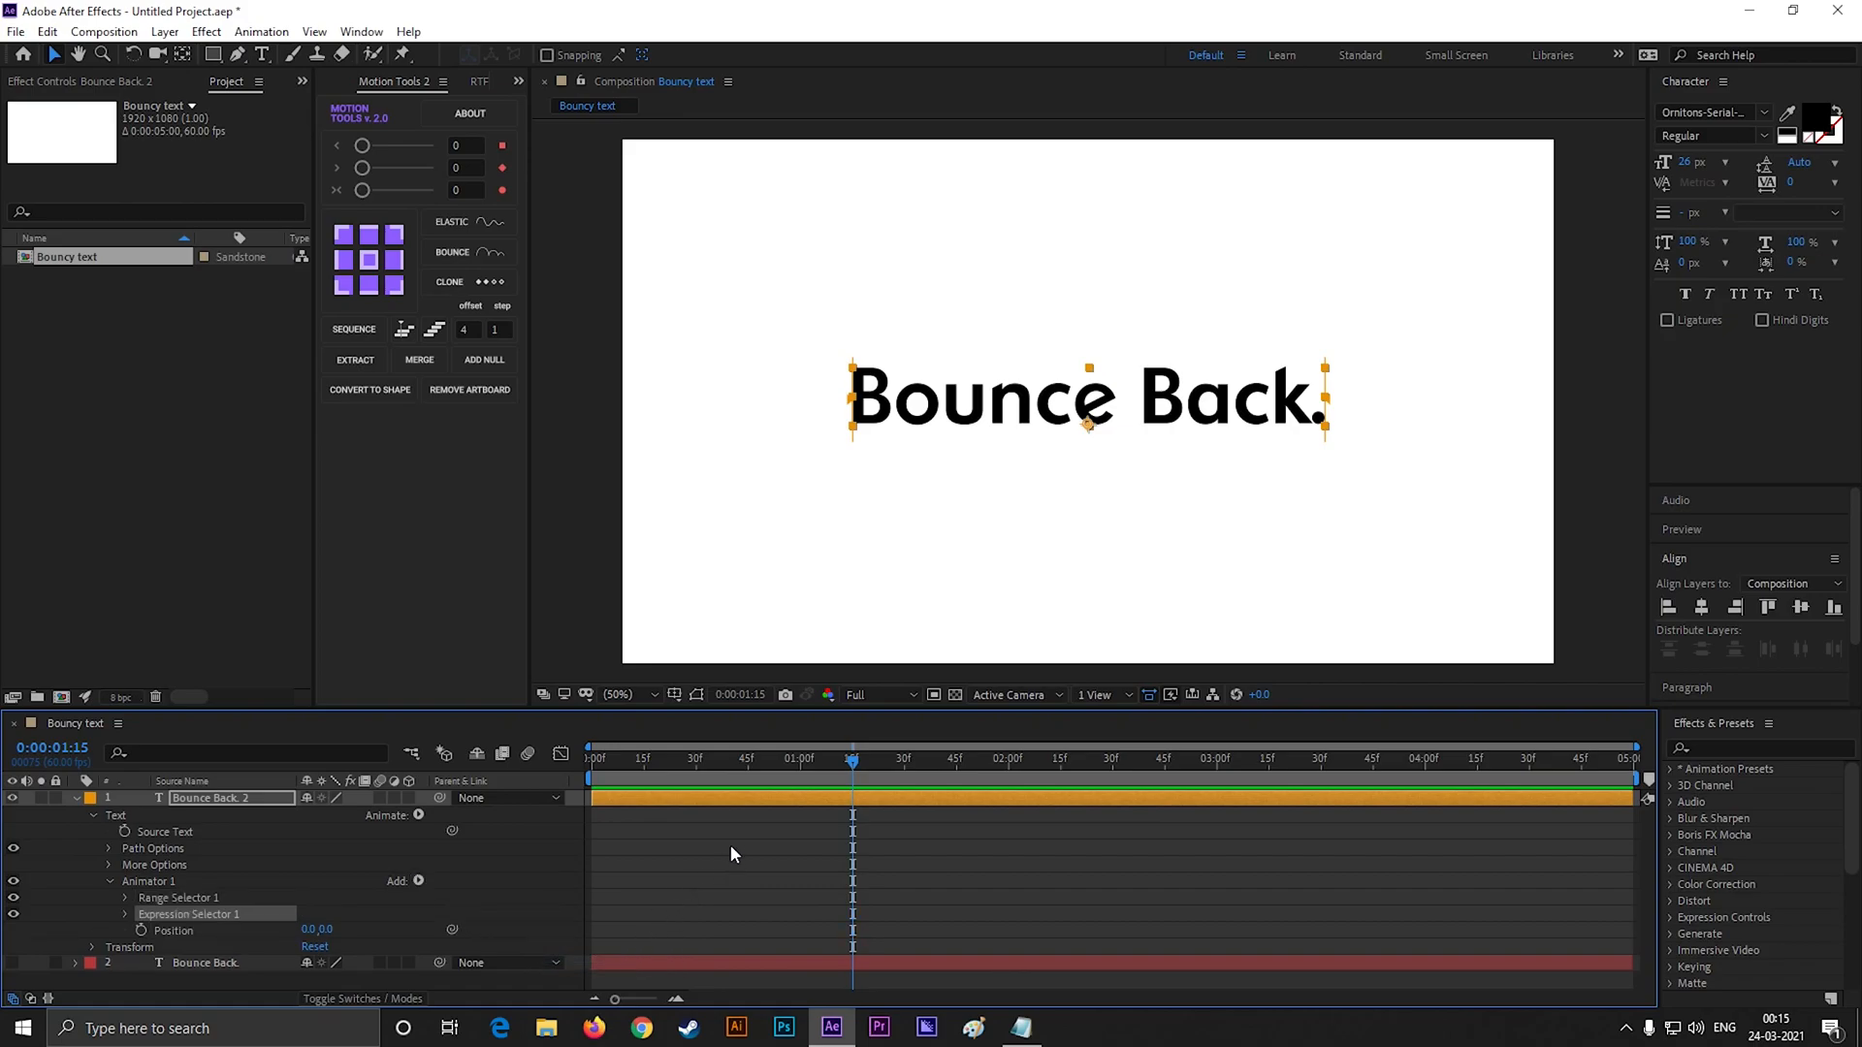
# Replace Expression Selector 1's Amount with the delay-based bounce expression
pyautogui.click(109, 913)
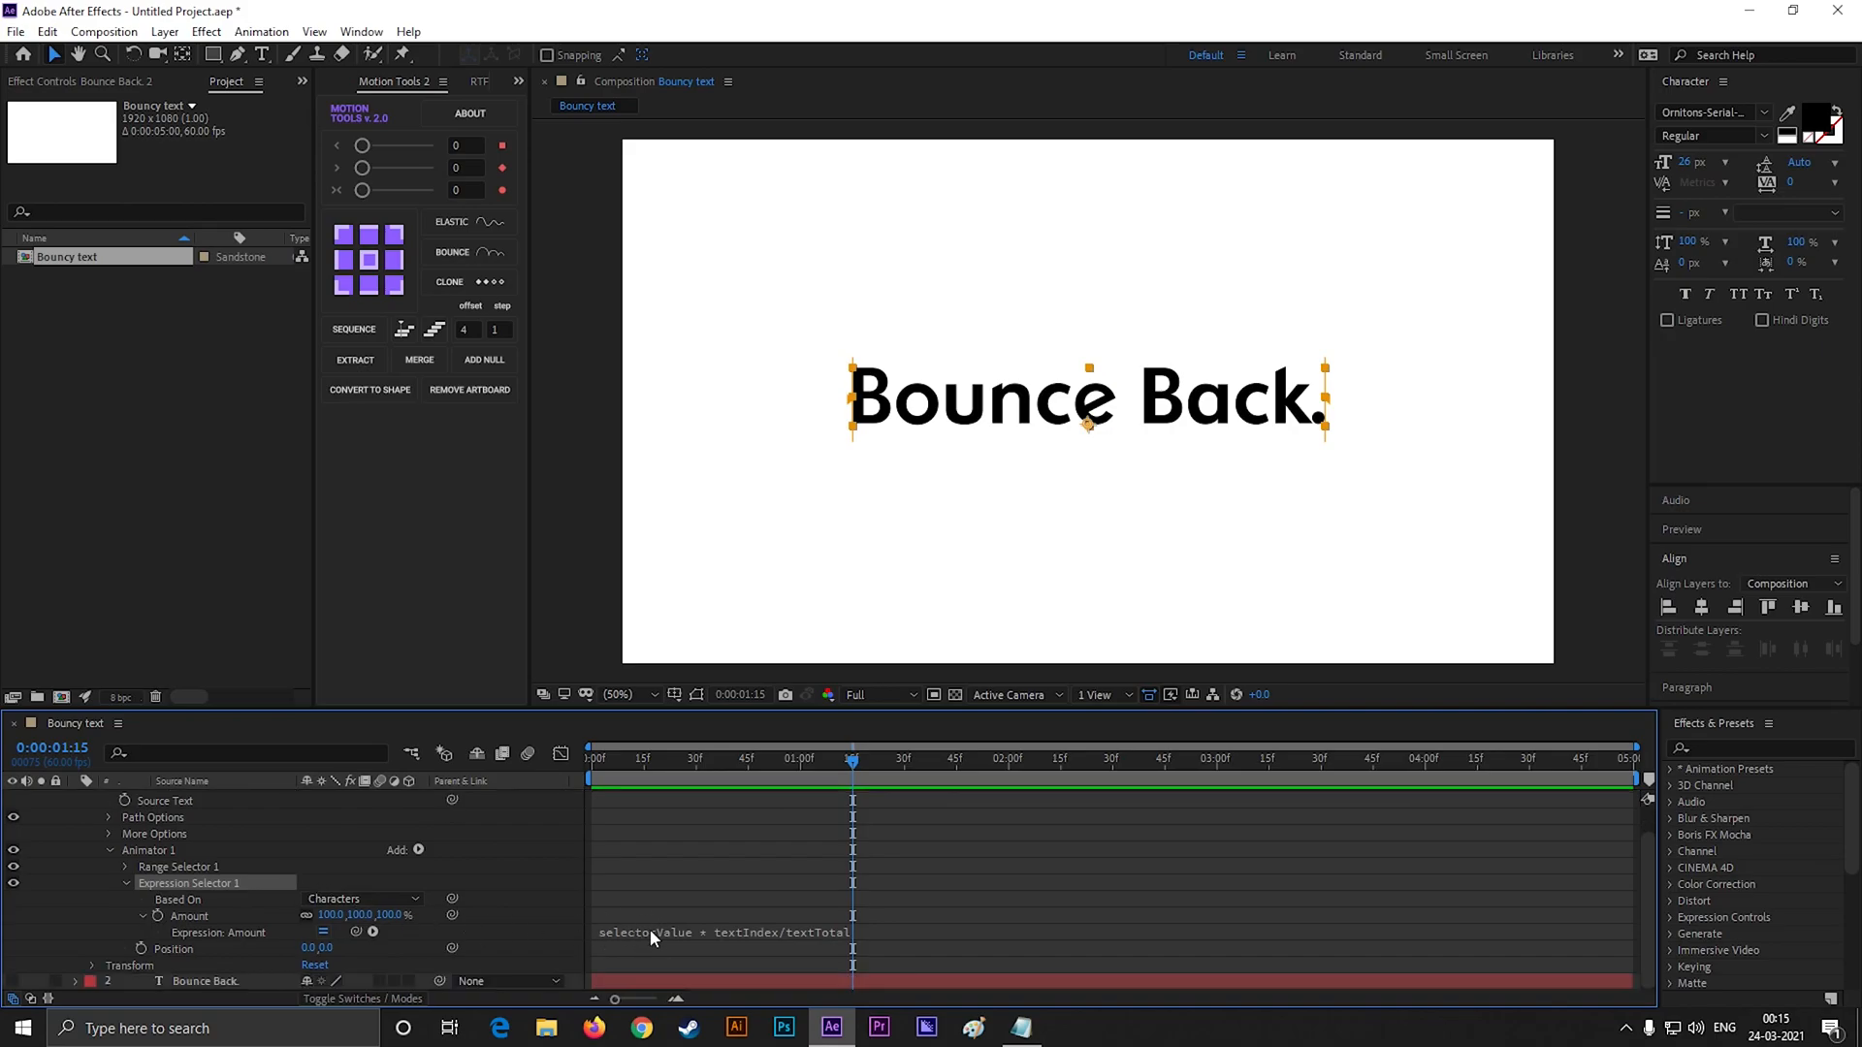
pyautogui.click(1018, 1028)
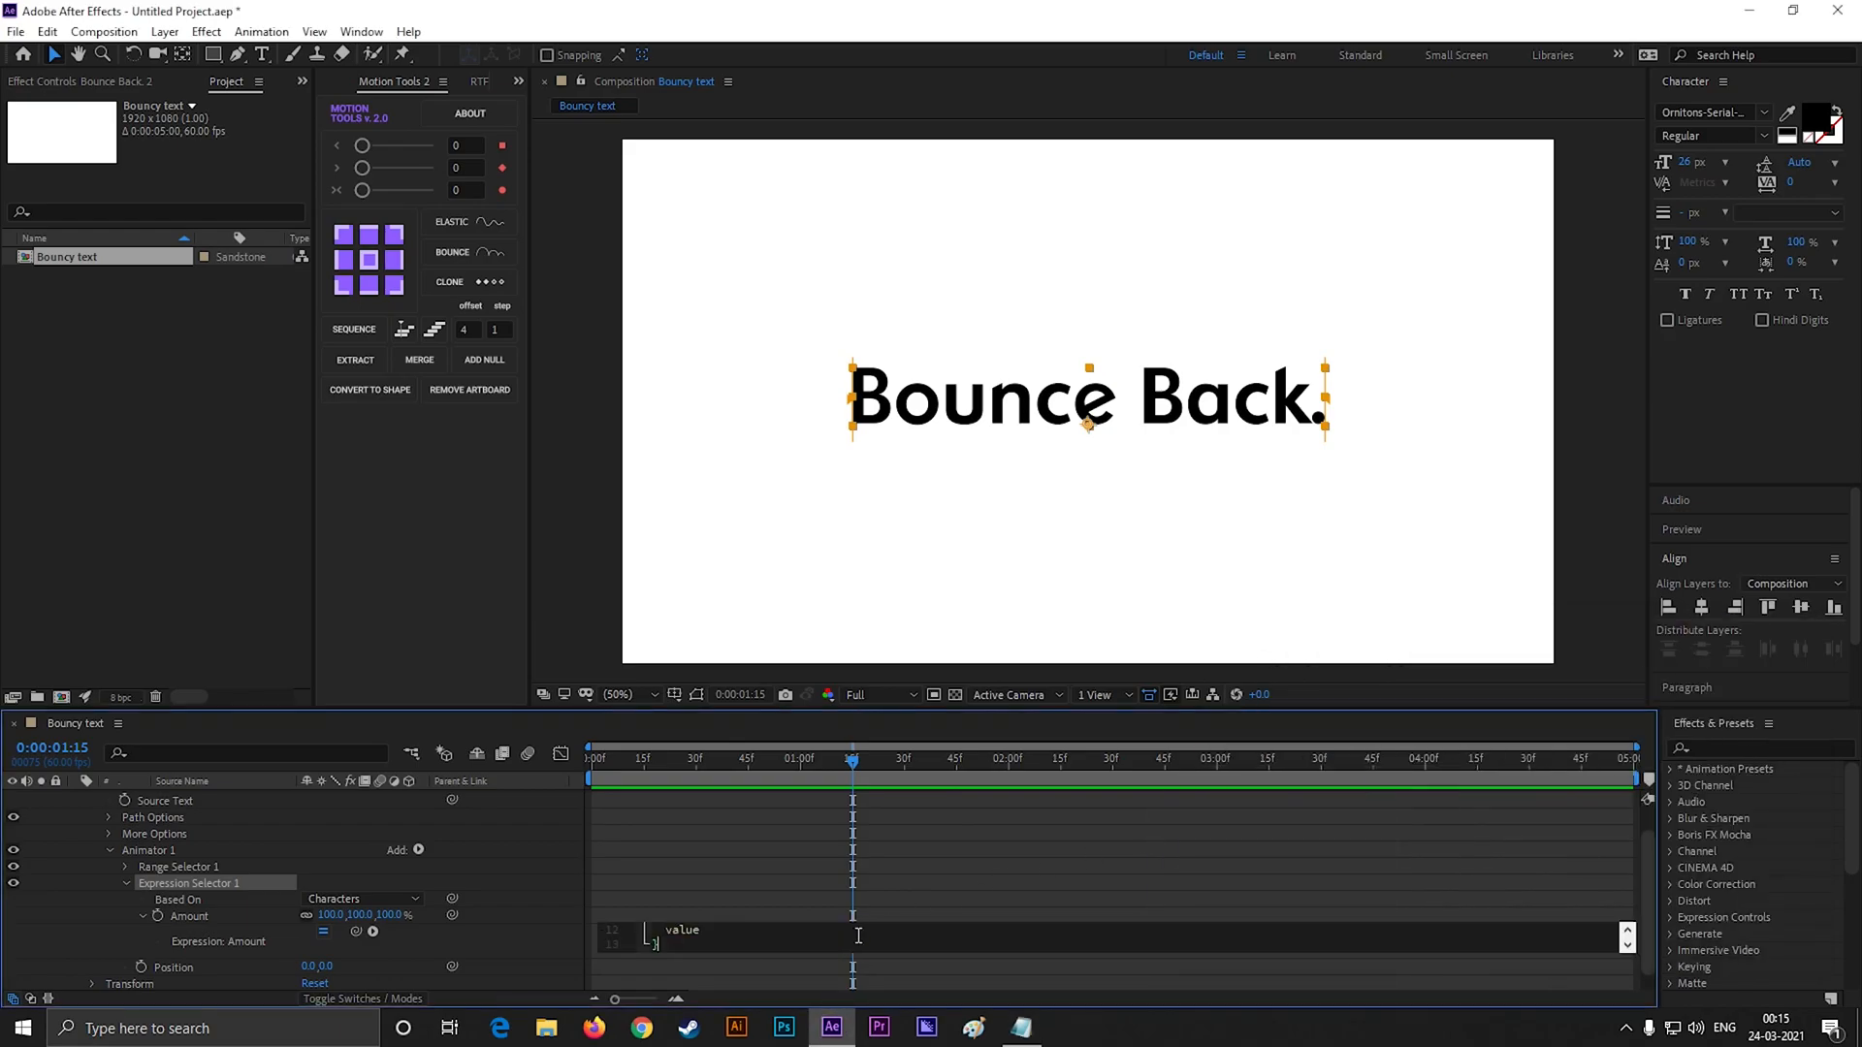
pyautogui.click(840, 758)
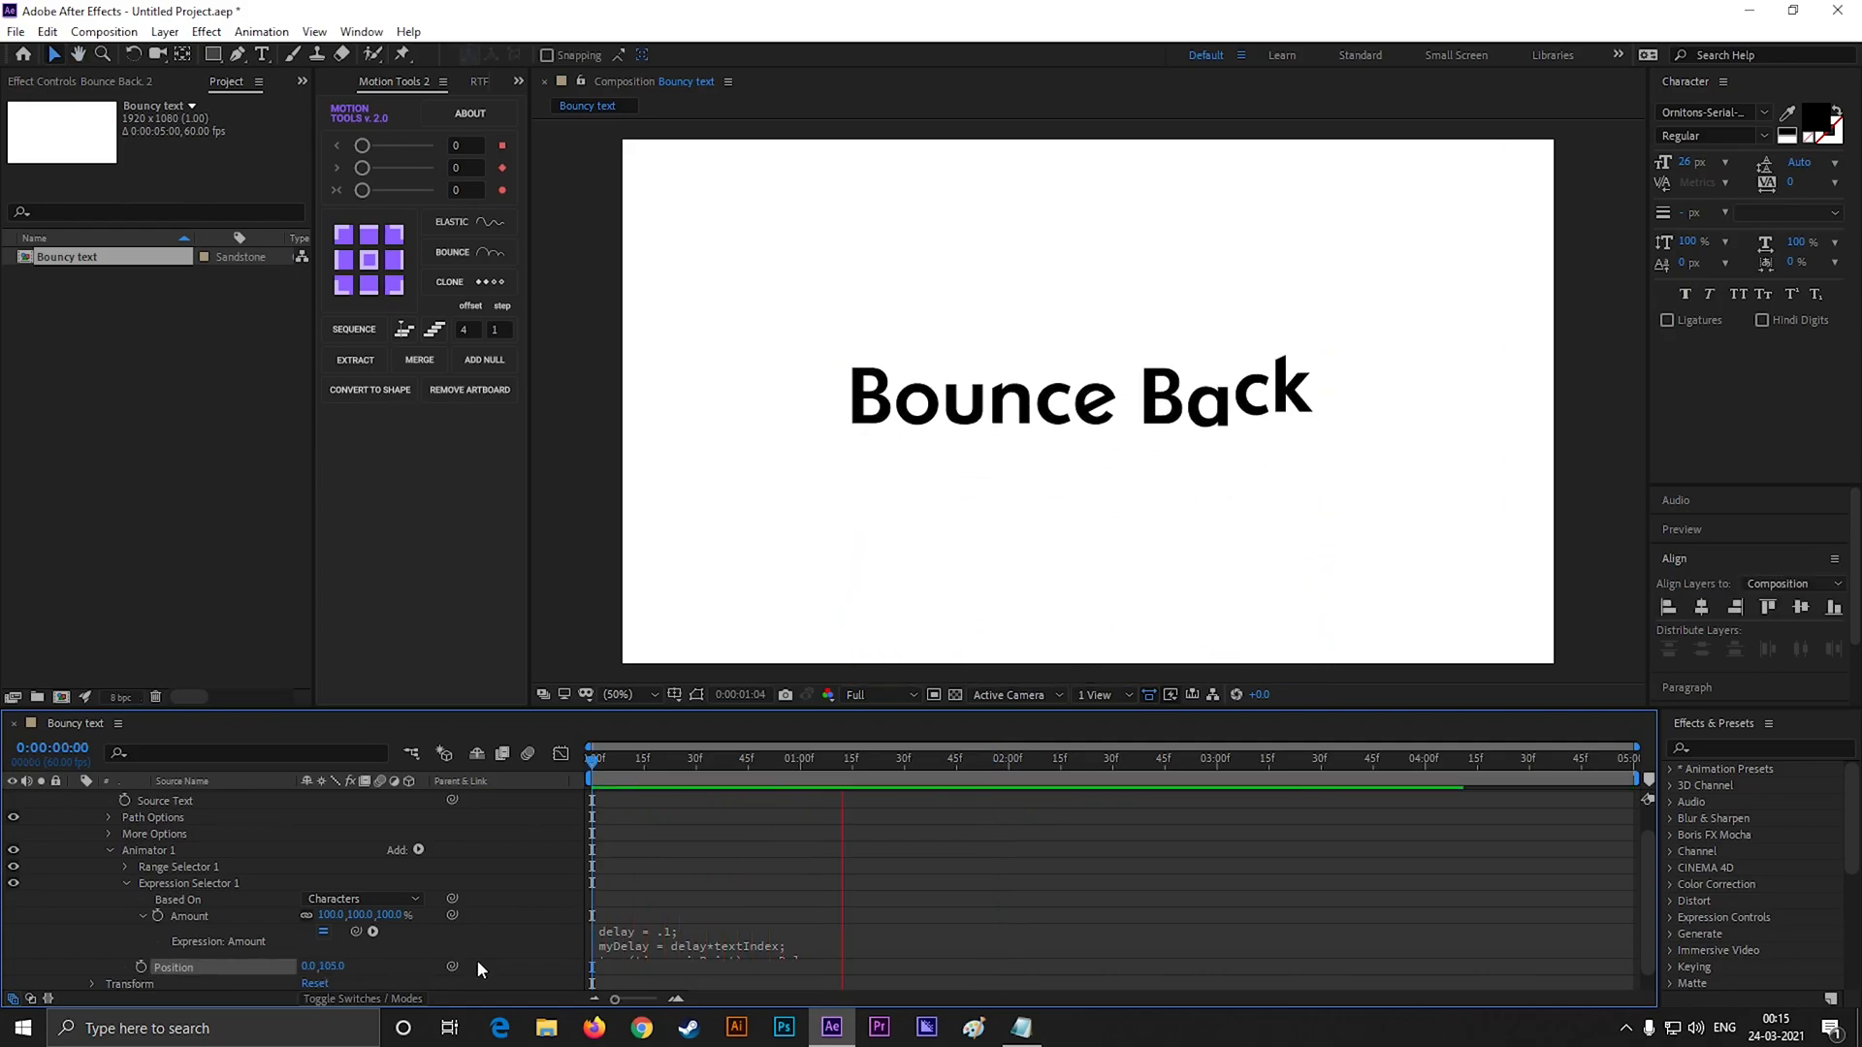
# Preview the letters bouncing in sequence with Position 0,105, then stop playback
pyautogui.click(945, 758)
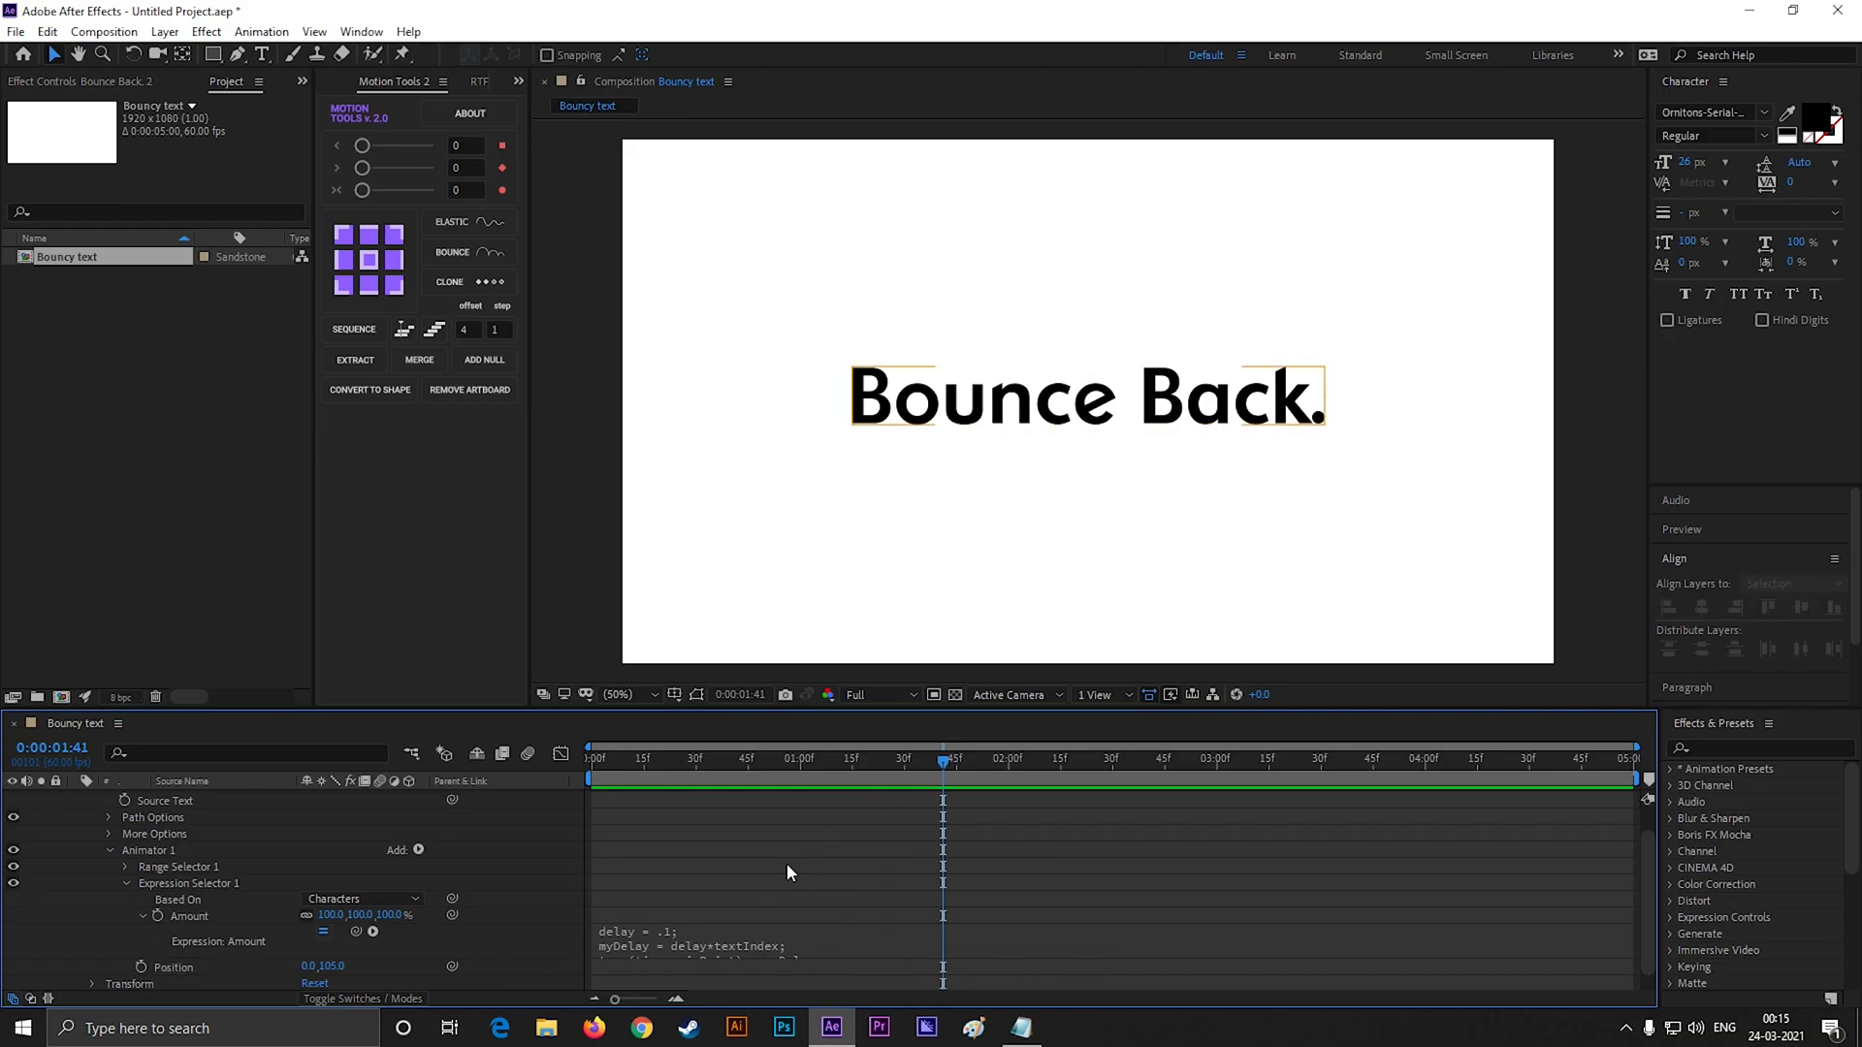